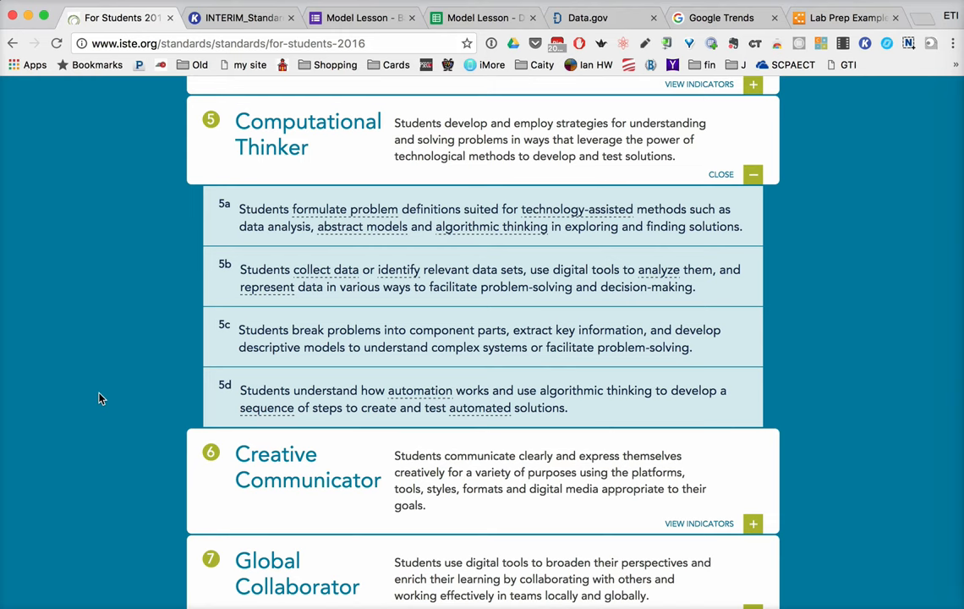
mouse_move(333, 196)
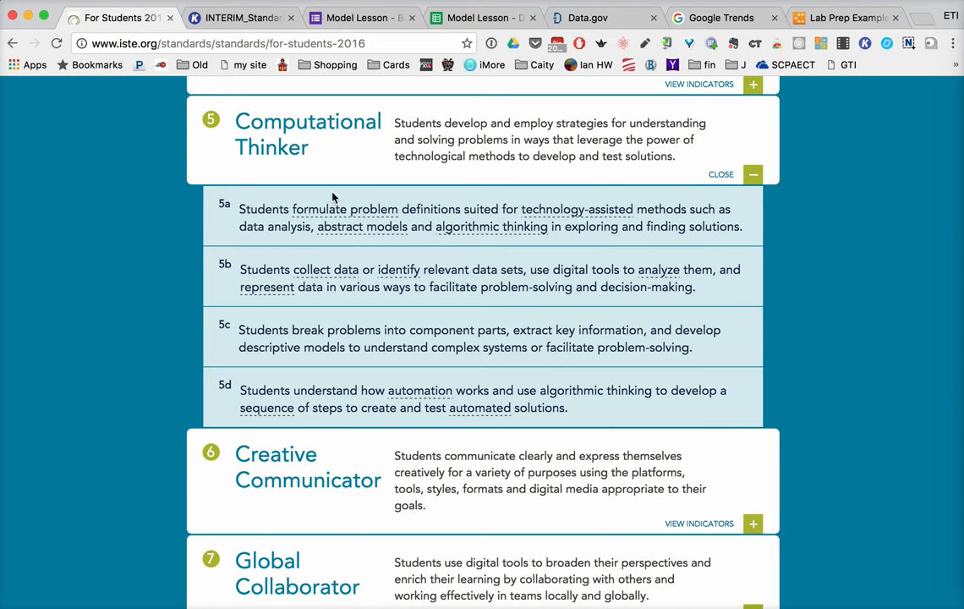
mouse_move(348, 164)
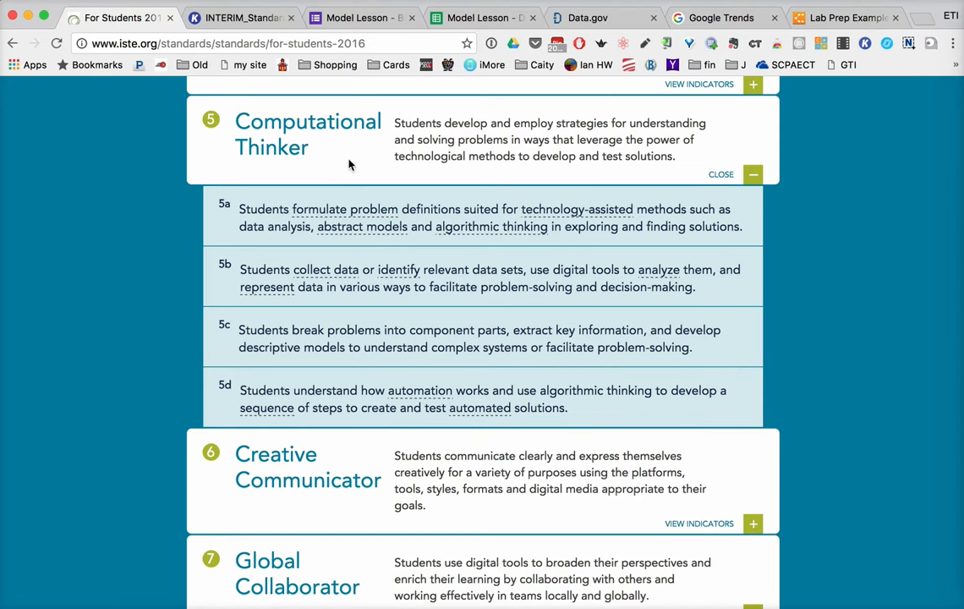
mouse_move(685, 157)
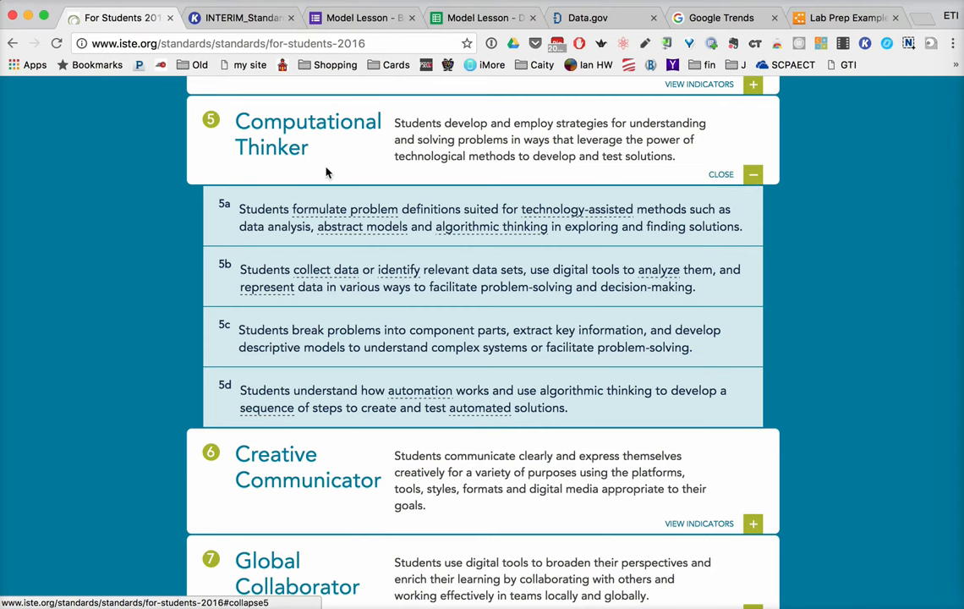
mouse_move(146, 242)
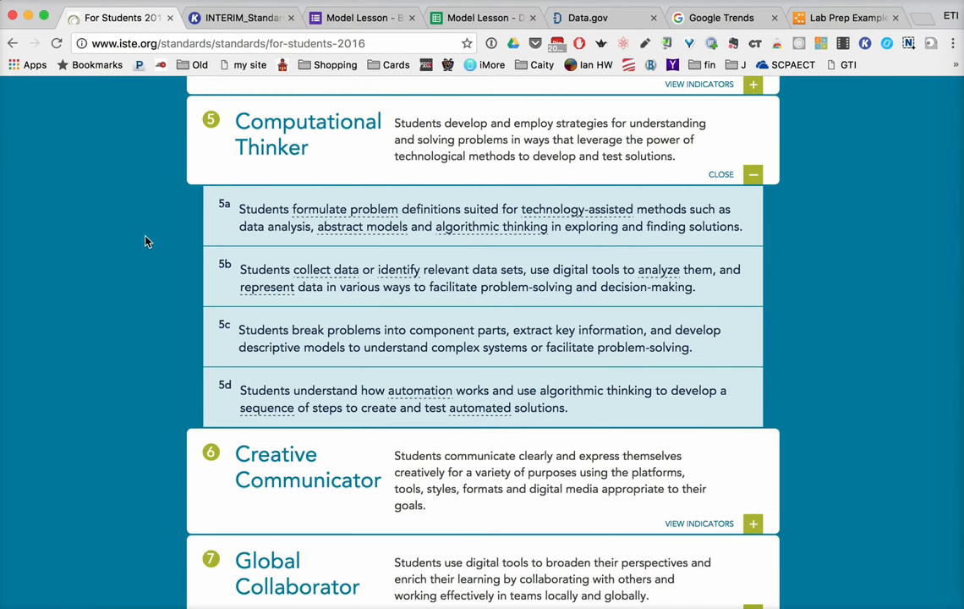
mouse_move(308, 211)
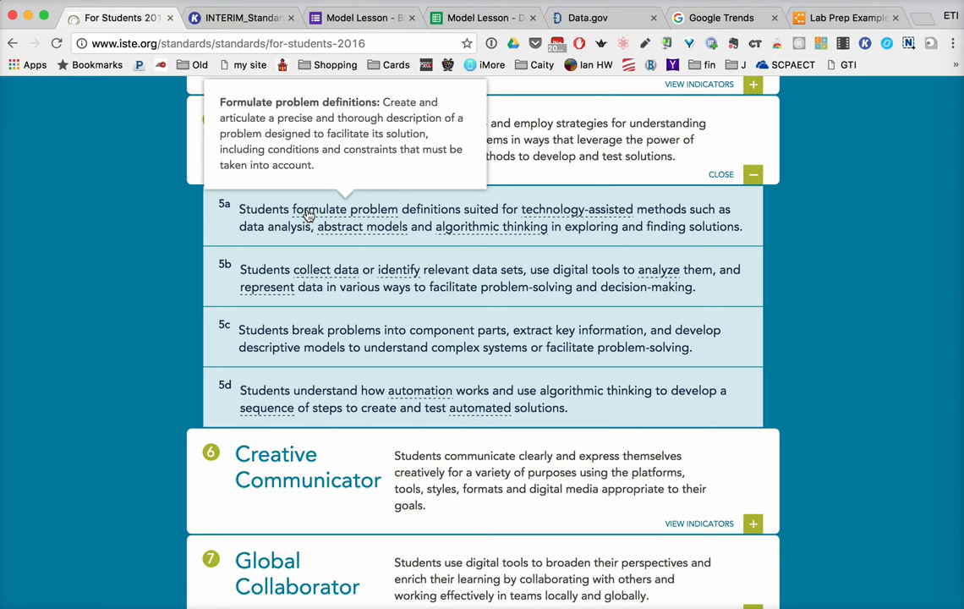
mouse_move(164, 249)
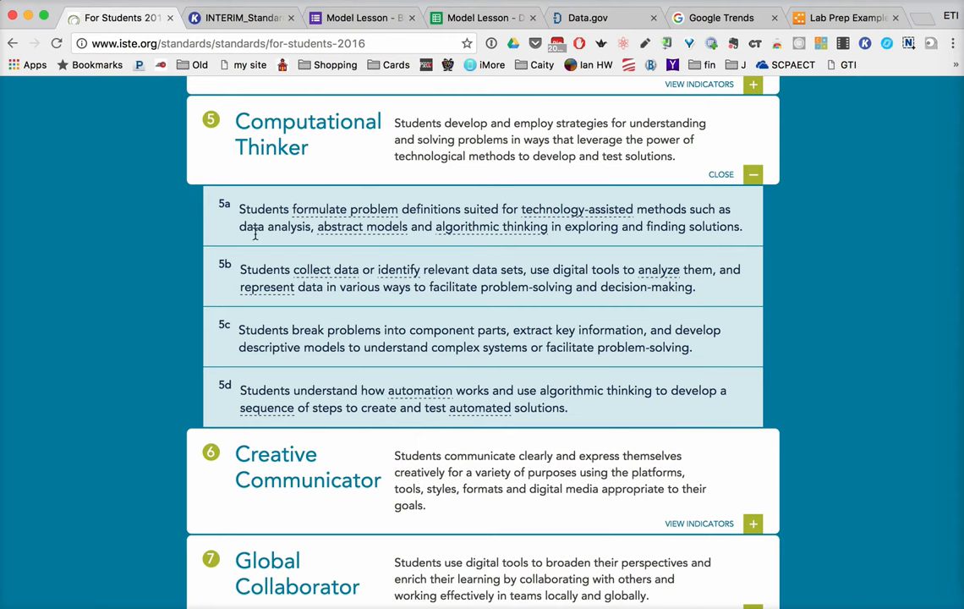
mouse_move(277, 241)
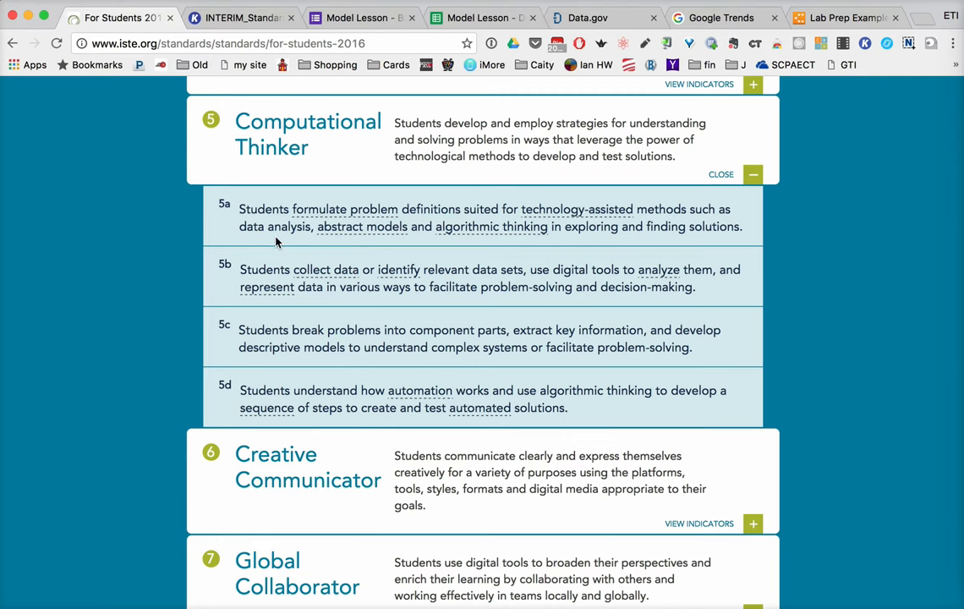
mouse_move(203, 287)
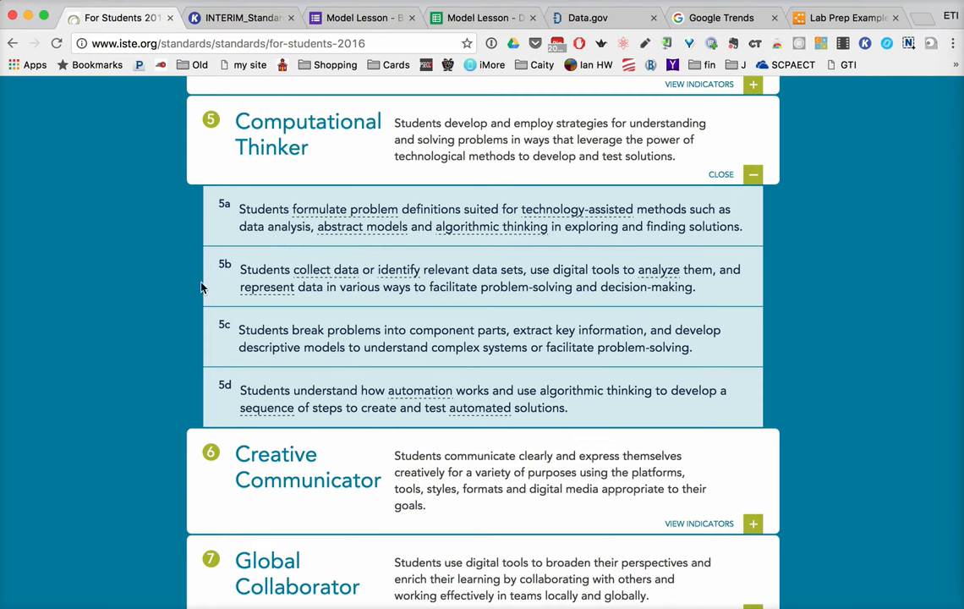
mouse_move(399, 288)
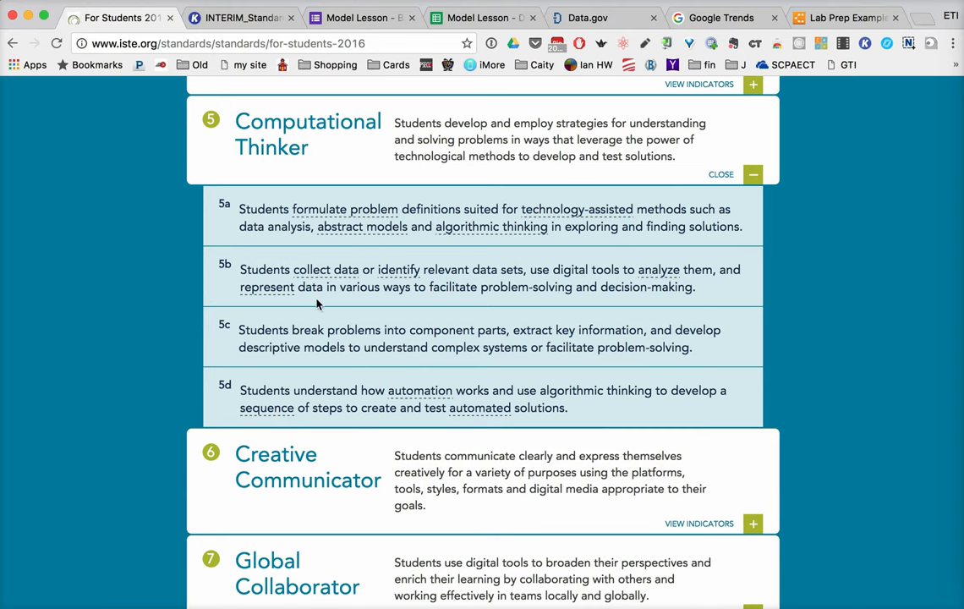
mouse_move(197, 318)
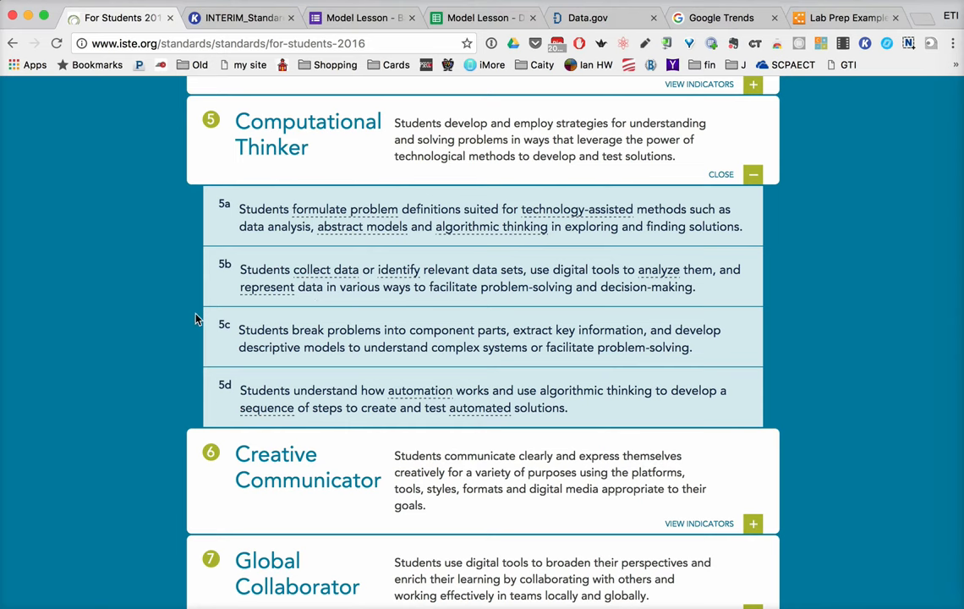
mouse_move(195, 347)
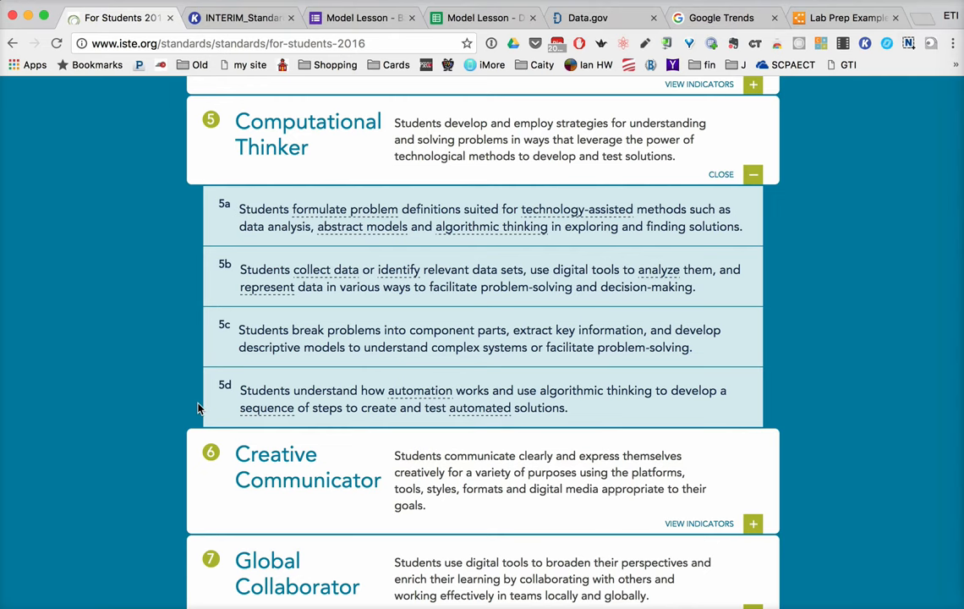
mouse_move(178, 257)
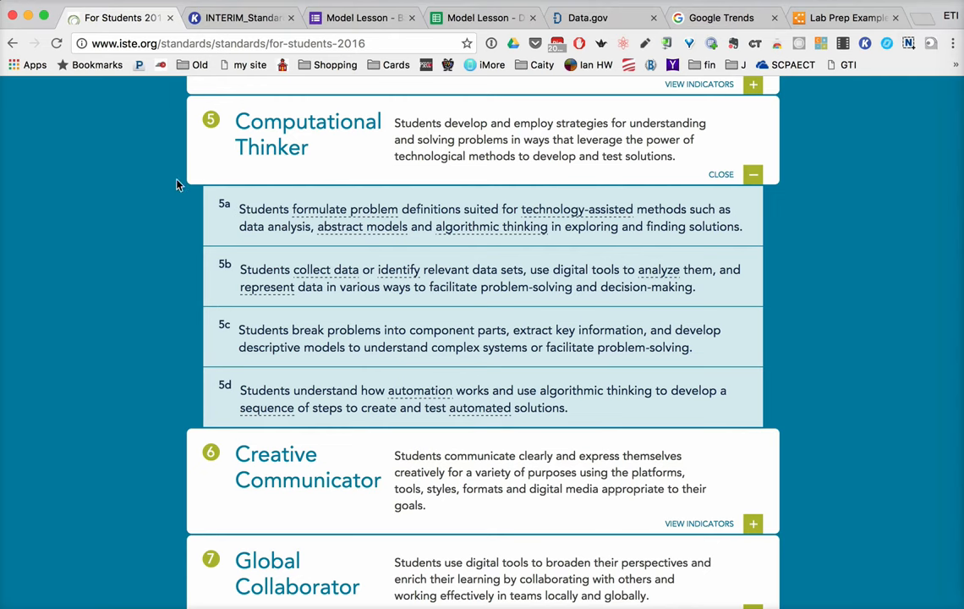
mouse_move(180, 384)
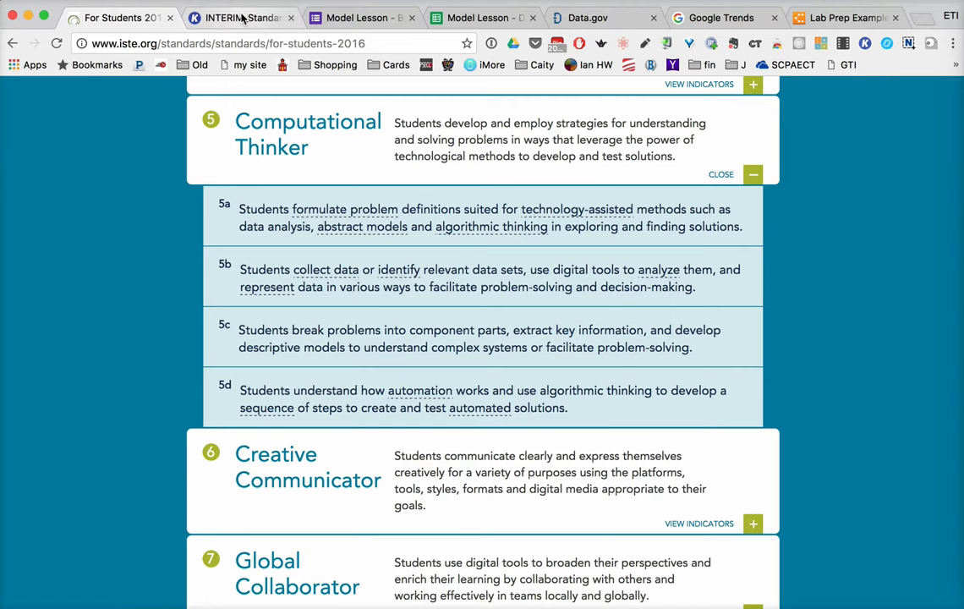
- Switch to the interim CSTA standards PDF and scroll to the Level 1 (K–5) table
left_click(245, 17)
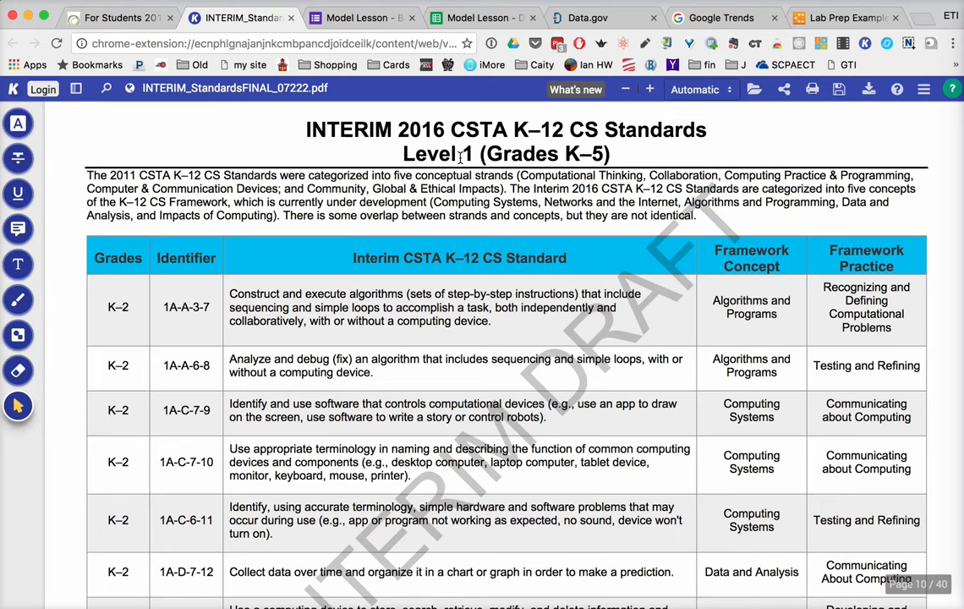
mouse_move(115, 338)
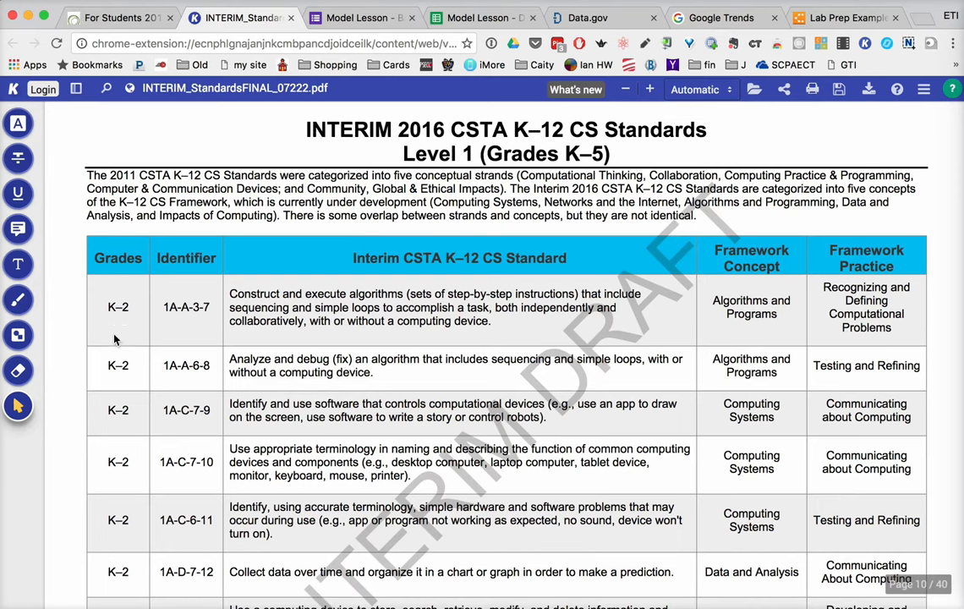
scroll("down", 3)
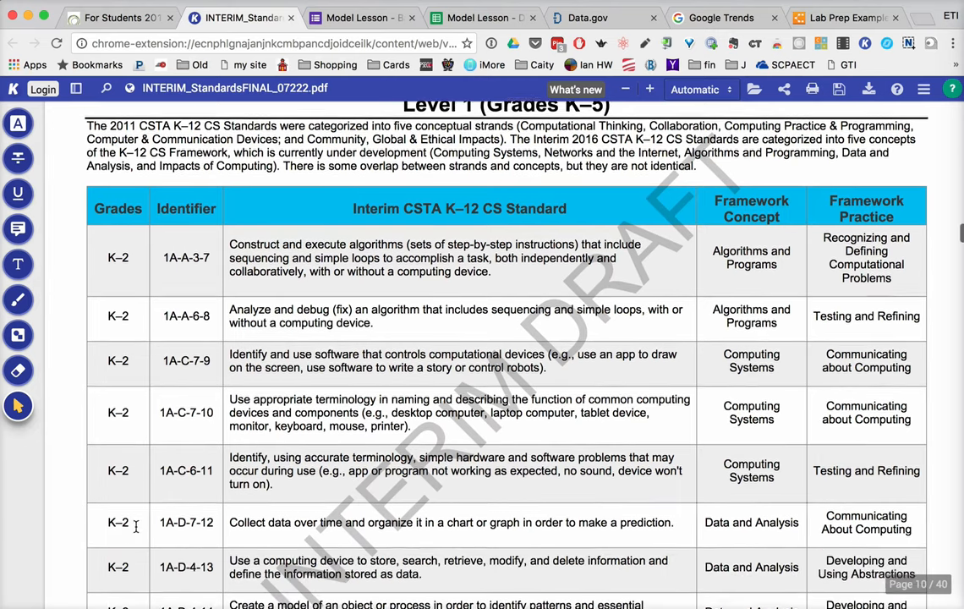
scroll("down", 3)
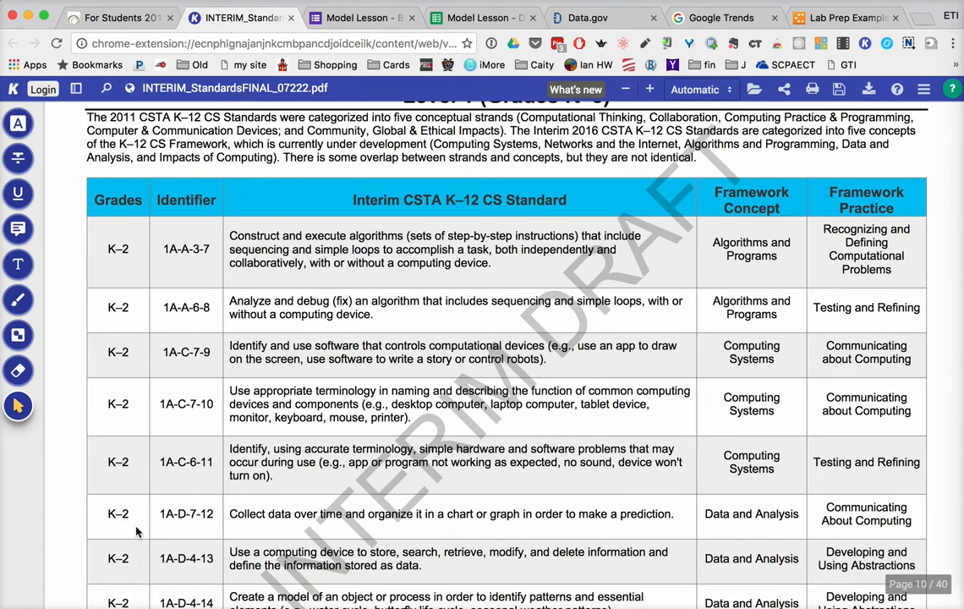
scroll("down", 3)
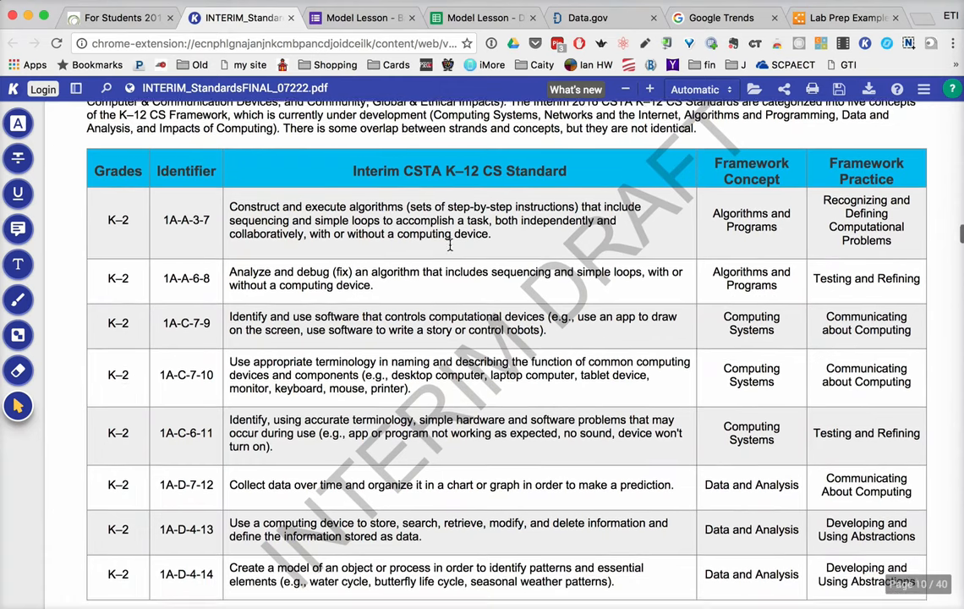
scroll("down", 3)
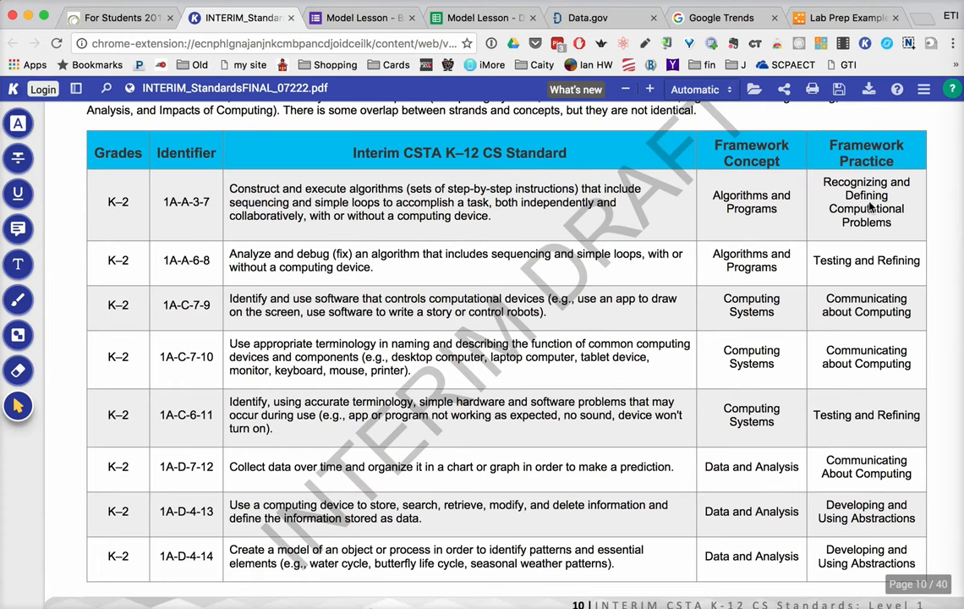
mouse_move(649, 299)
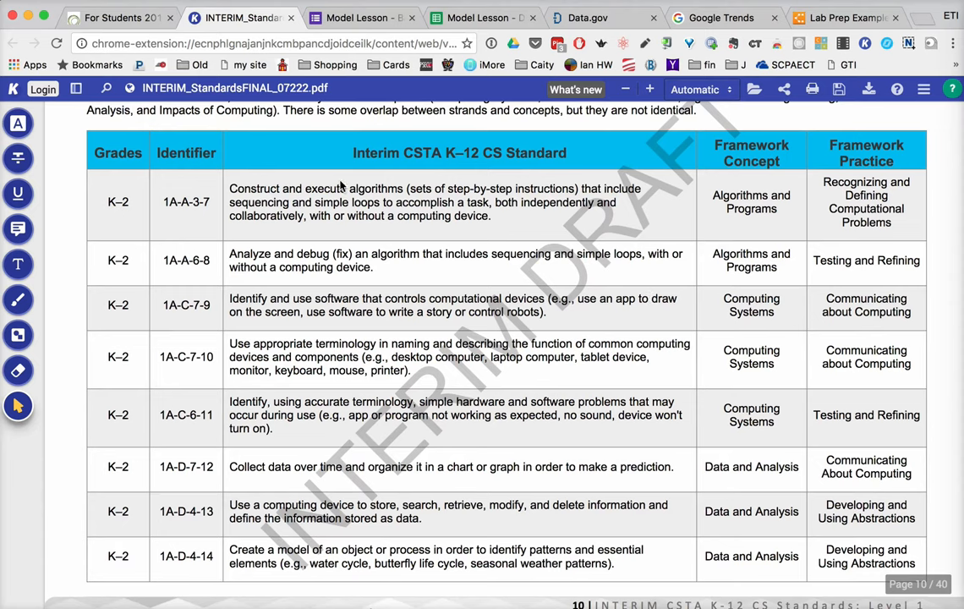
mouse_move(372, 17)
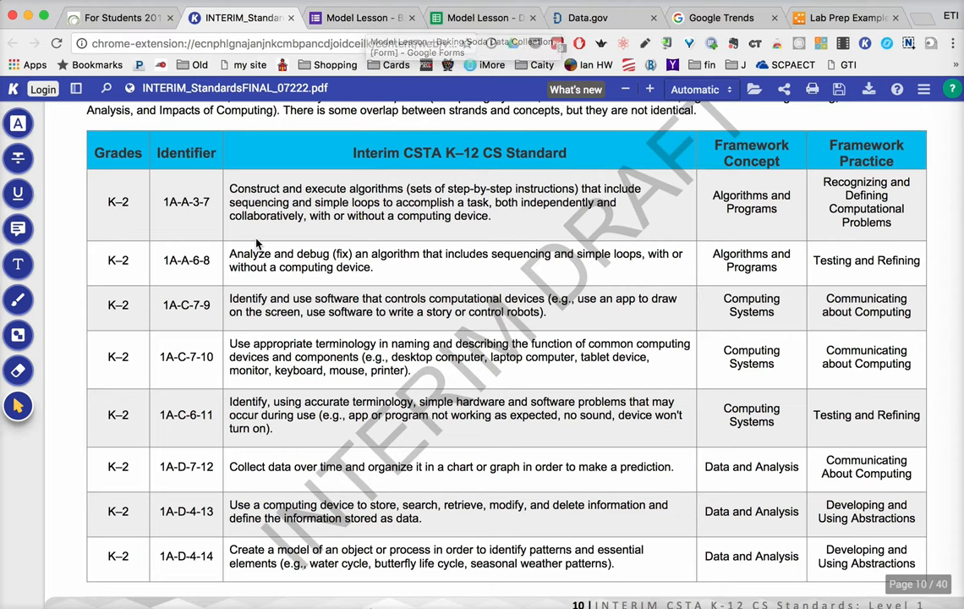
- Return to the ISTE student standards page showing Computational Thinker indicators 5a–5d
left_click(115, 17)
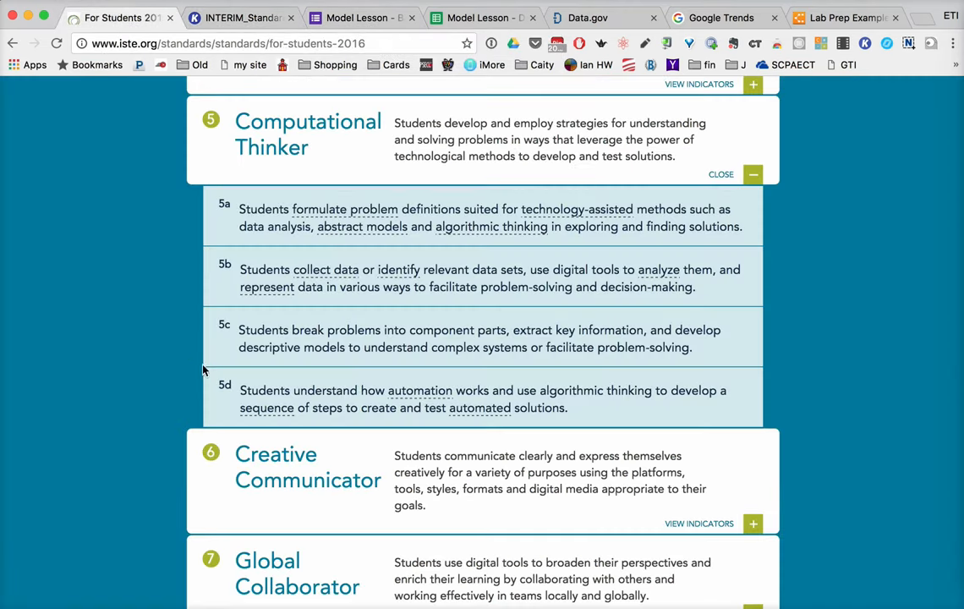
mouse_move(181, 239)
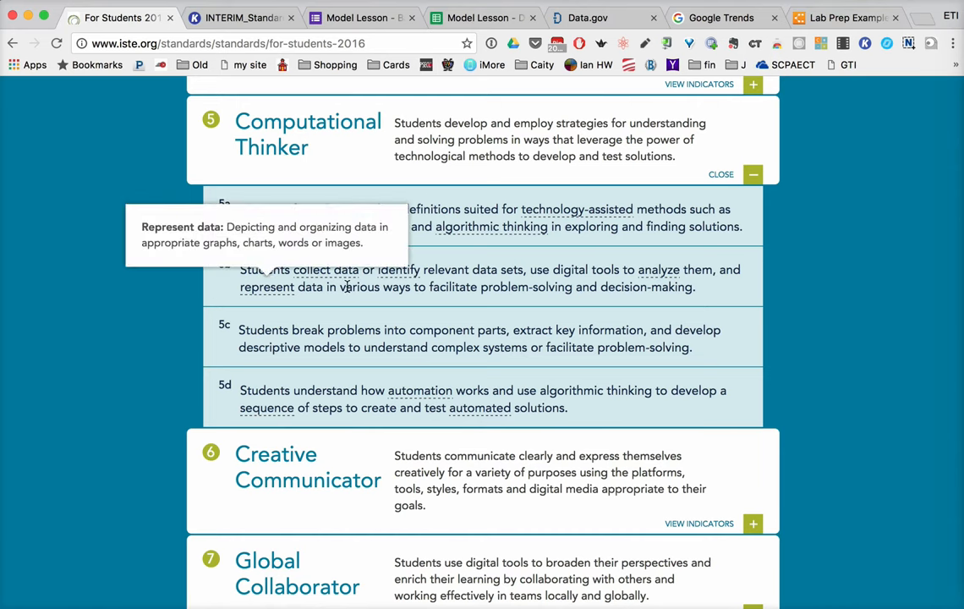
mouse_move(465, 289)
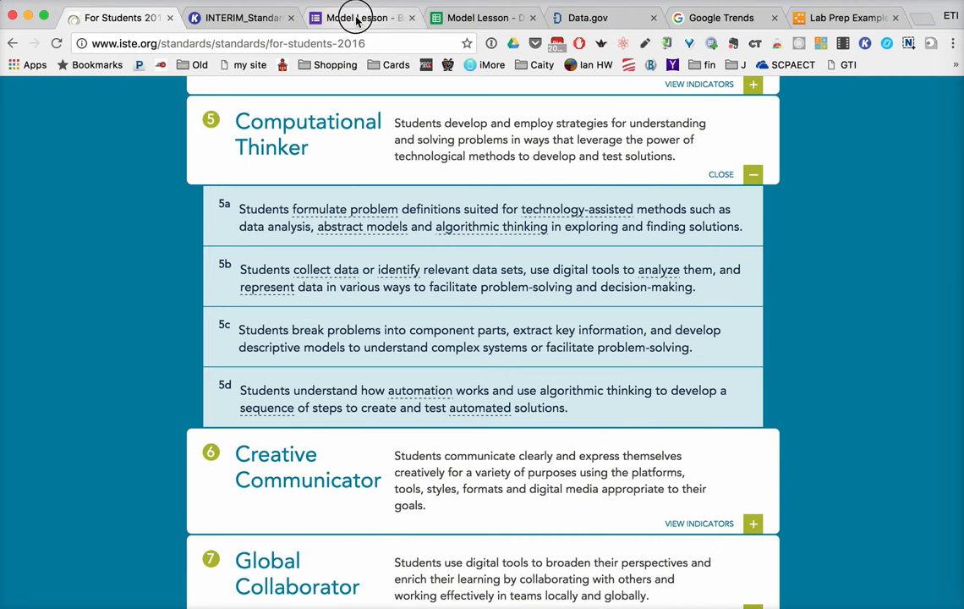
- View the Model Lesson form's questions and scroll to the Amount of Vinegar numeric validation
left_click(364, 17)
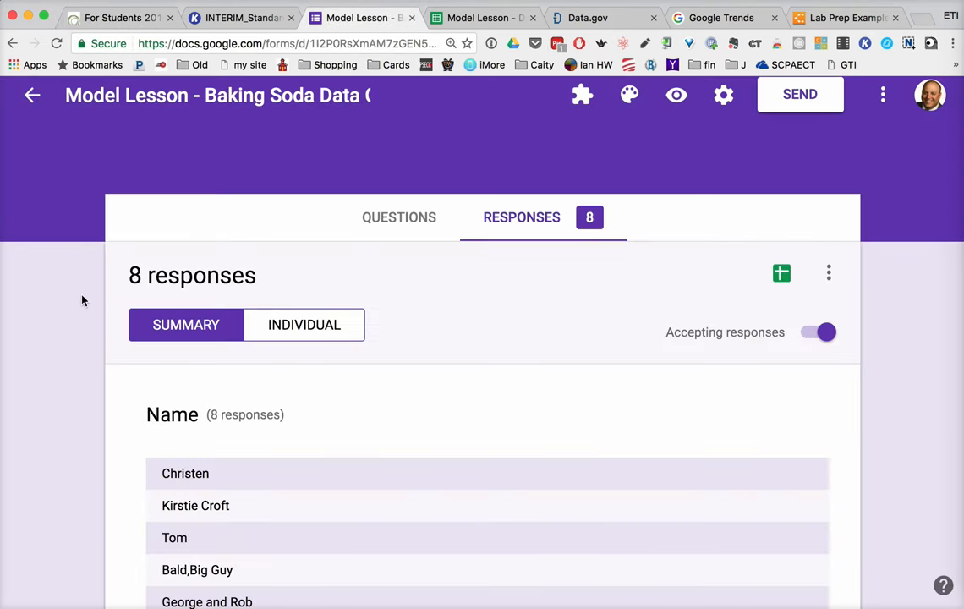
left_click(399, 217)
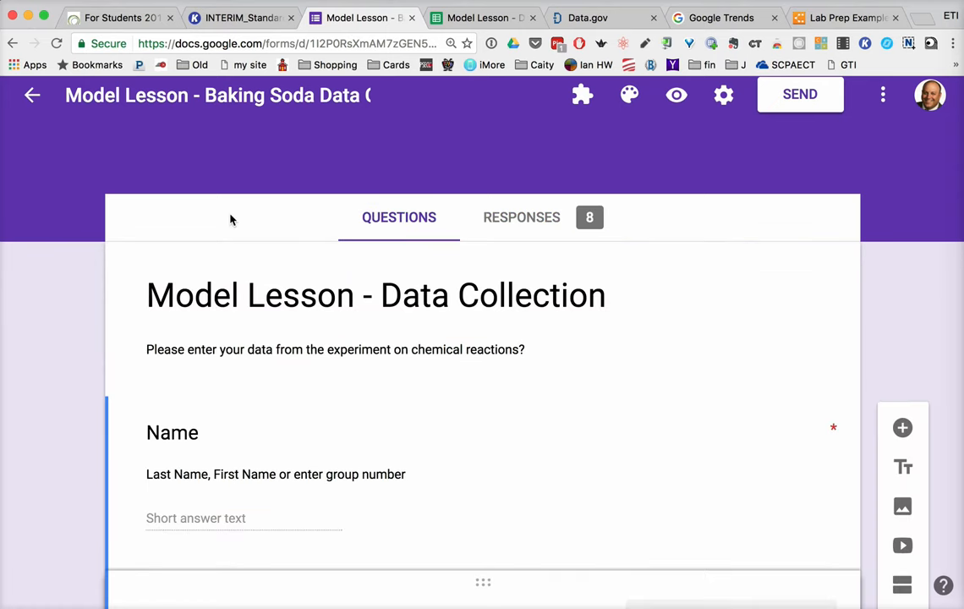
mouse_move(80, 264)
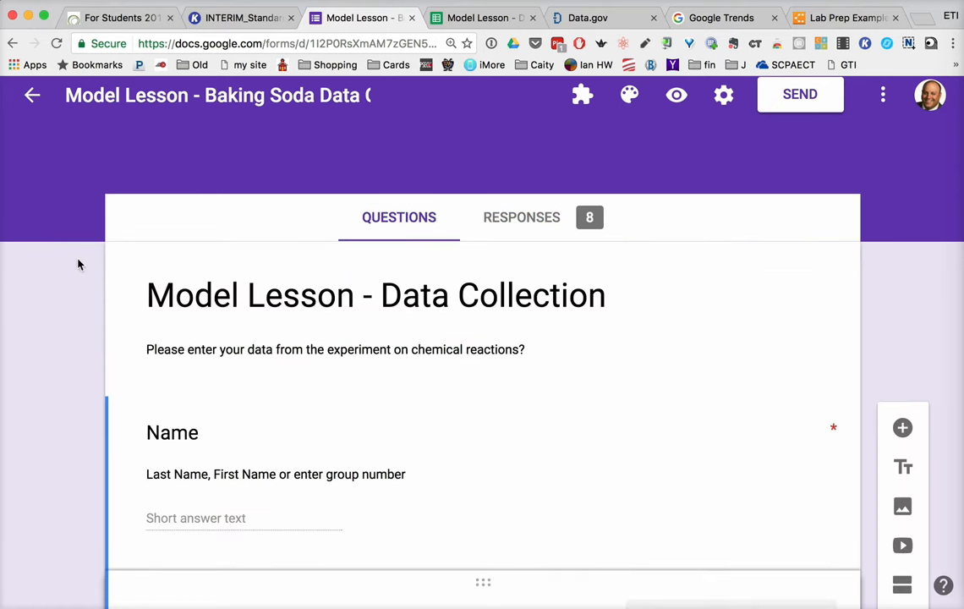
scroll("down", 3)
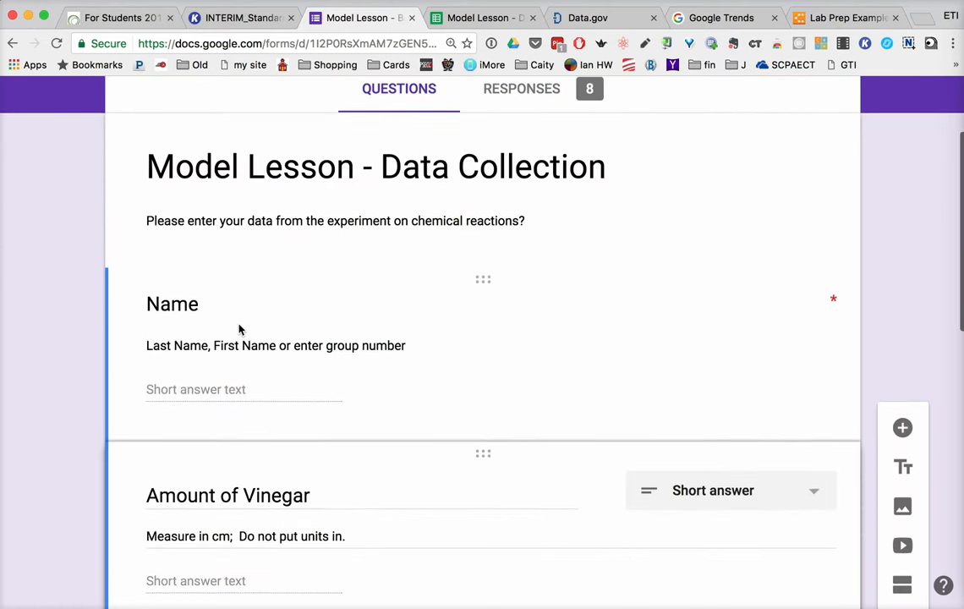
mouse_move(497, 203)
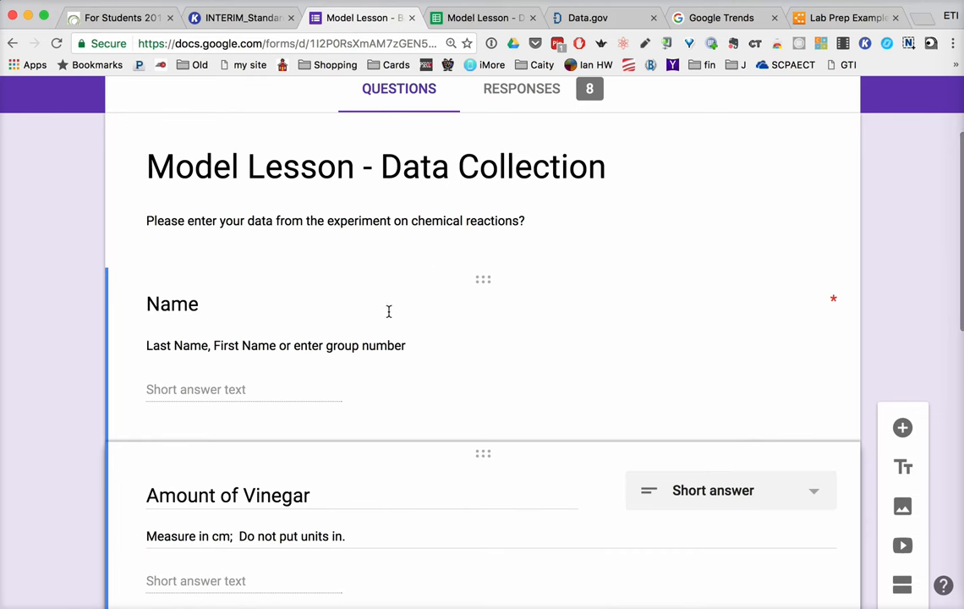
scroll("down", 3)
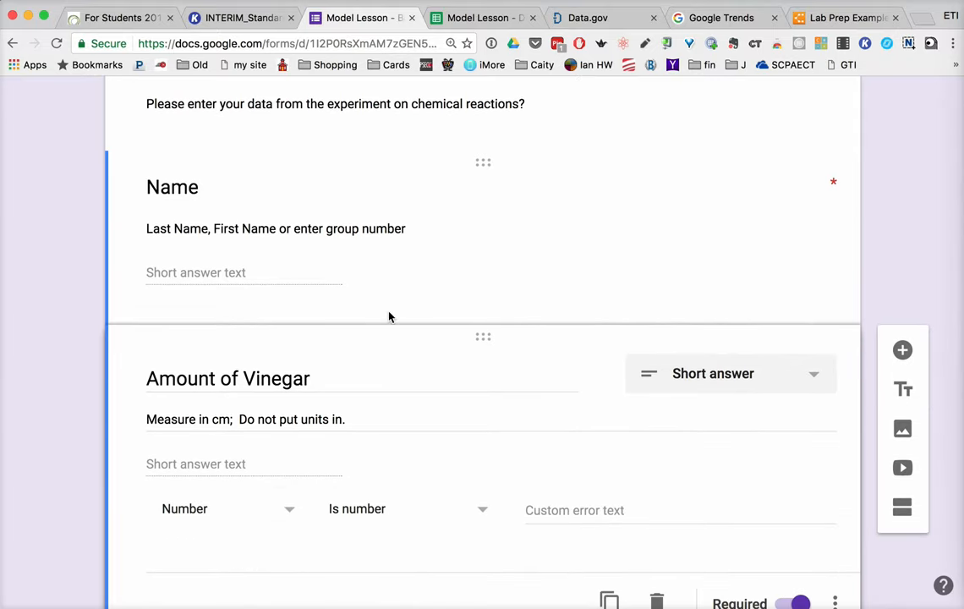
scroll("down", 3)
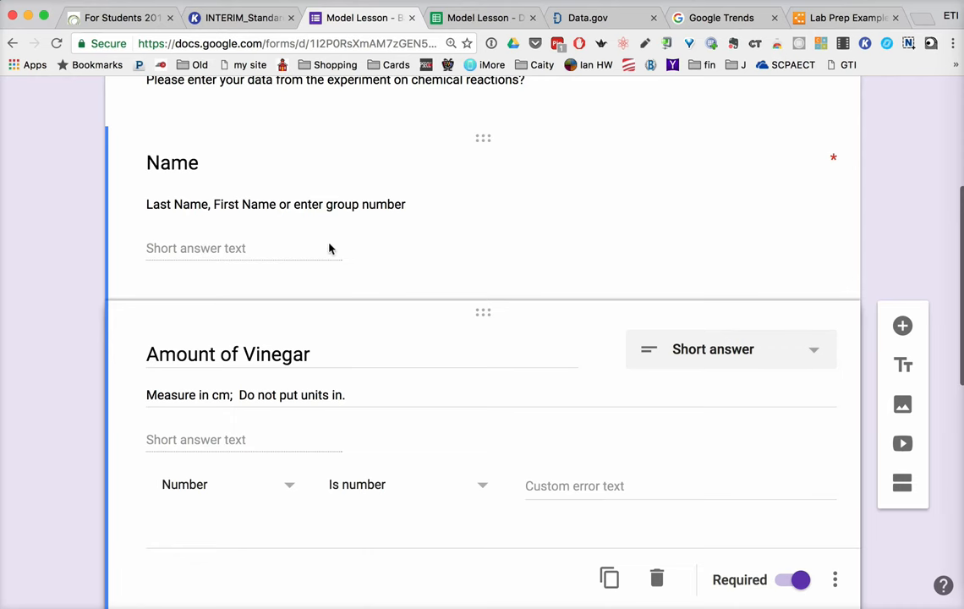
scroll("down", 3)
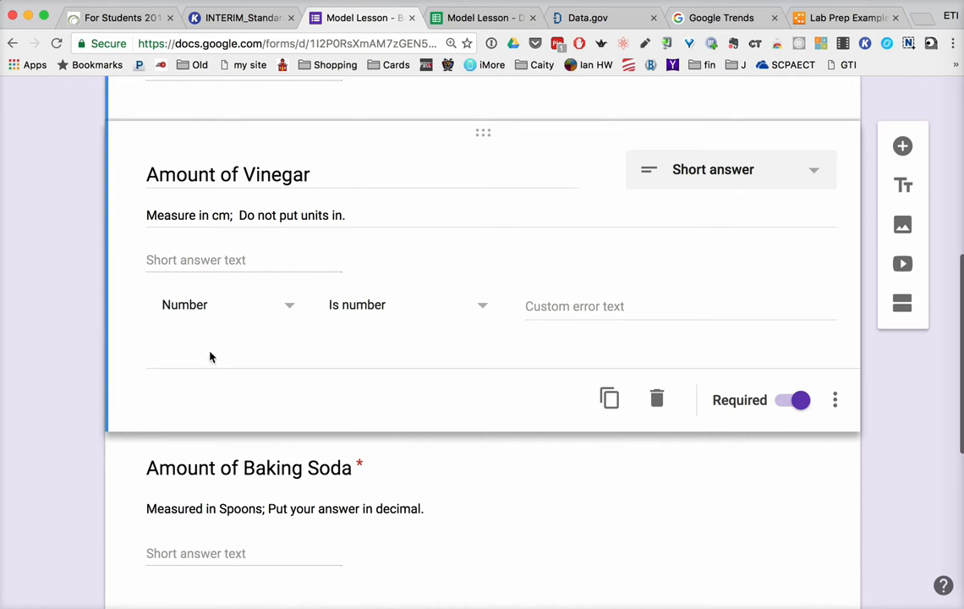
mouse_move(179, 269)
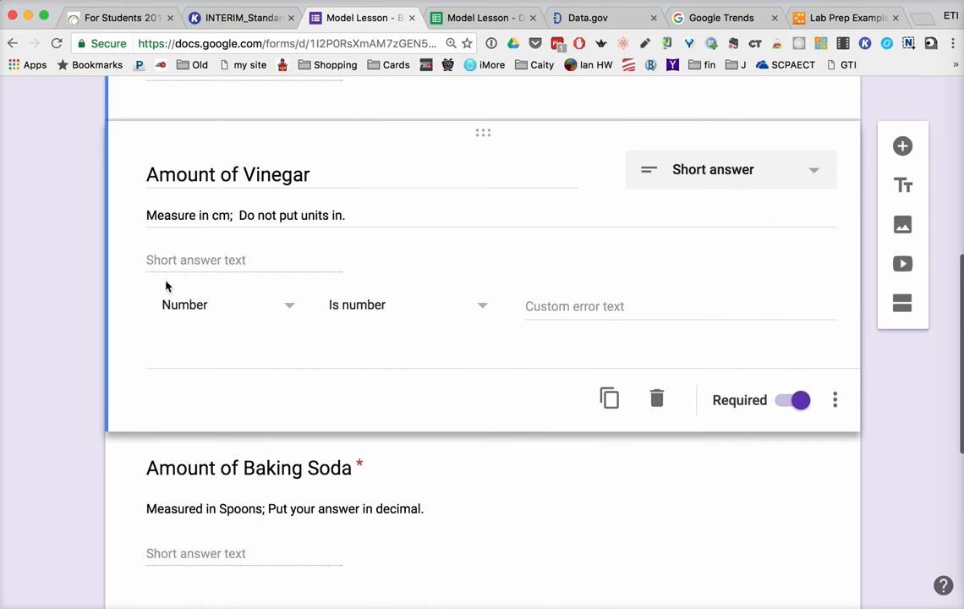
mouse_move(834, 400)
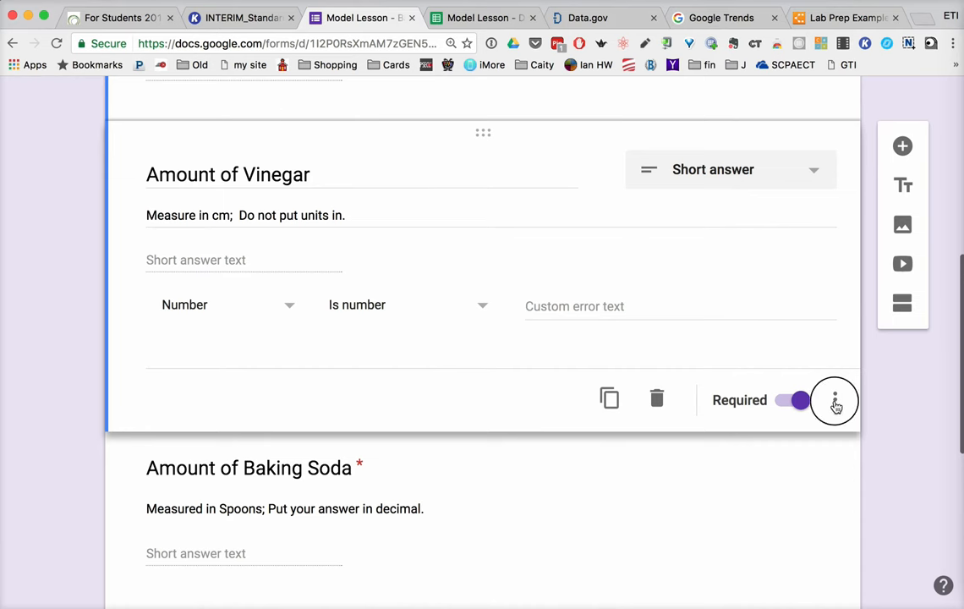
left_click(835, 399)
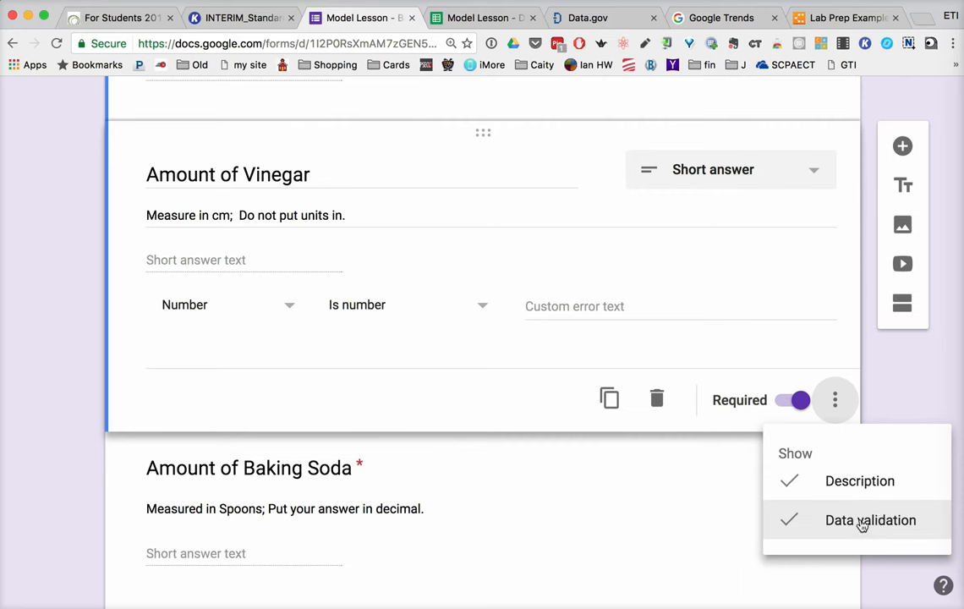
mouse_move(156, 253)
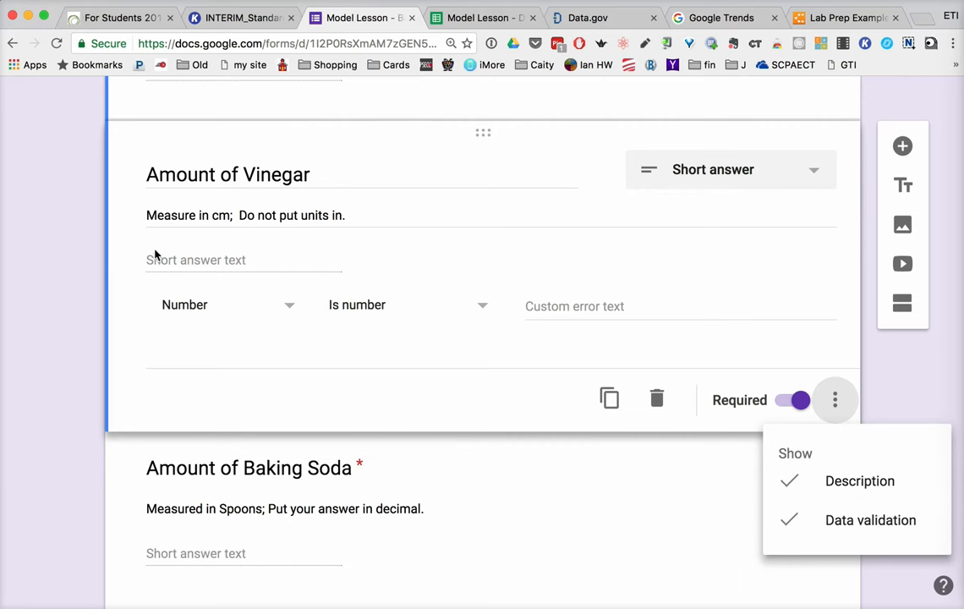
mouse_move(237, 335)
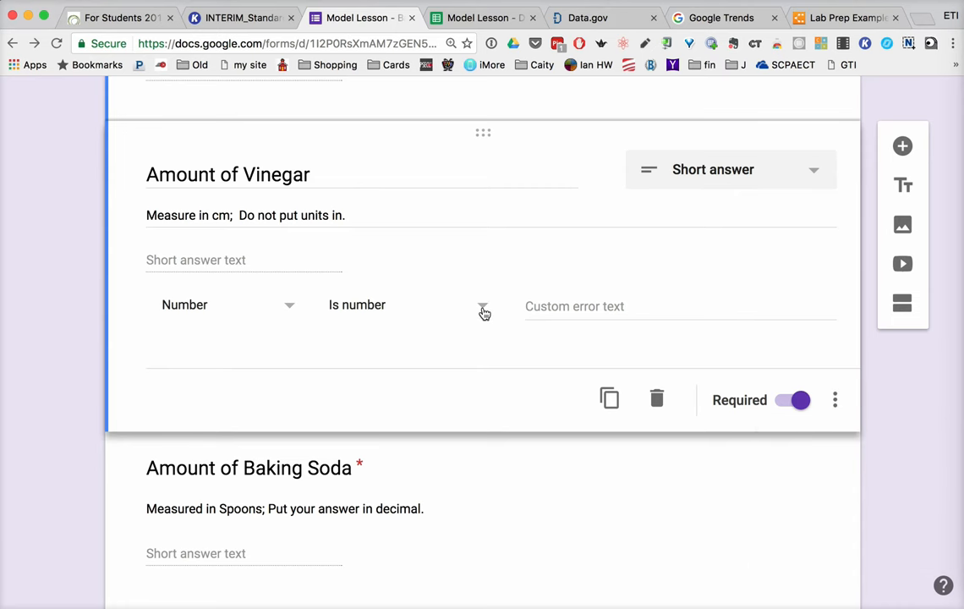
left_click(357, 304)
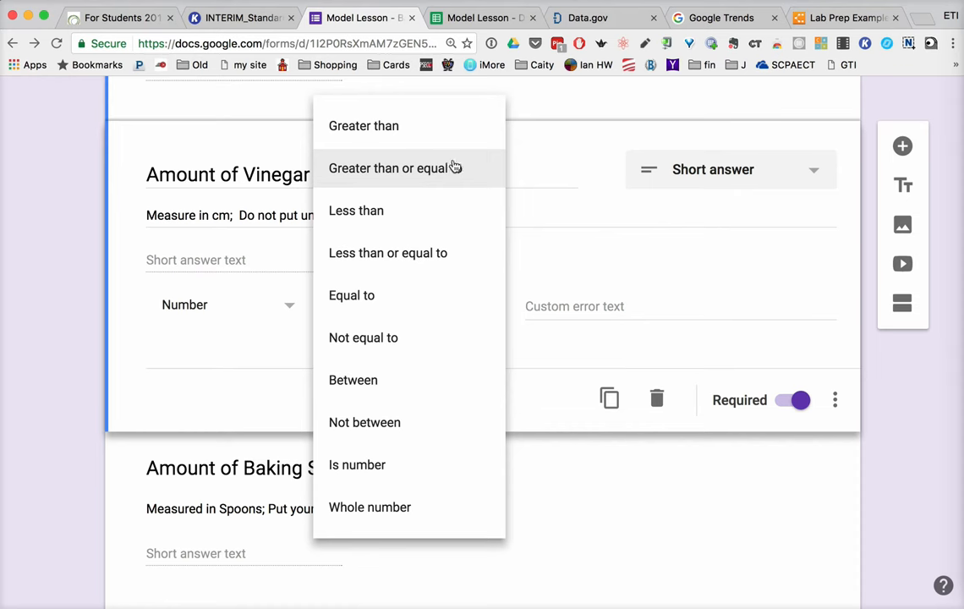
mouse_move(420, 302)
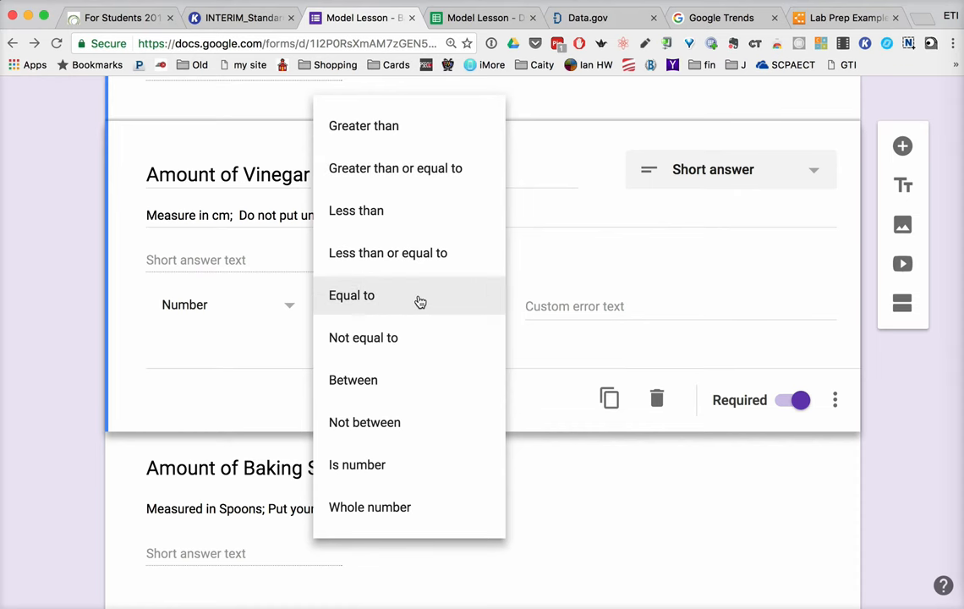
mouse_move(396, 463)
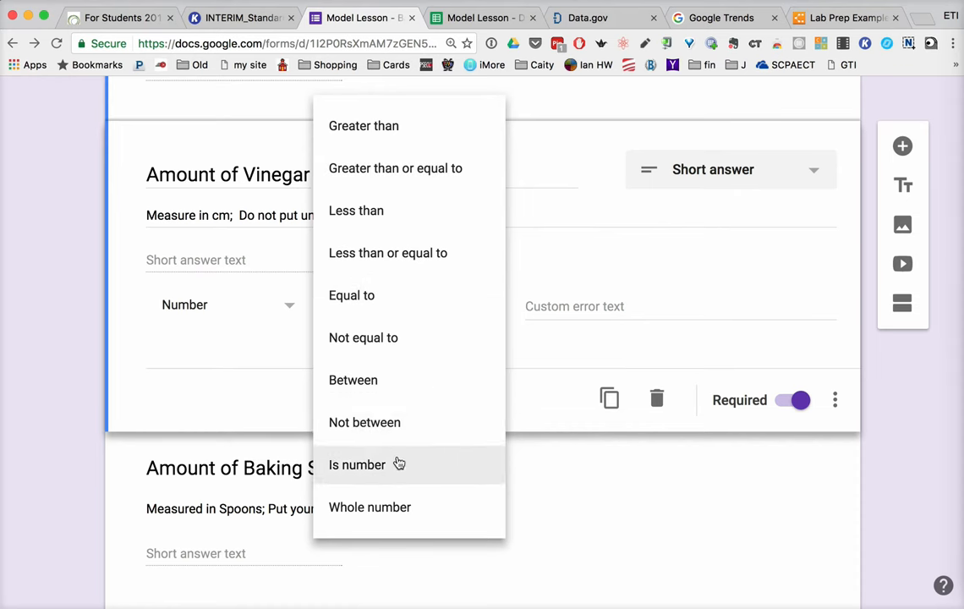
left_click(357, 464)
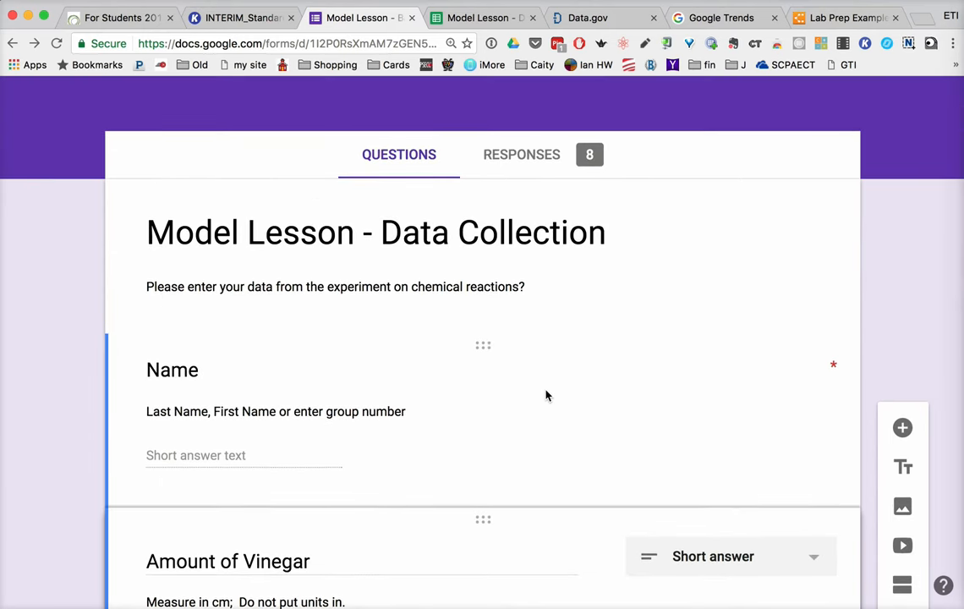
mouse_move(518, 325)
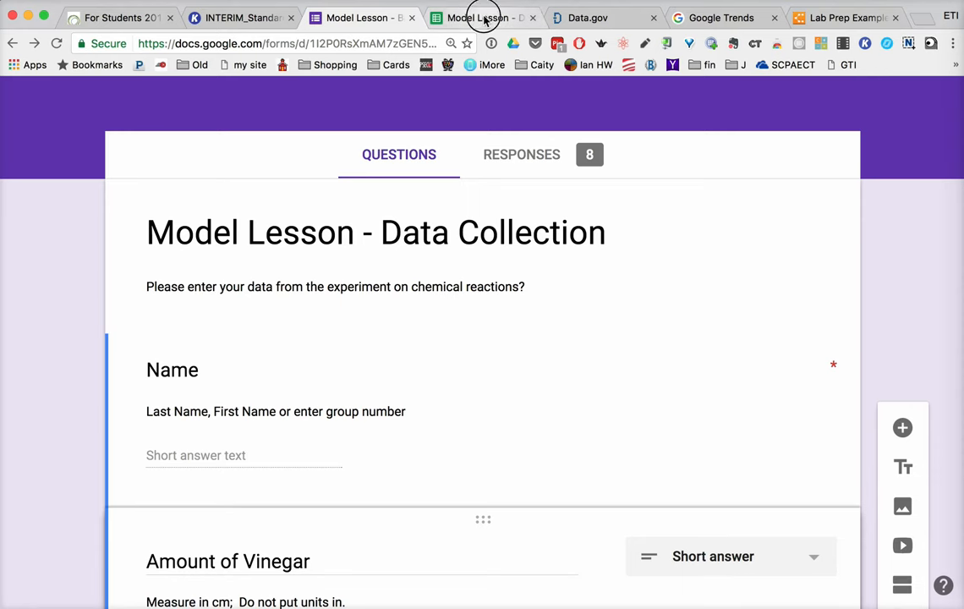
- Glance at the linked responses spreadsheet, then show the form's 8-response summary
left_click(477, 17)
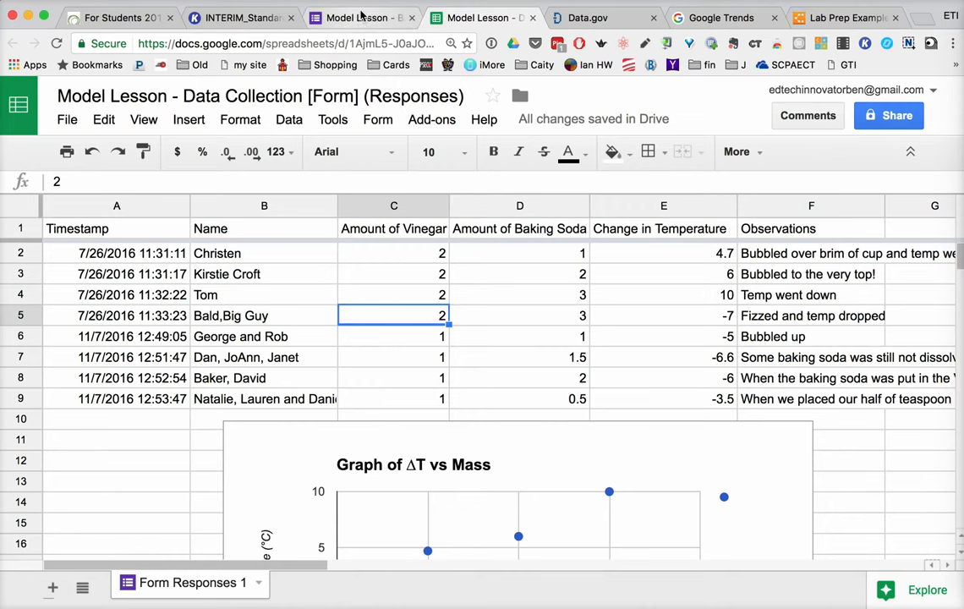
left_click(387, 16)
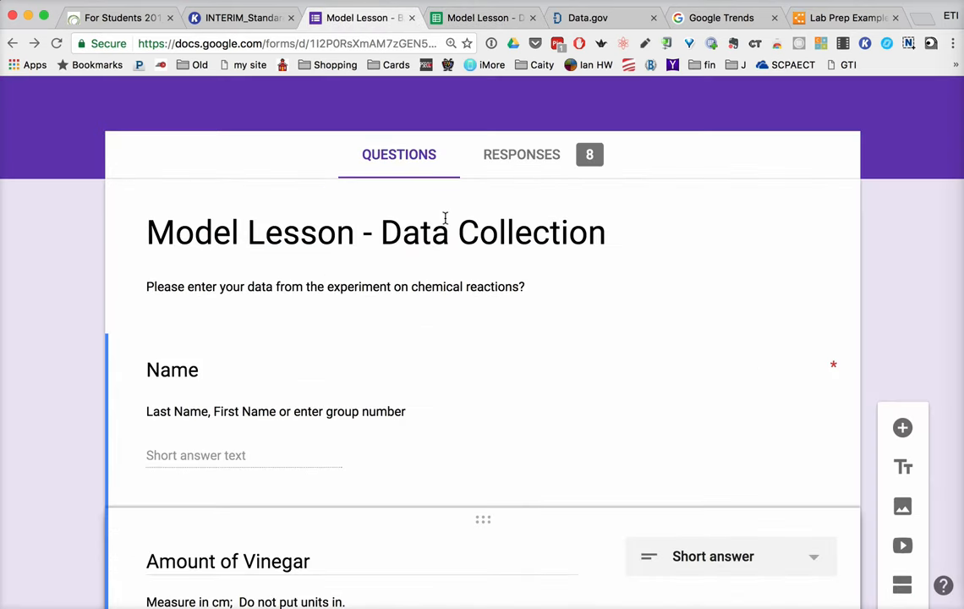
left_click(521, 154)
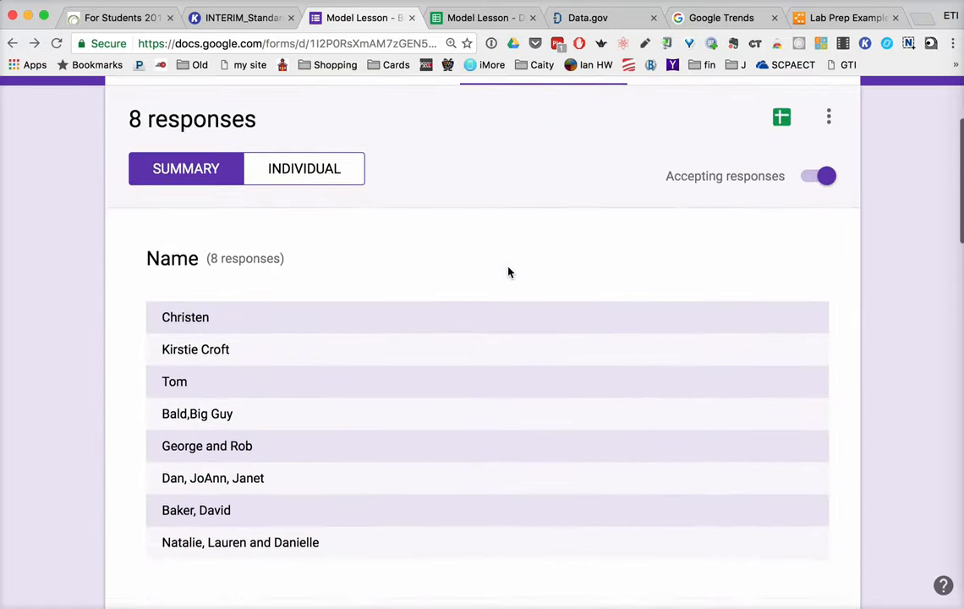
scroll("down", 3)
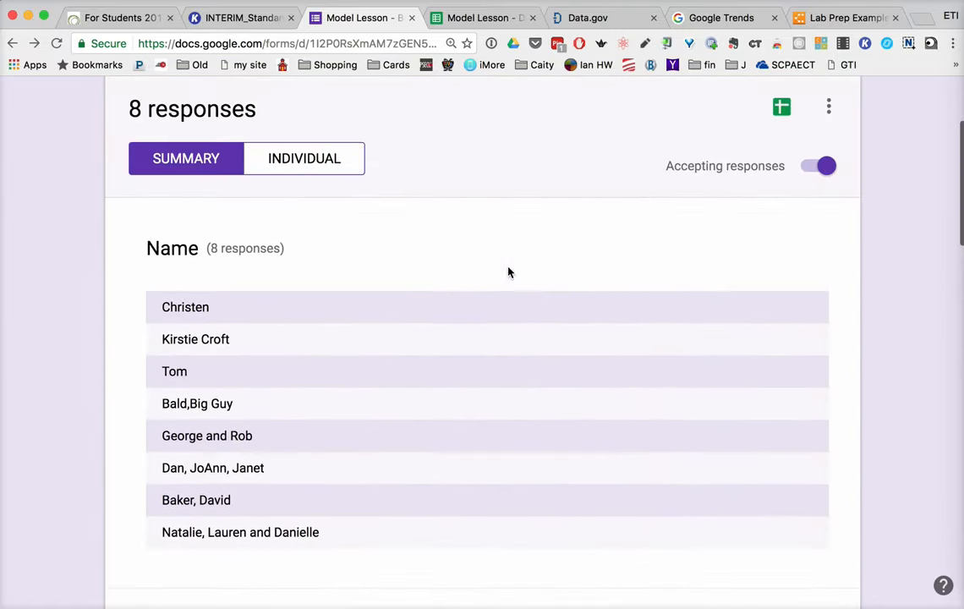
mouse_move(781, 109)
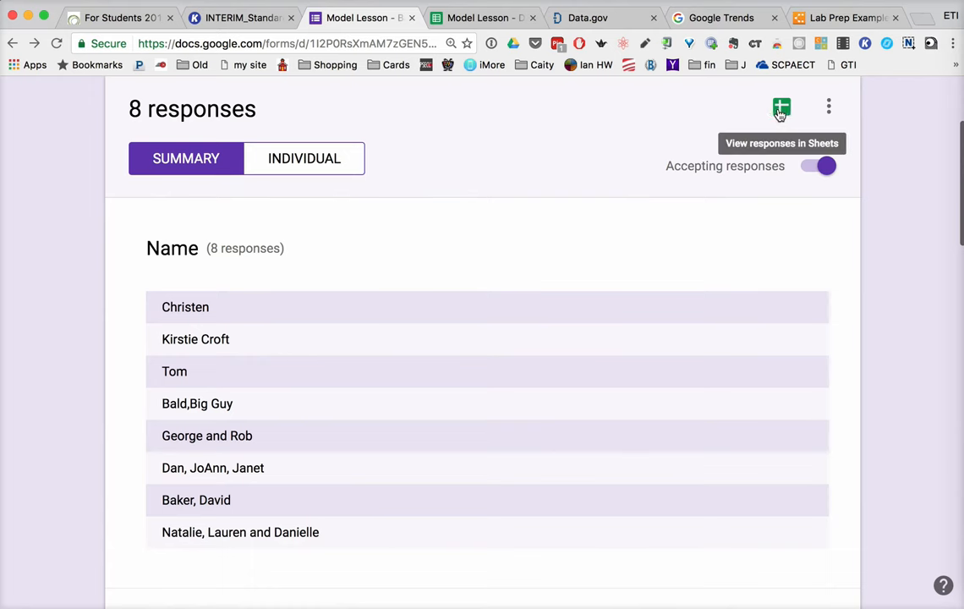
mouse_move(490, 34)
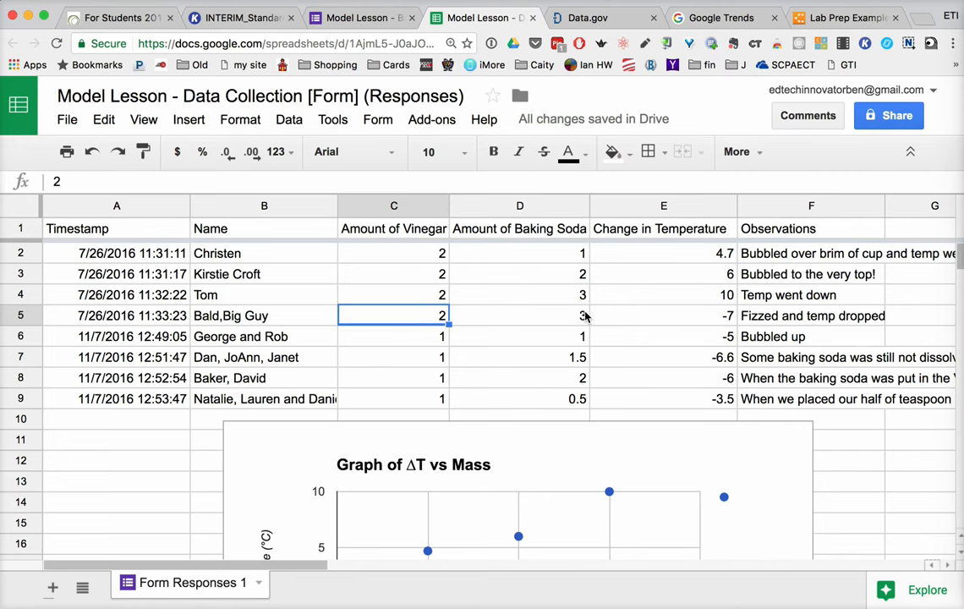
mouse_move(697, 262)
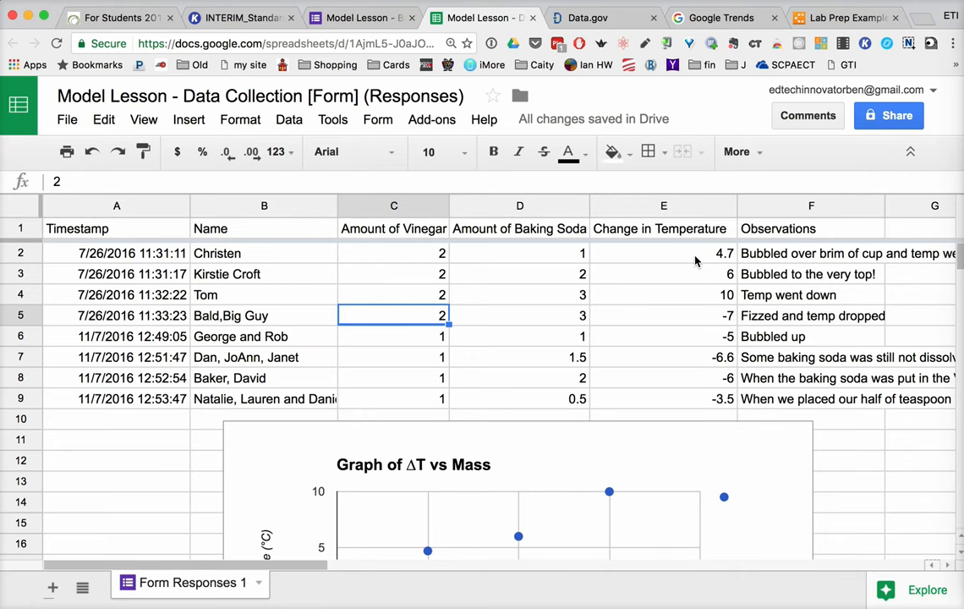
mouse_move(724, 255)
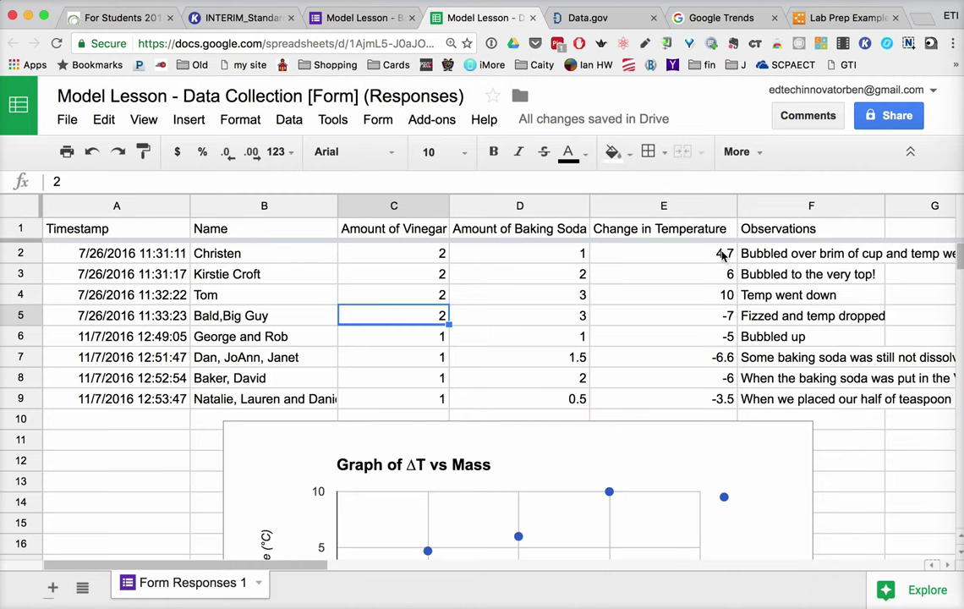
mouse_move(714, 260)
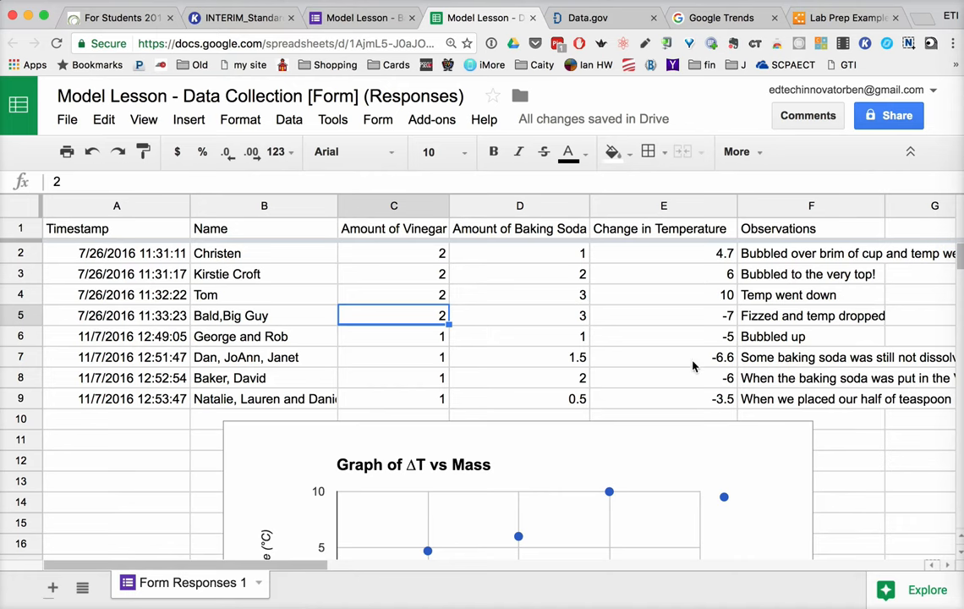
mouse_move(834, 523)
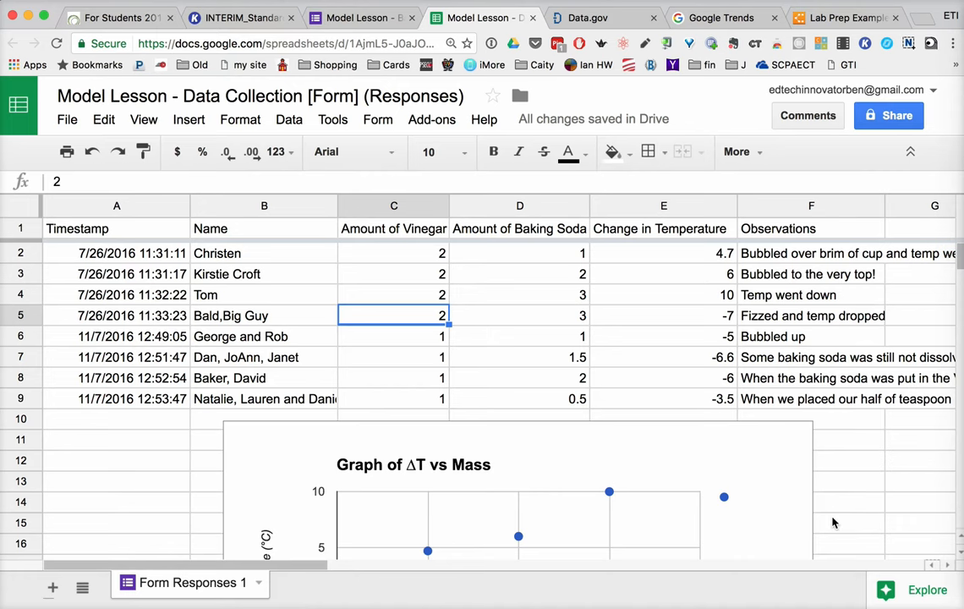
- Scroll the responses sheet to the ΔT vs Mass scatter graph
scroll("down", 3)
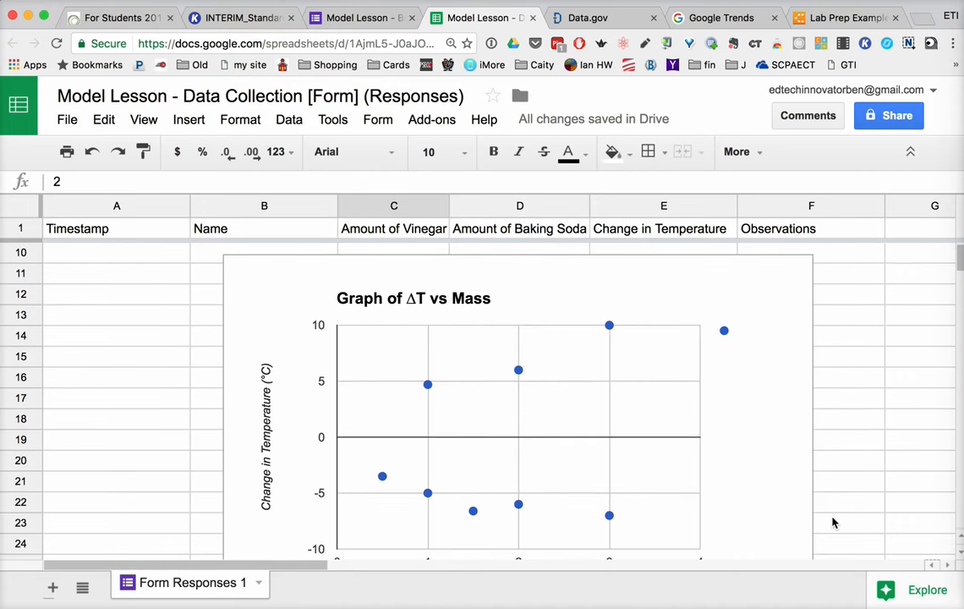
mouse_move(703, 348)
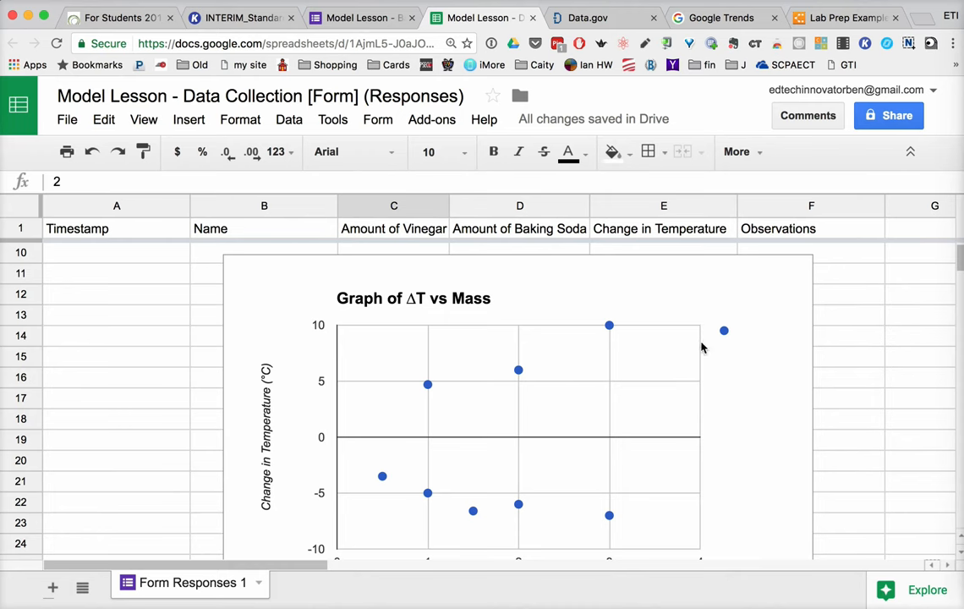
mouse_move(634, 538)
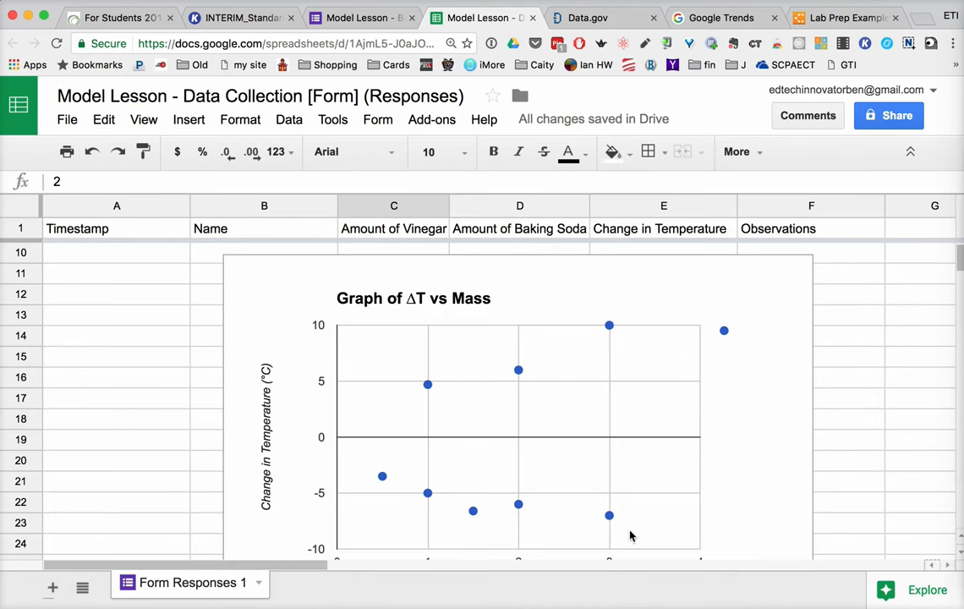
mouse_move(888, 461)
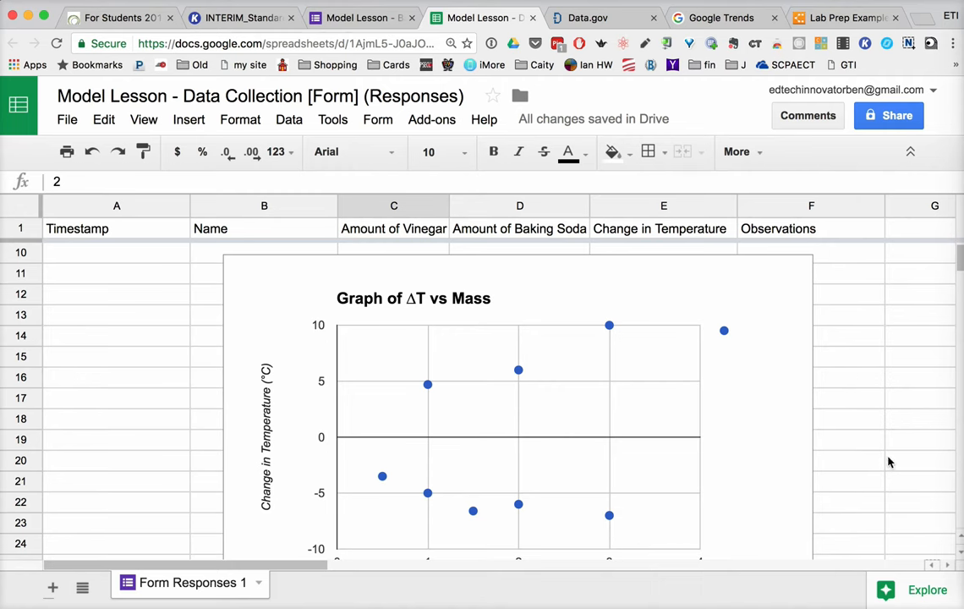
mouse_move(852, 437)
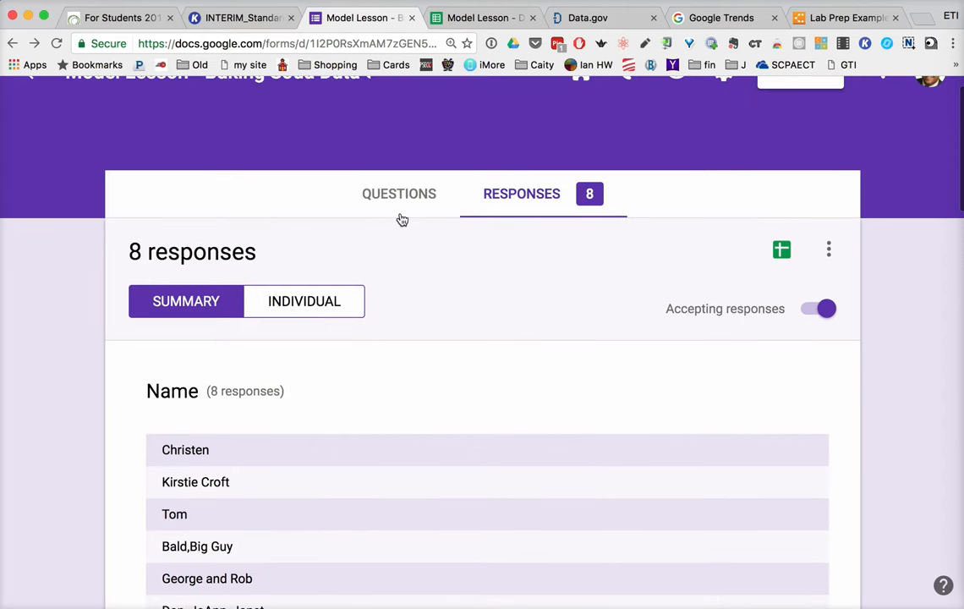
- Switch the form to its questions view and scroll to Name and Amount of Vinegar
left_click(399, 193)
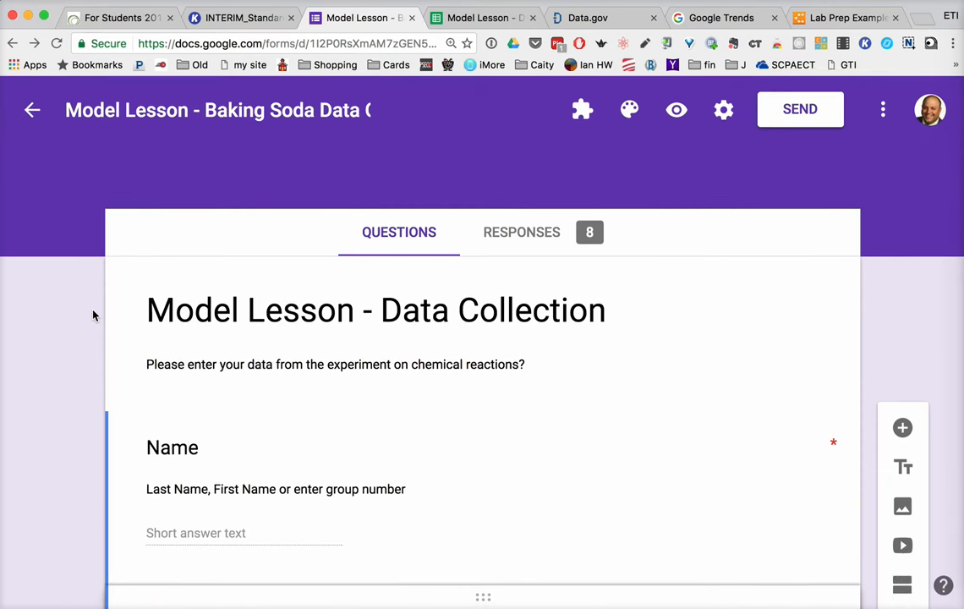
scroll("down", 3)
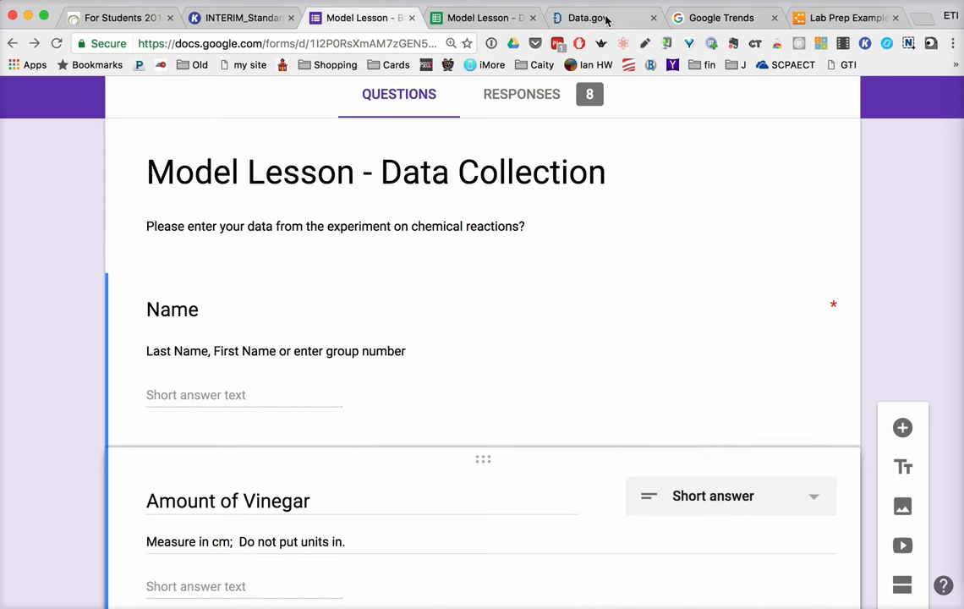
- Look at the responses spreadsheet's ΔT vs Mass graph, then move to the Data.gov site
left_click(482, 16)
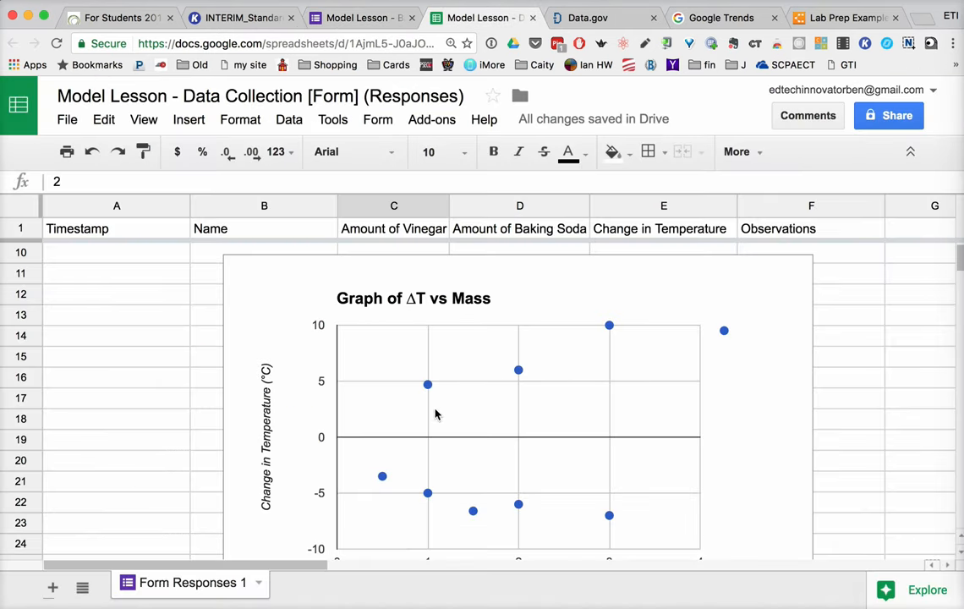
mouse_move(555, 471)
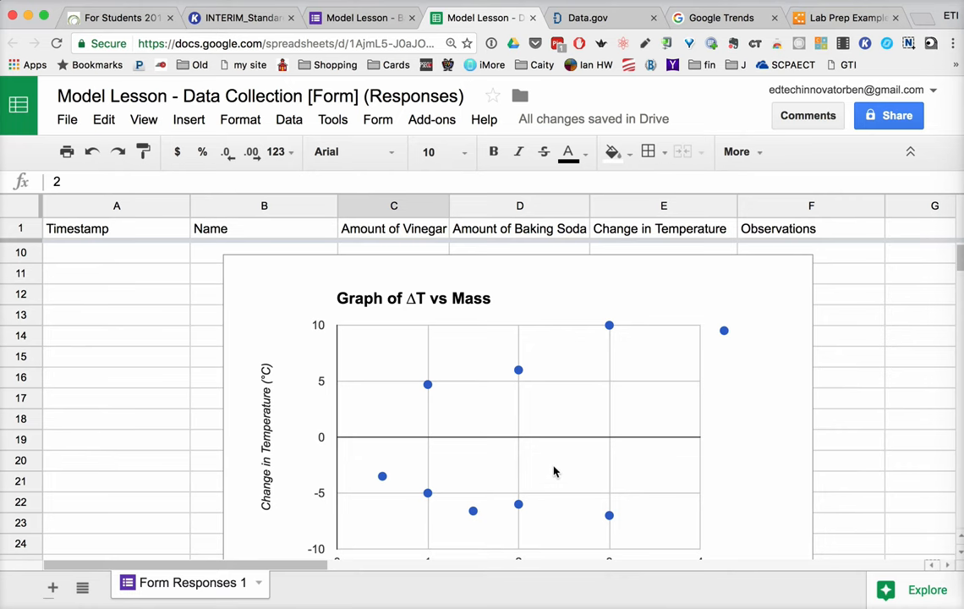
mouse_move(546, 470)
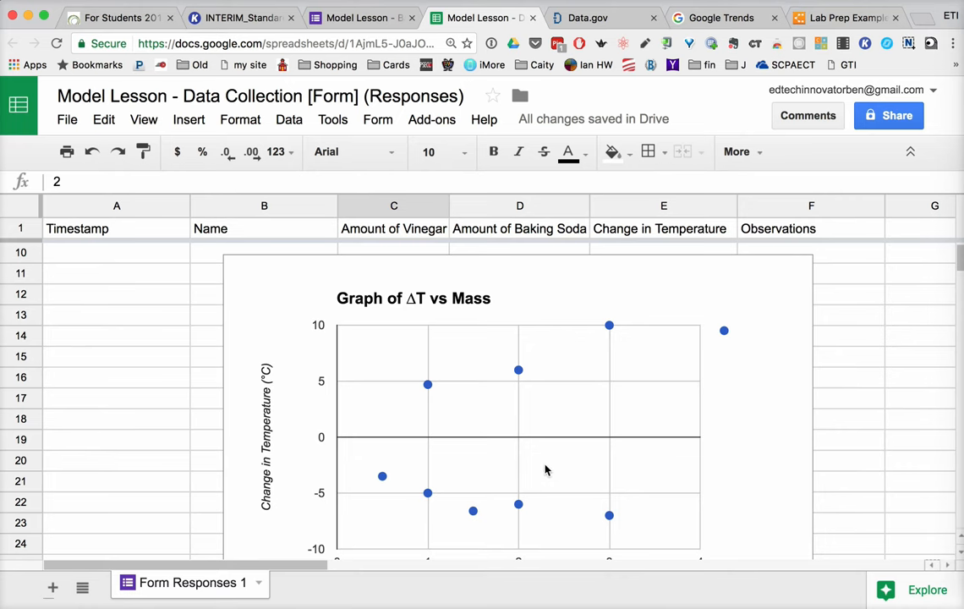
mouse_move(409, 446)
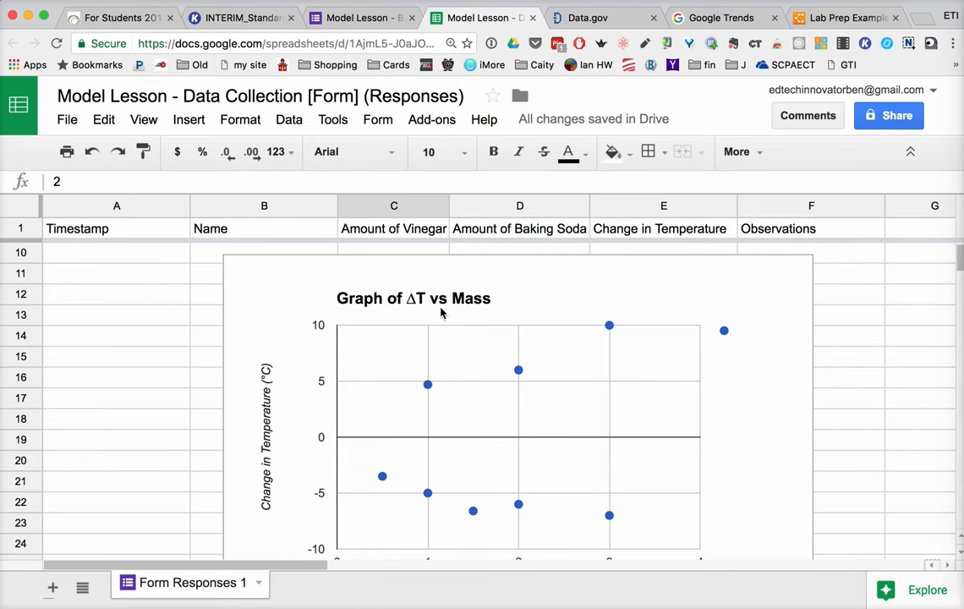
mouse_move(550, 291)
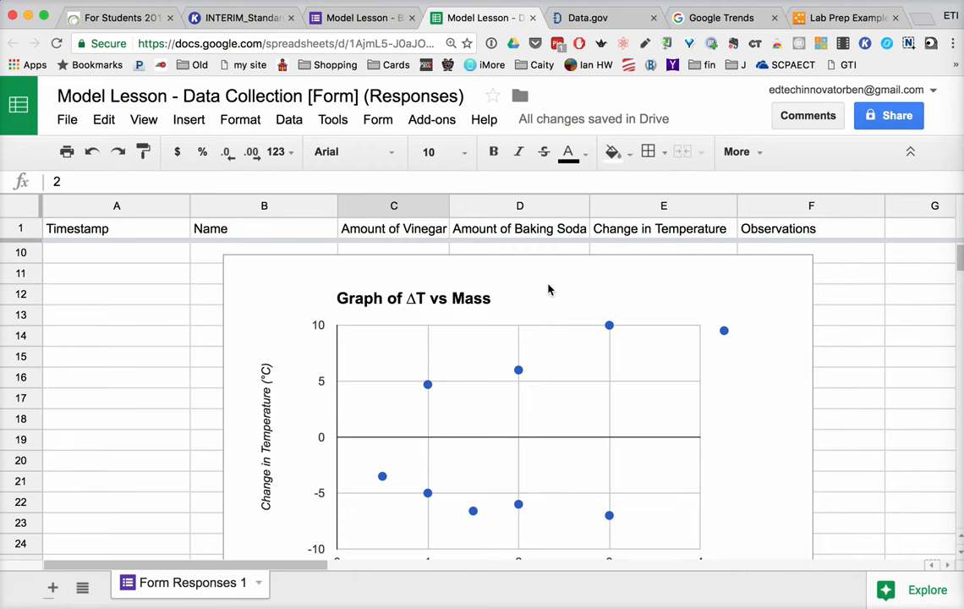
mouse_move(561, 84)
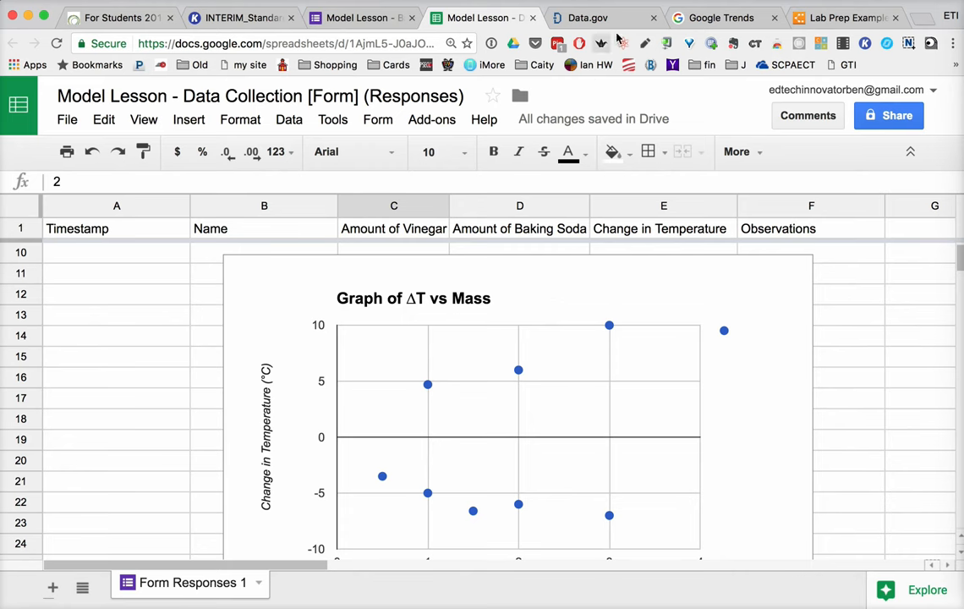
left_click(586, 17)
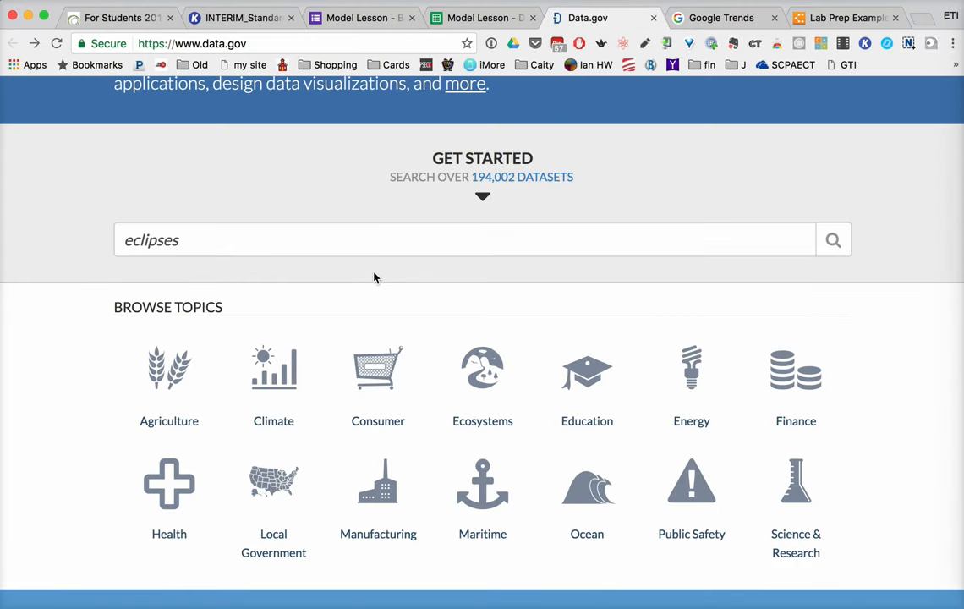
mouse_move(418, 296)
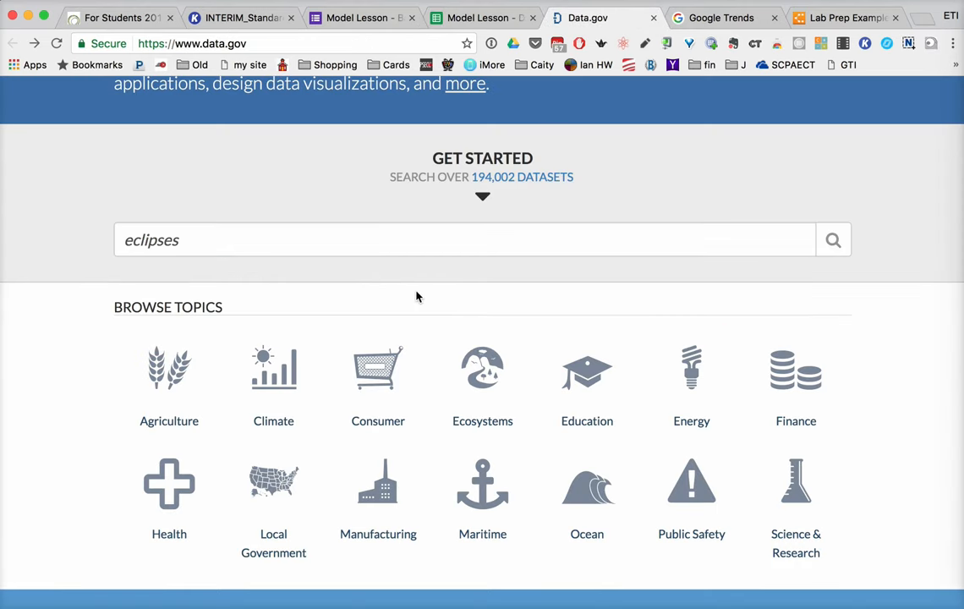
mouse_move(429, 288)
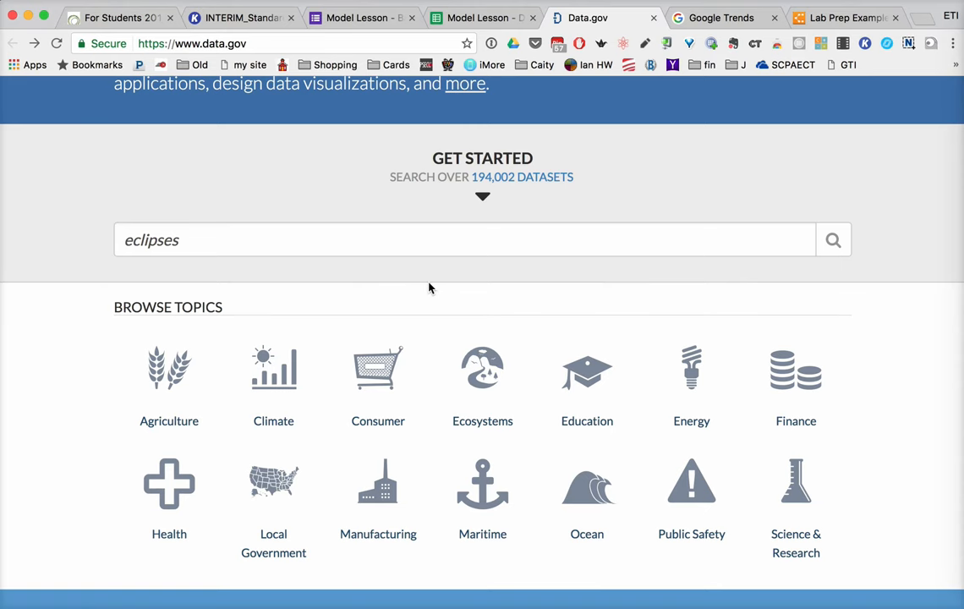
- Scroll the Data.gov catalog results listing 20 datasets for eclipses
scroll("up", 3)
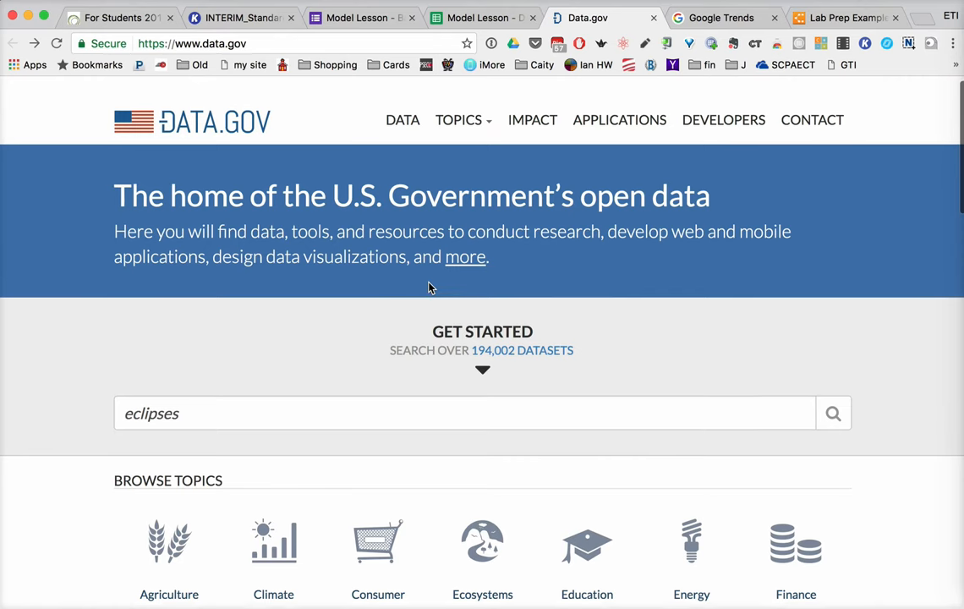
mouse_move(482, 343)
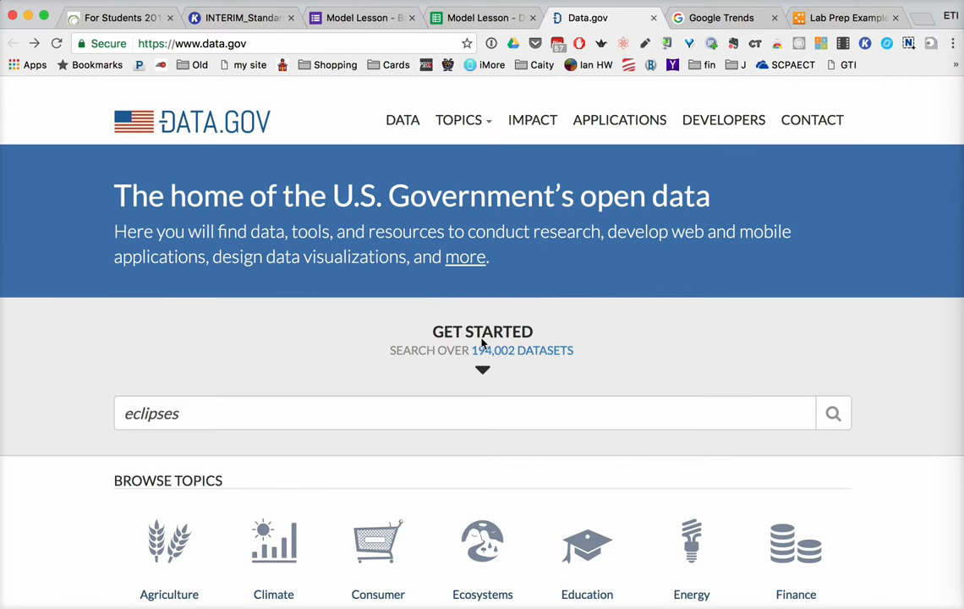
scroll("down", 3)
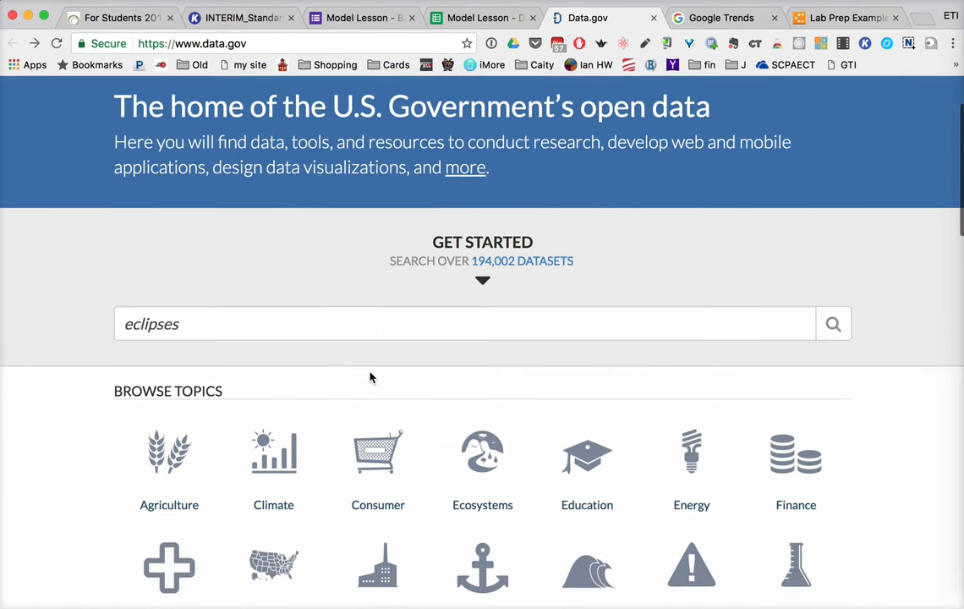
scroll("down", 3)
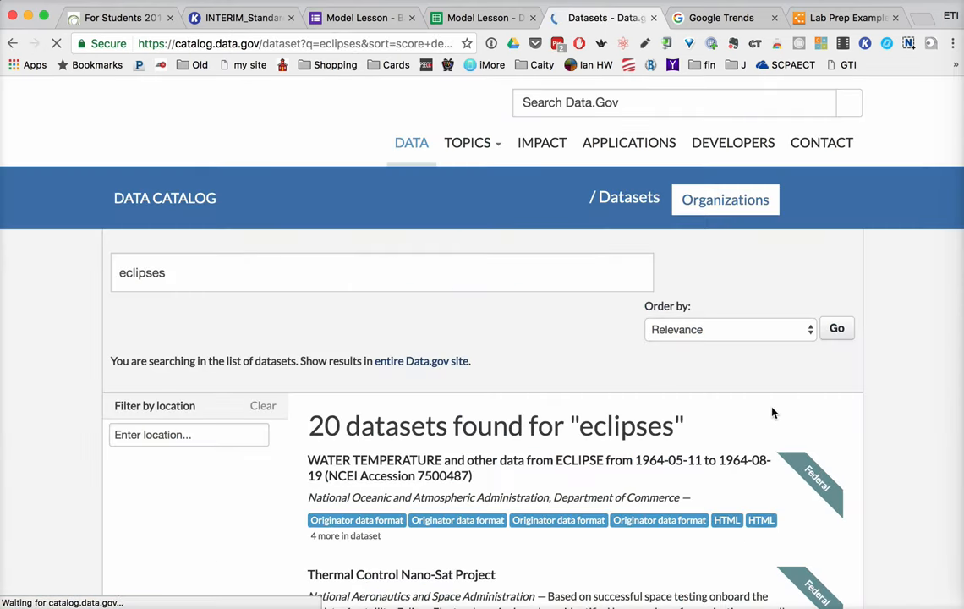
- Scroll through the 20 eclipse dataset results, then switch to Google Trends
scroll("down", 3)
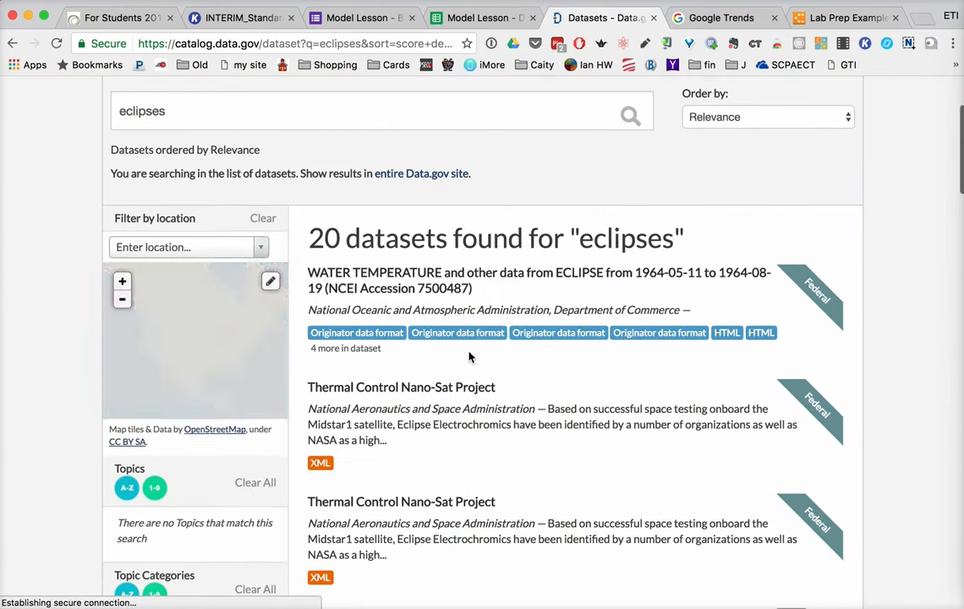
scroll("down", 3)
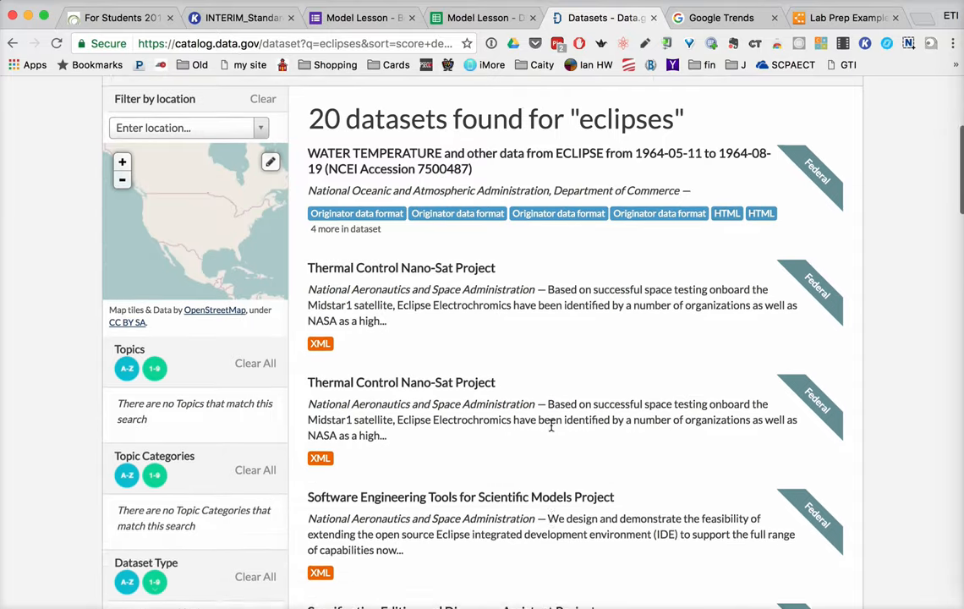
scroll("down", 3)
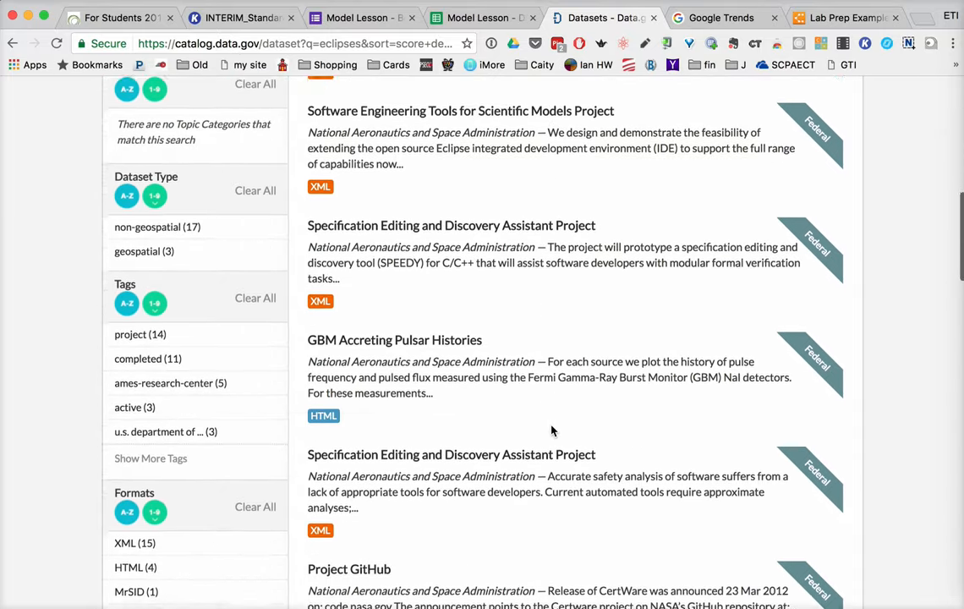
scroll("down", 3)
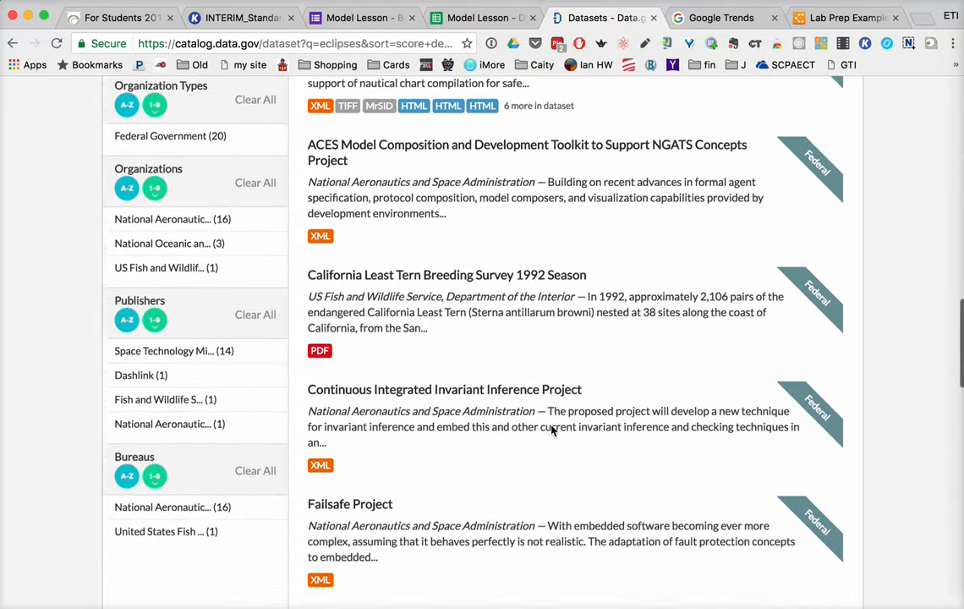
scroll("down", 3)
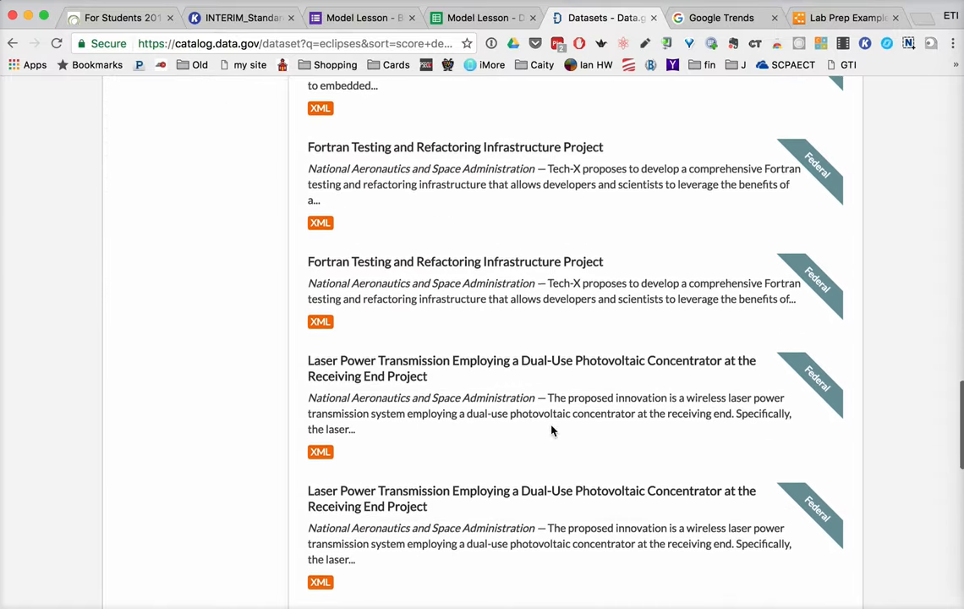
scroll("down", 3)
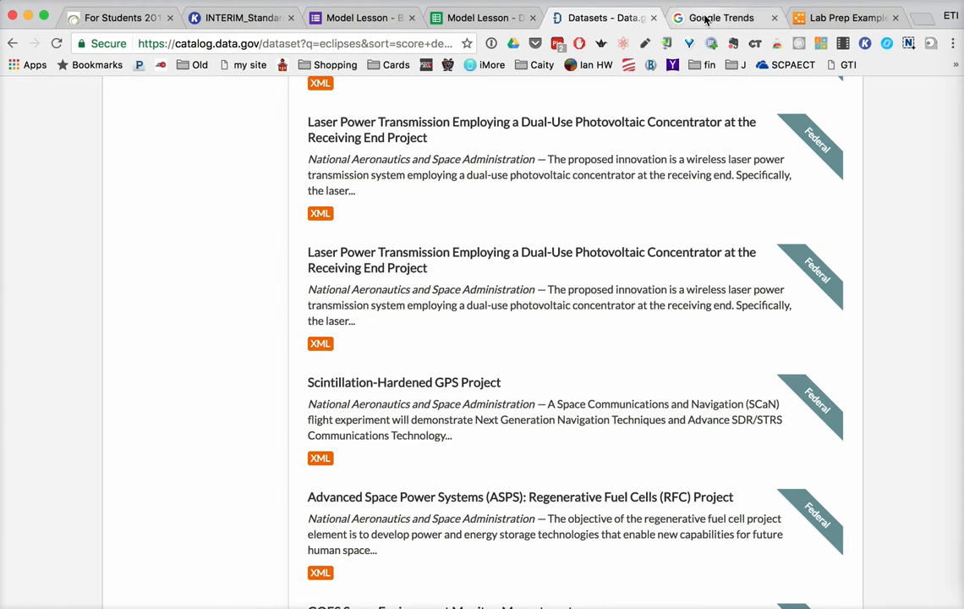
left_click(717, 17)
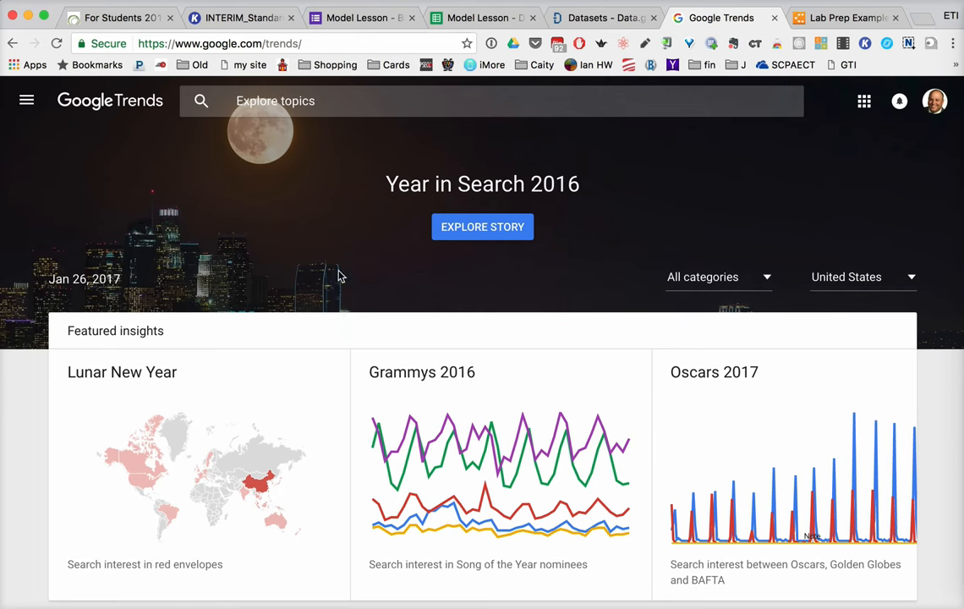
- Explore worldwide interest in 'eclipses' and scroll to the interest-over-time chart
left_click(382, 101)
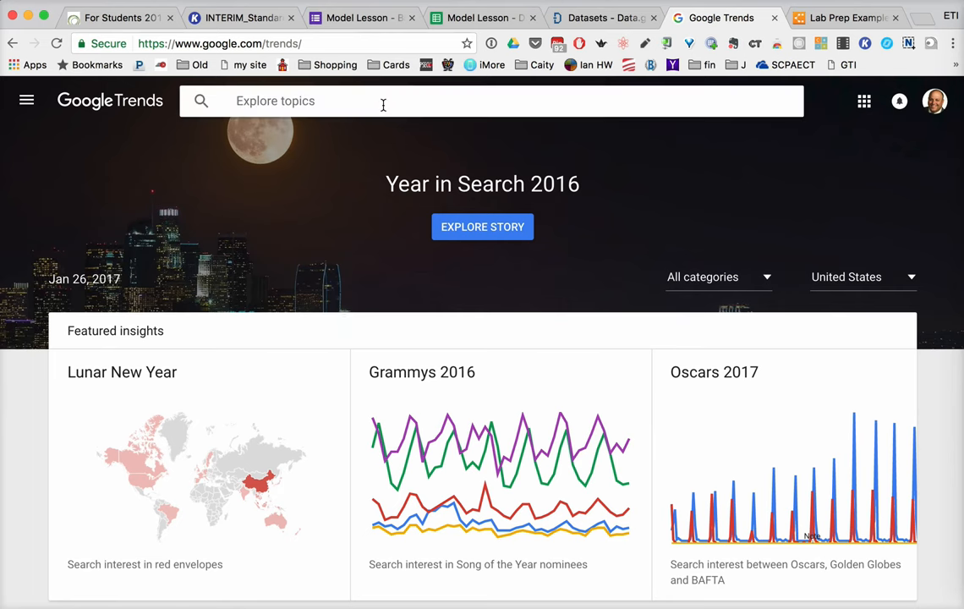
type("eclipses")
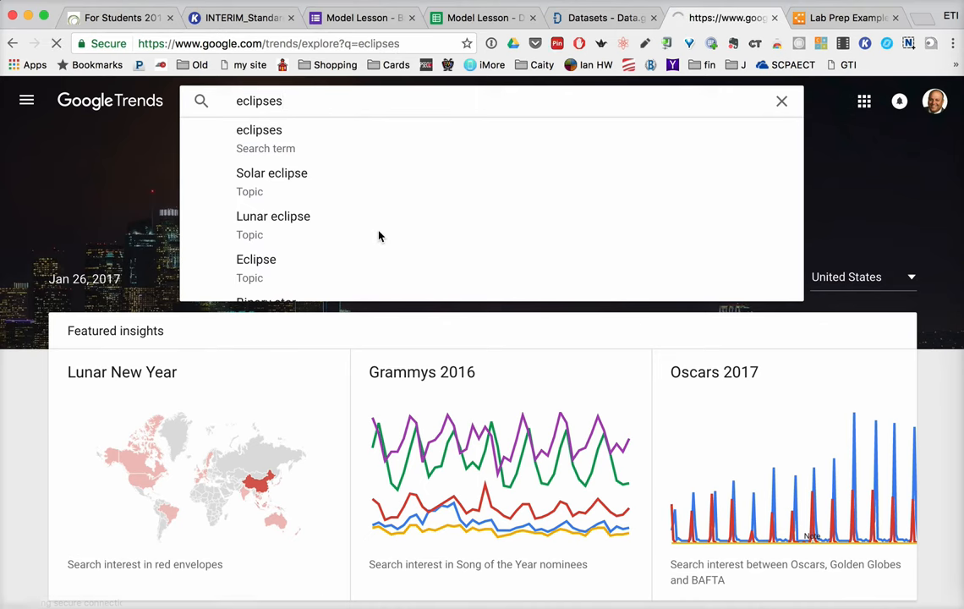
left_click(259, 129)
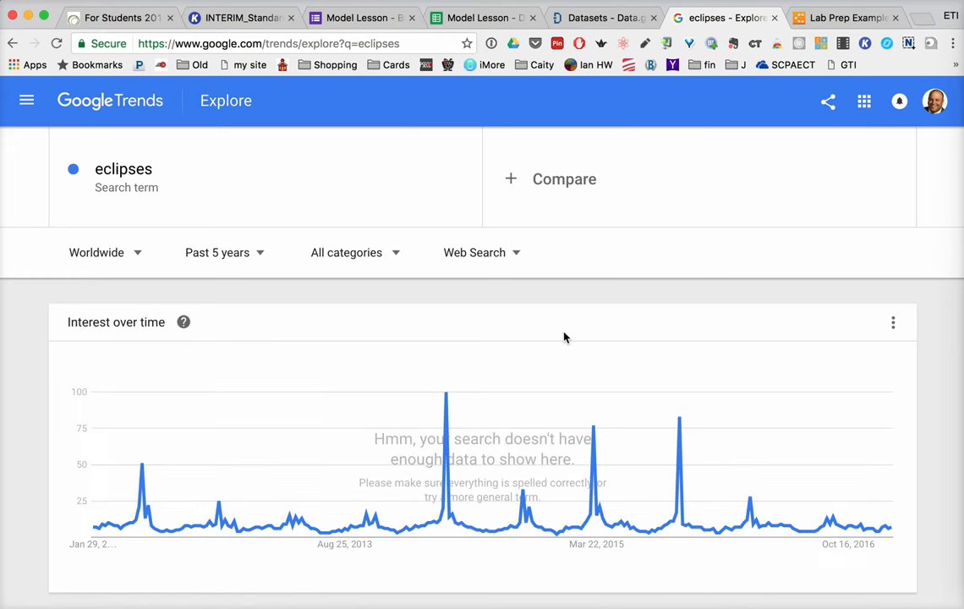
mouse_move(724, 339)
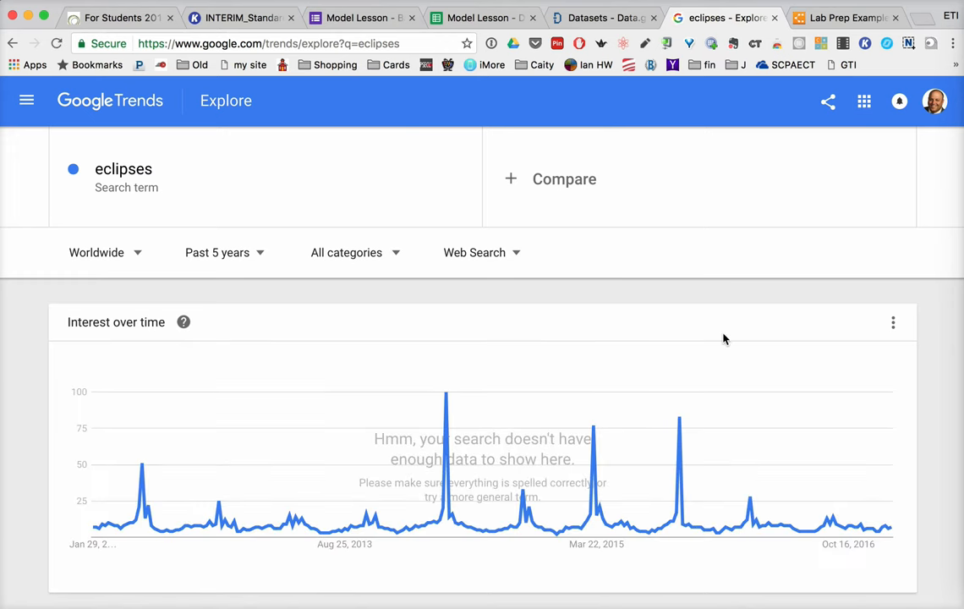
mouse_move(301, 589)
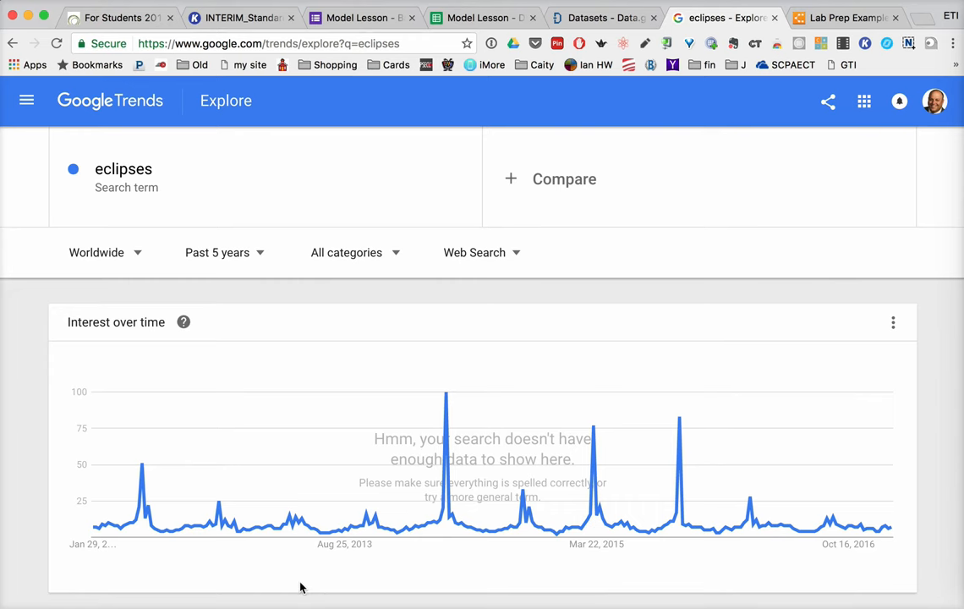
scroll("down", 3)
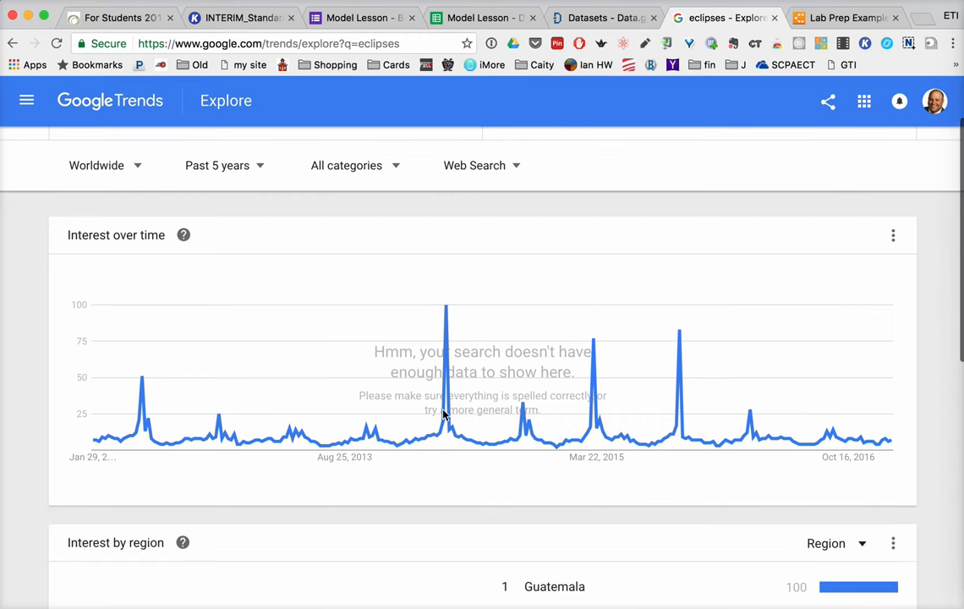
mouse_move(764, 418)
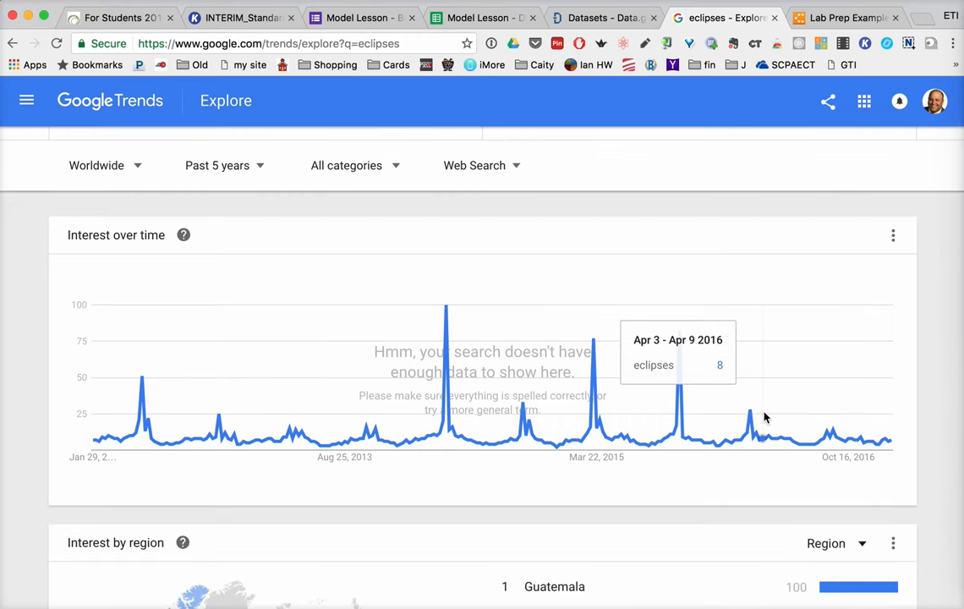
mouse_move(369, 309)
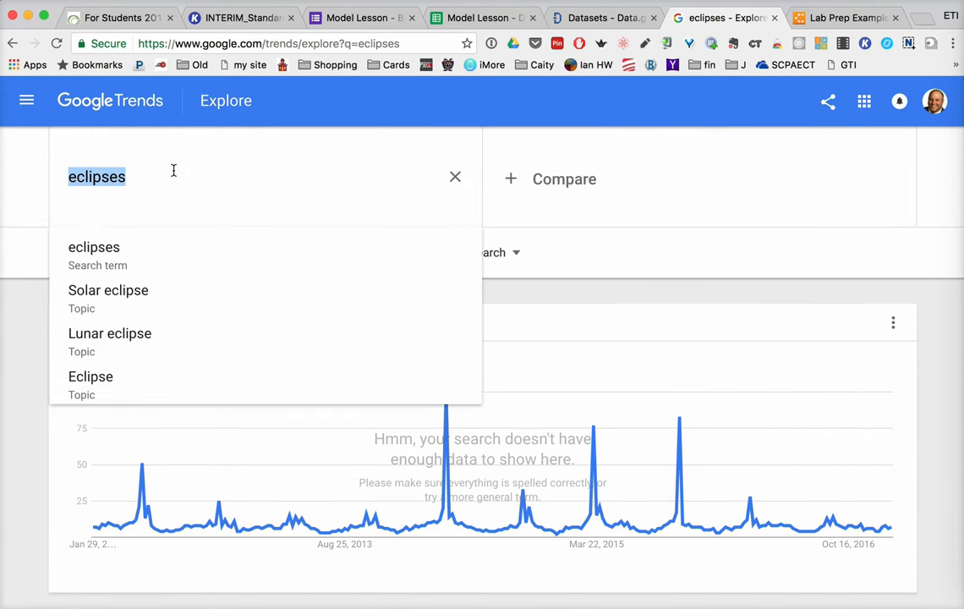
- Search Trends for 'tsunami', then add 'earthquakes' as a comparison term on the same chart
type("tsnu")
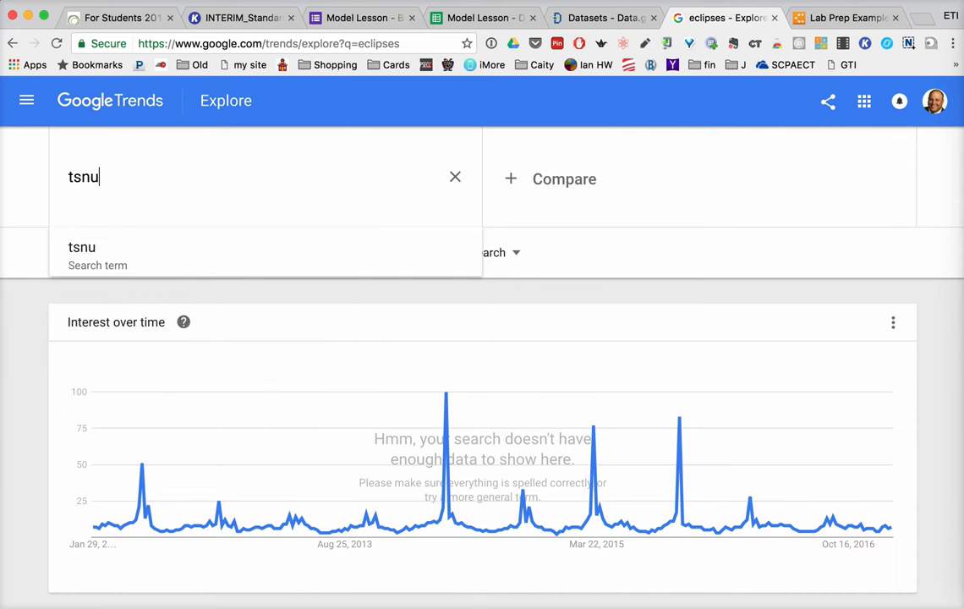
key("Backspace")
type("unami")
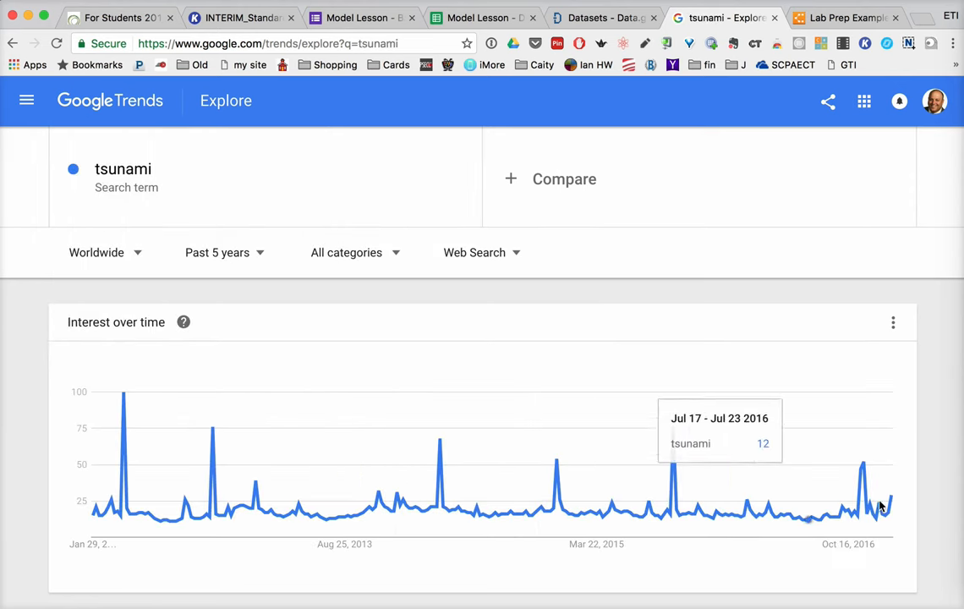
left_click(565, 179)
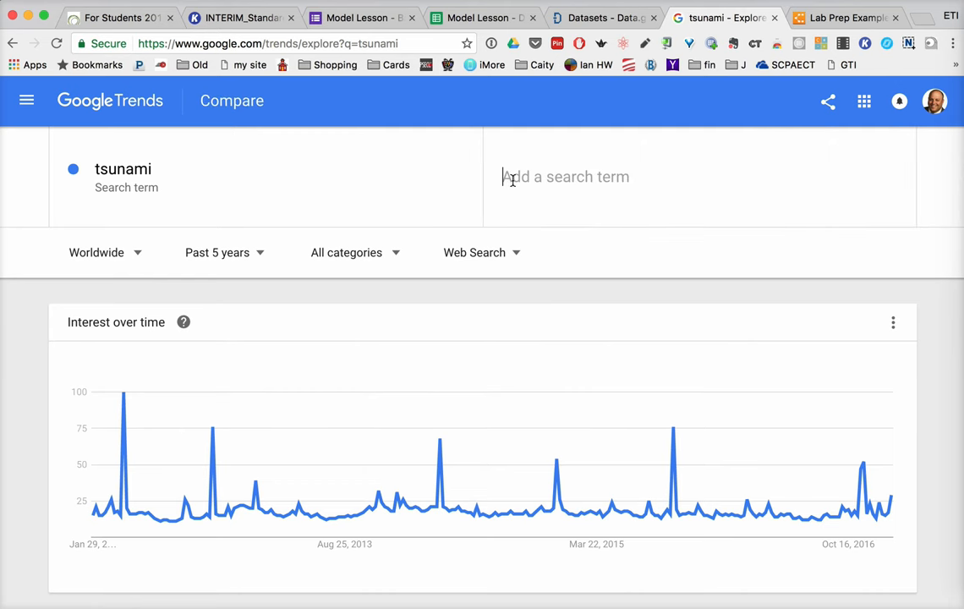
type("earthquakes")
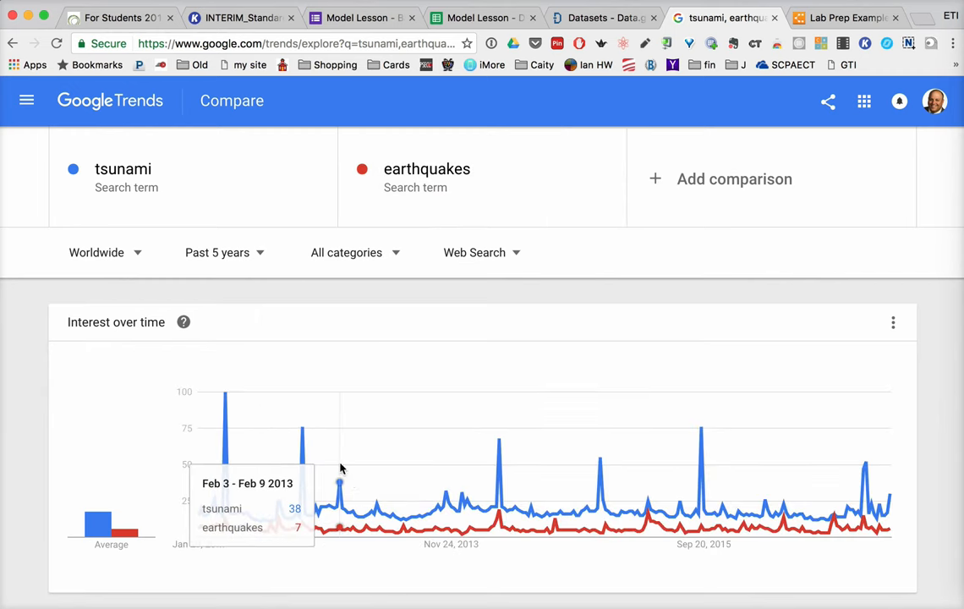
mouse_move(493, 541)
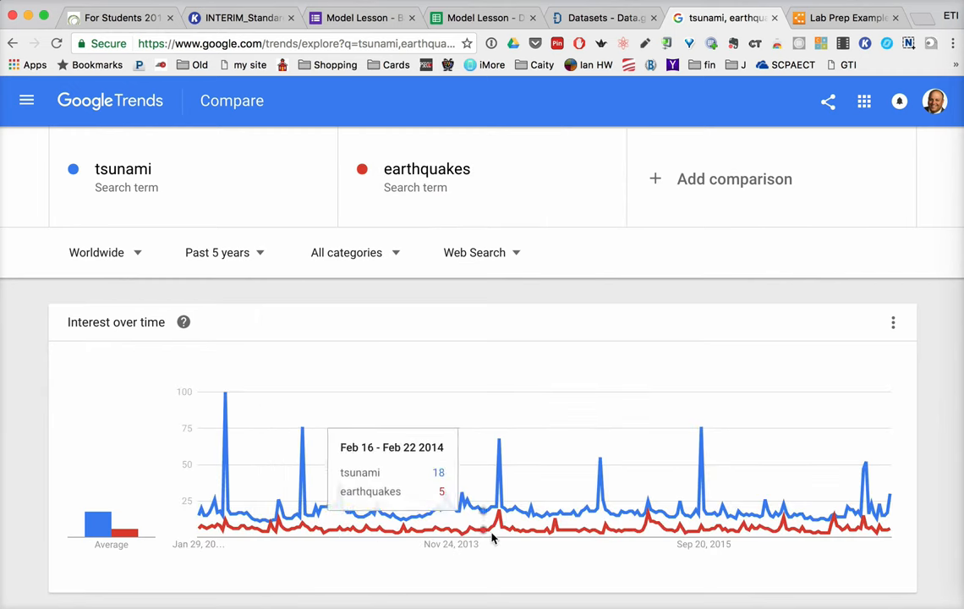
mouse_move(629, 557)
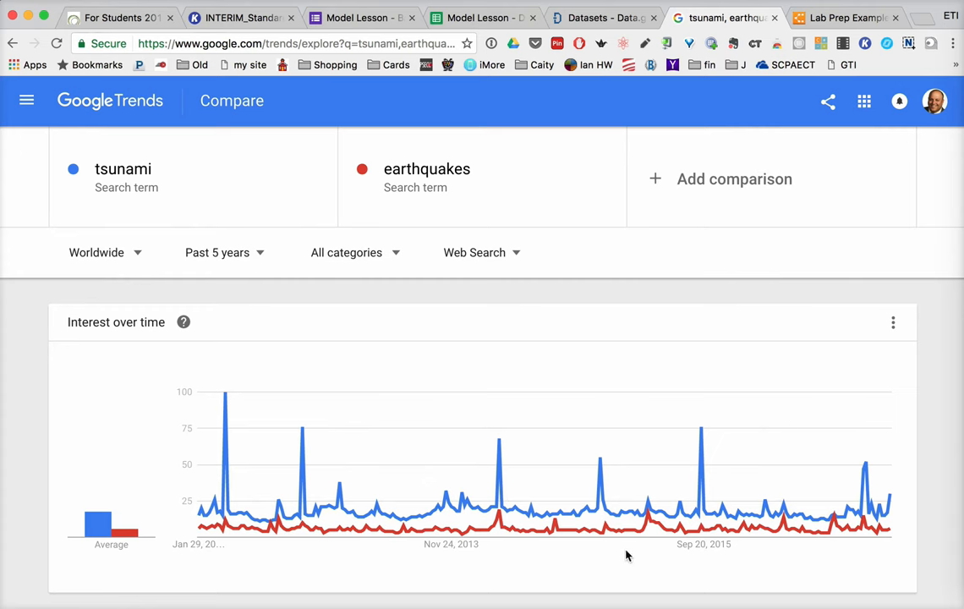
mouse_move(652, 515)
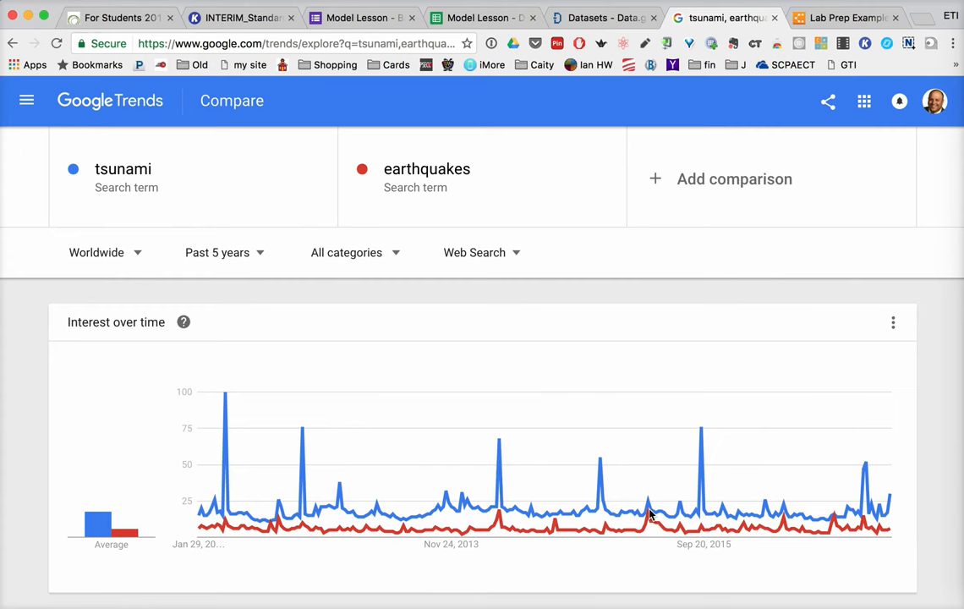
mouse_move(724, 533)
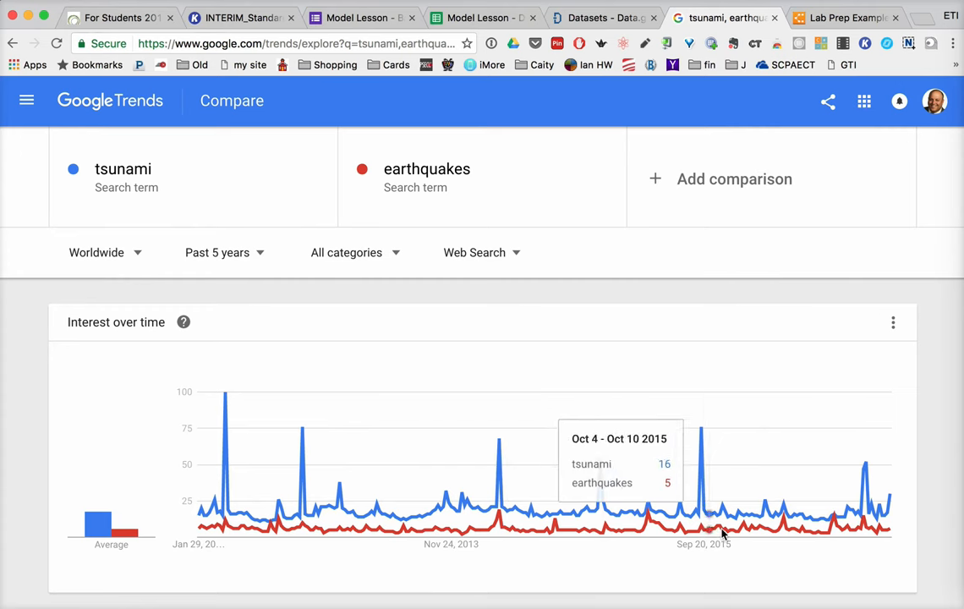
mouse_move(861, 534)
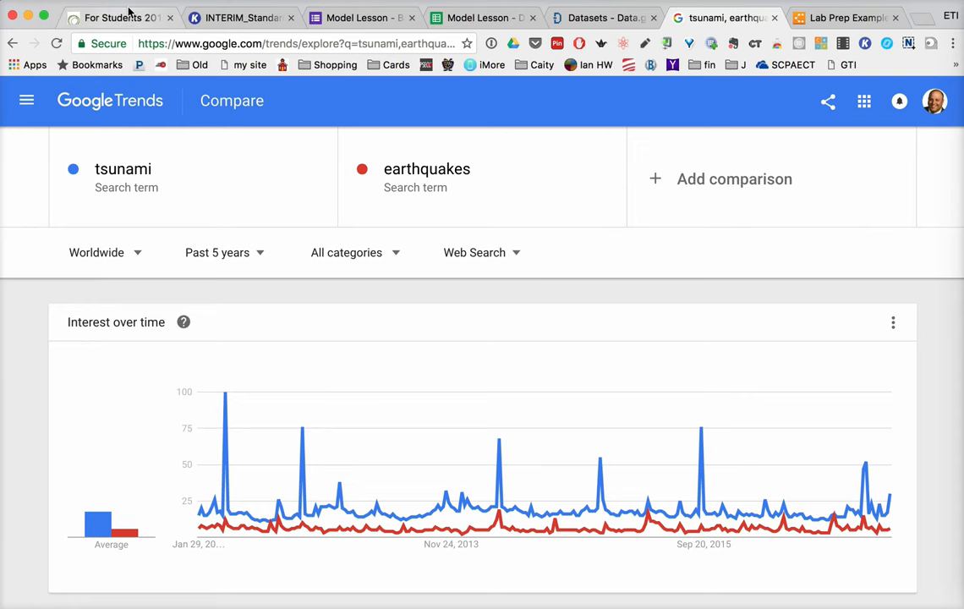
- View ISTE standard 5, then switch to the Model Lesson (Responses) spreadsheet
left_click(119, 17)
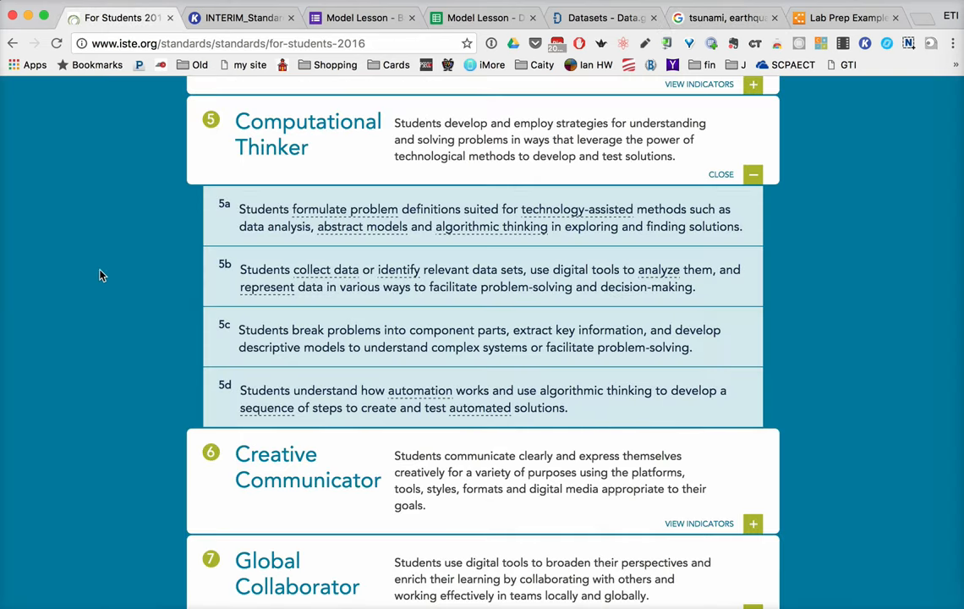
mouse_move(166, 233)
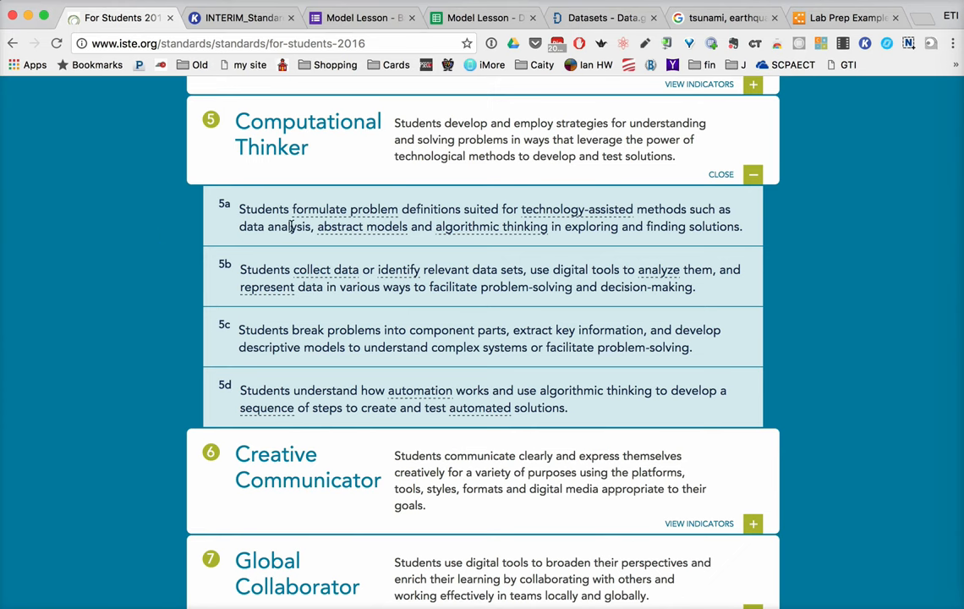
left_click(483, 17)
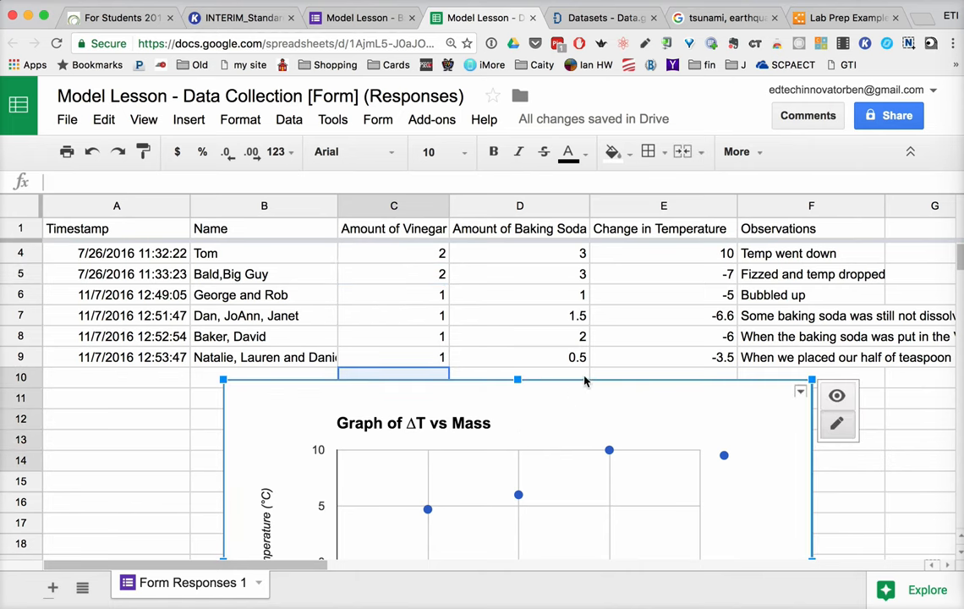
- Enter a =median formula in cell D10 under Amount of Baking Soda, after starting with =average
left_click(519, 378)
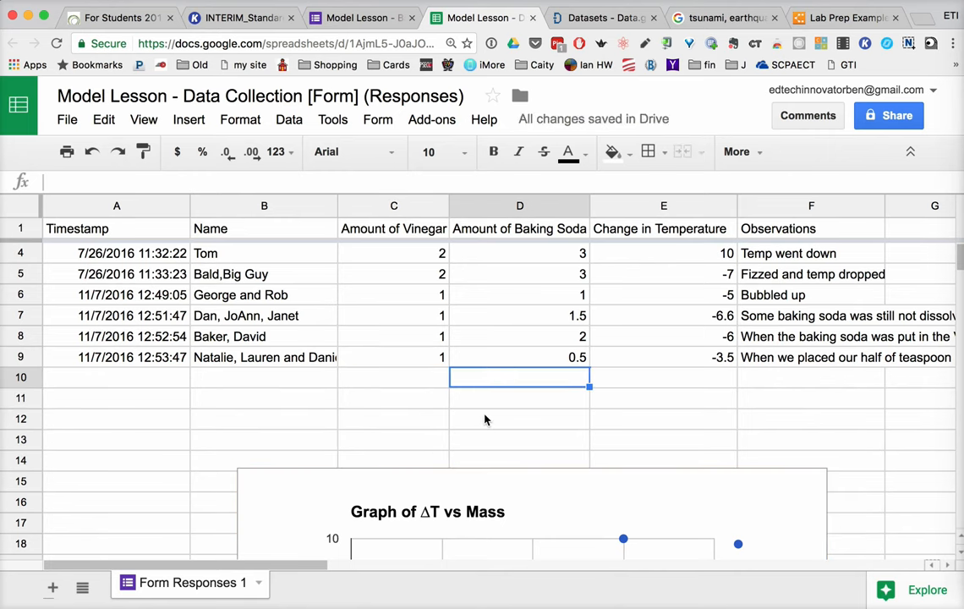
type("=aver")
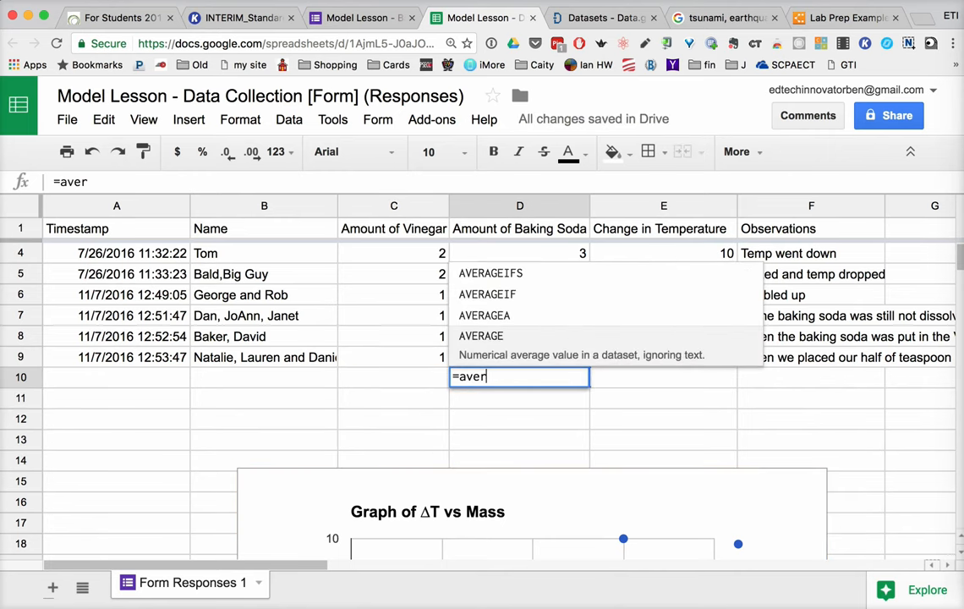
type("g")
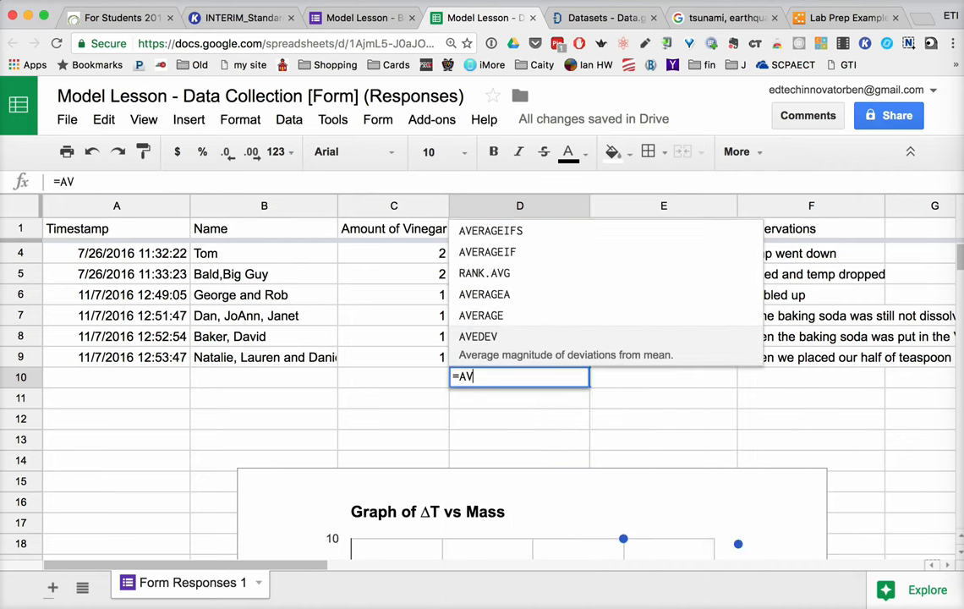
type("me")
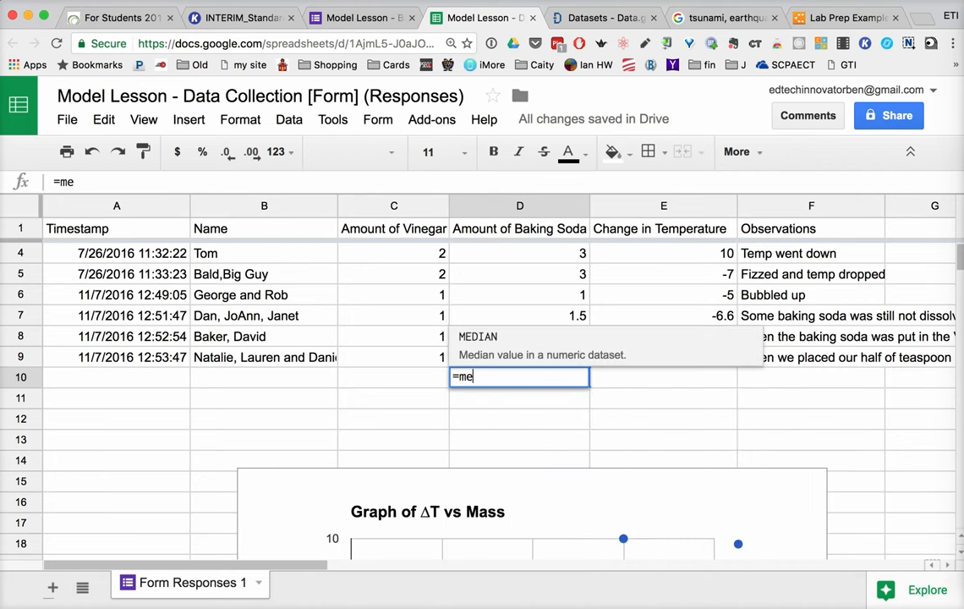
type("dian")
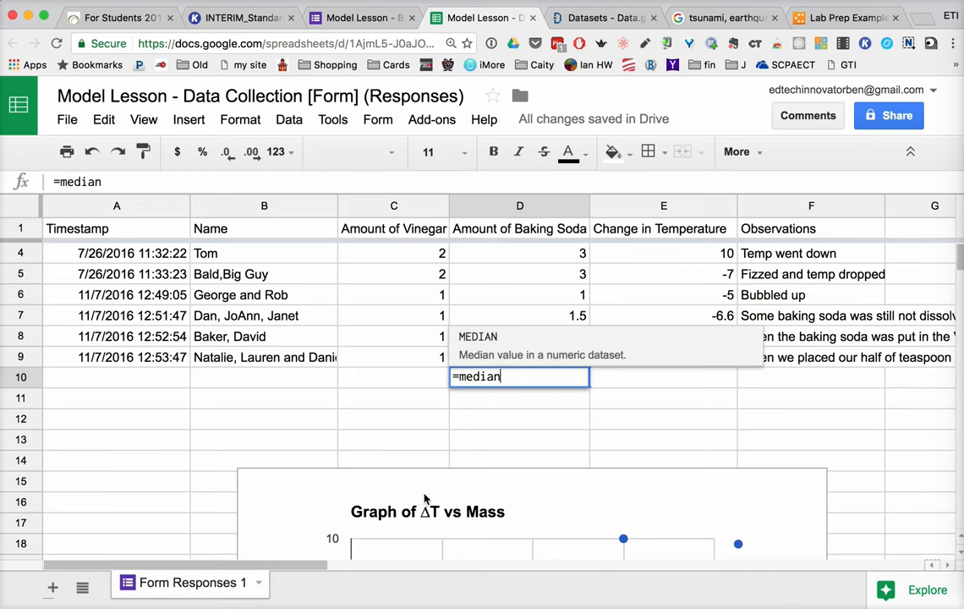
key("Enter")
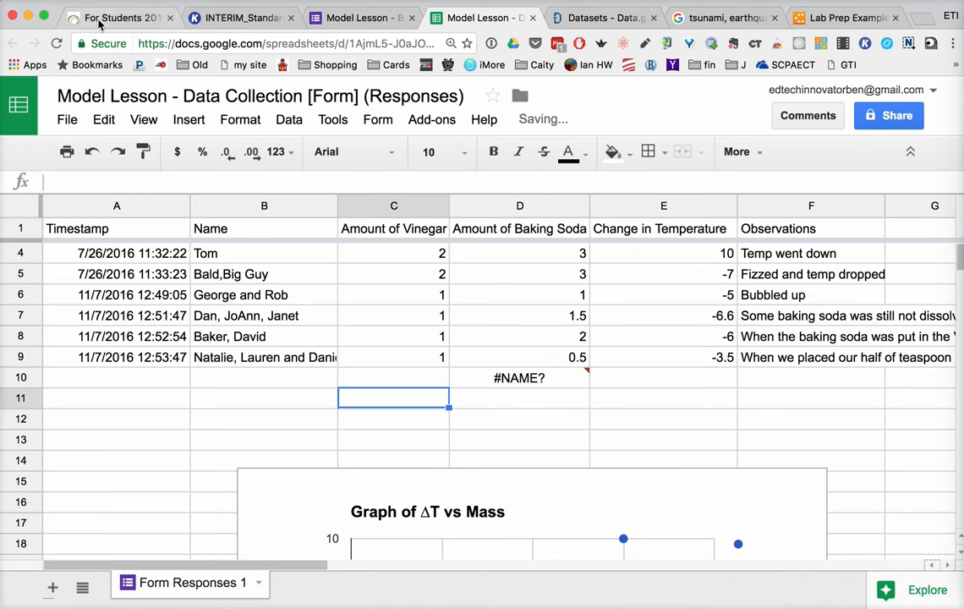
- Return to the ISTE 'For Students 2016' page showing Computational Thinker indicators 5a–5d
left_click(119, 17)
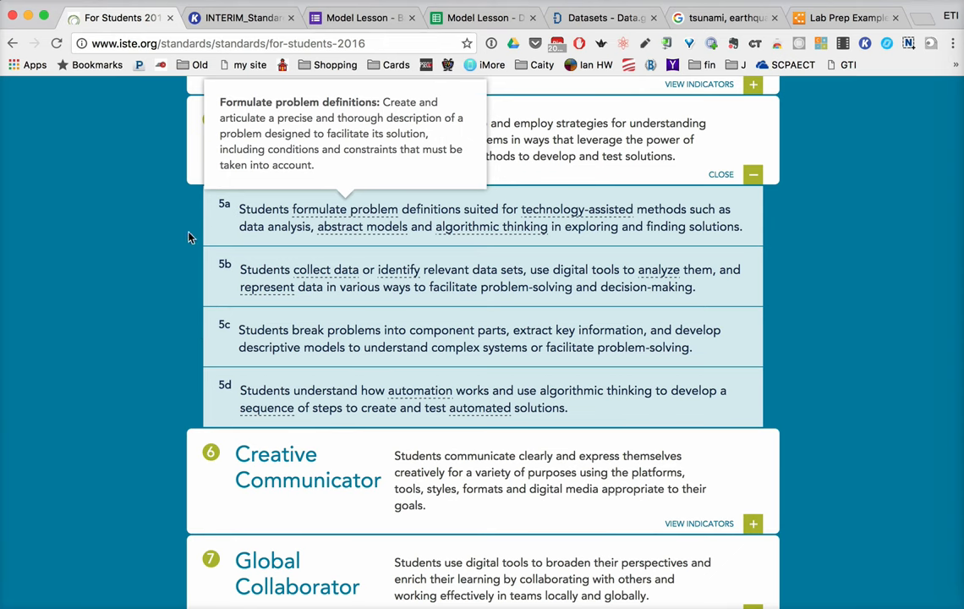
mouse_move(193, 288)
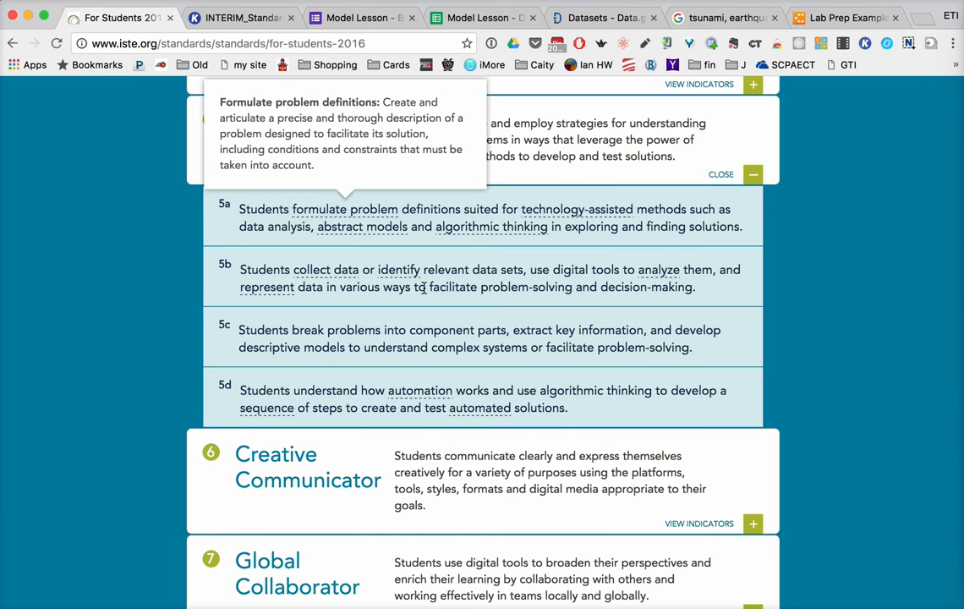
mouse_move(325, 311)
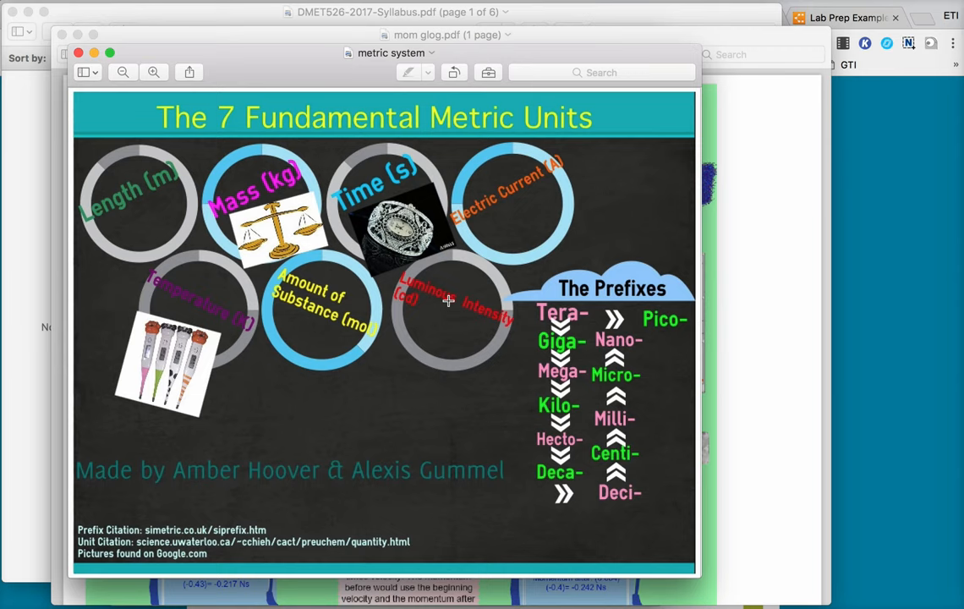
mouse_move(342, 79)
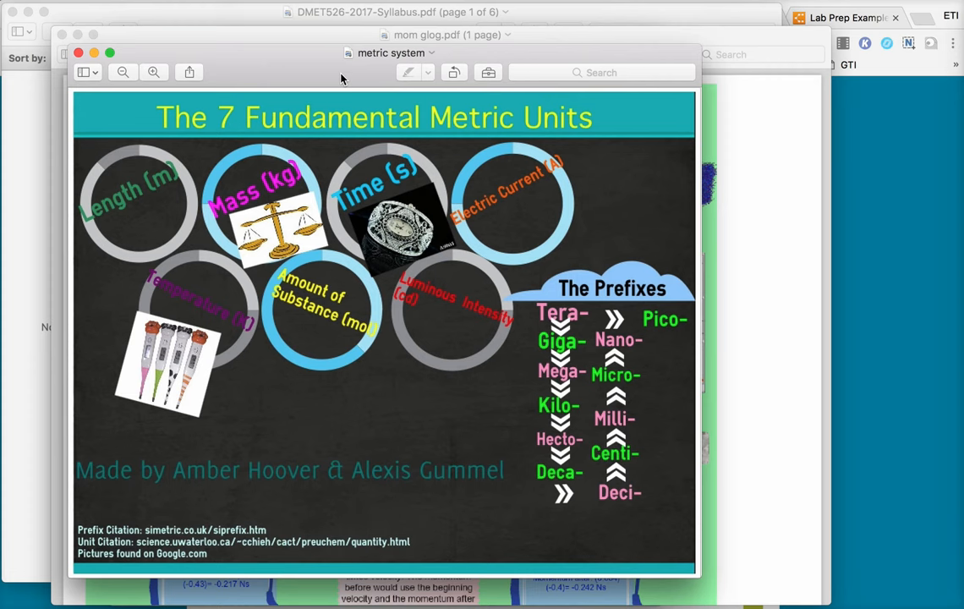
mouse_move(364, 267)
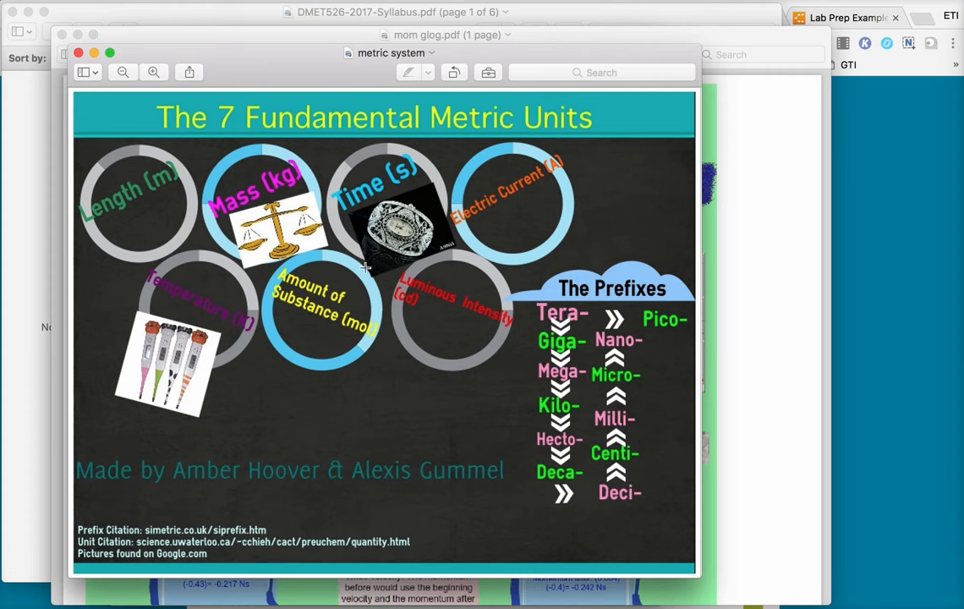
mouse_move(362, 291)
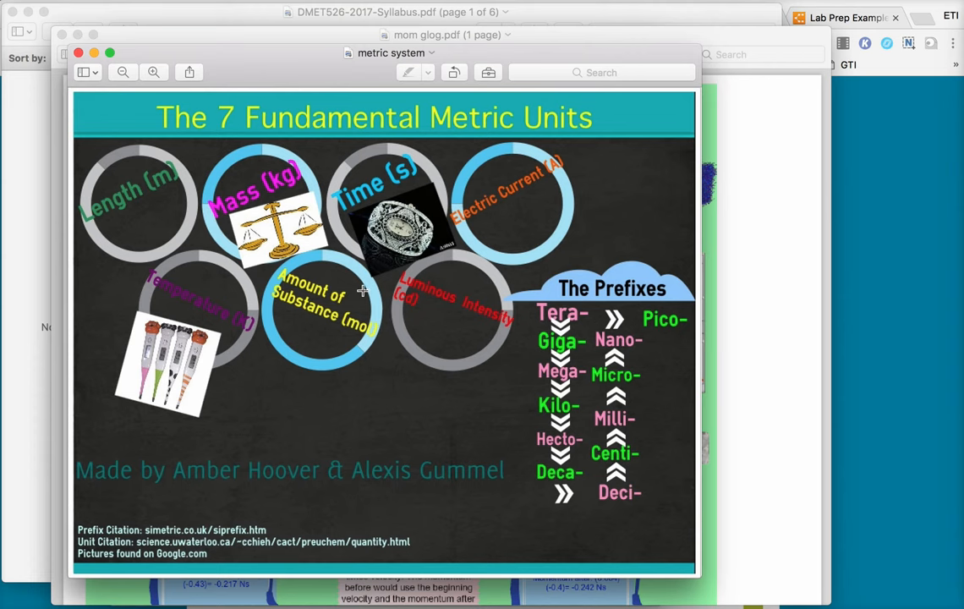
mouse_move(159, 237)
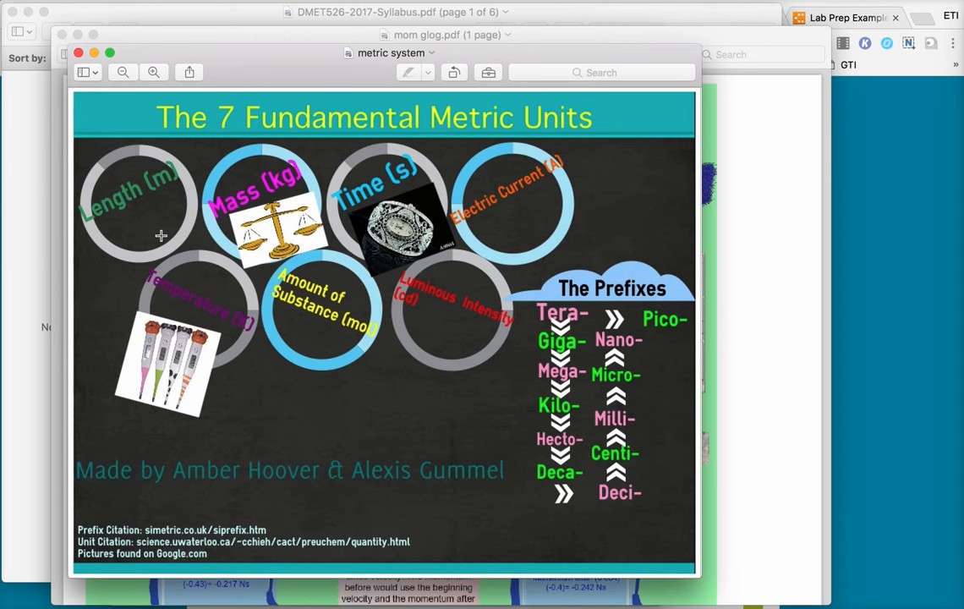
mouse_move(257, 460)
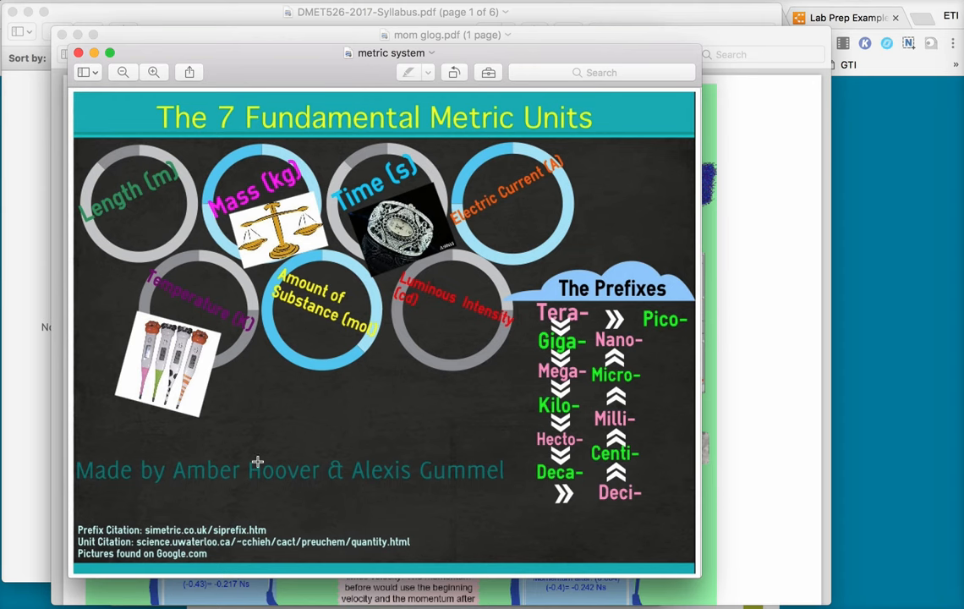
mouse_move(80, 54)
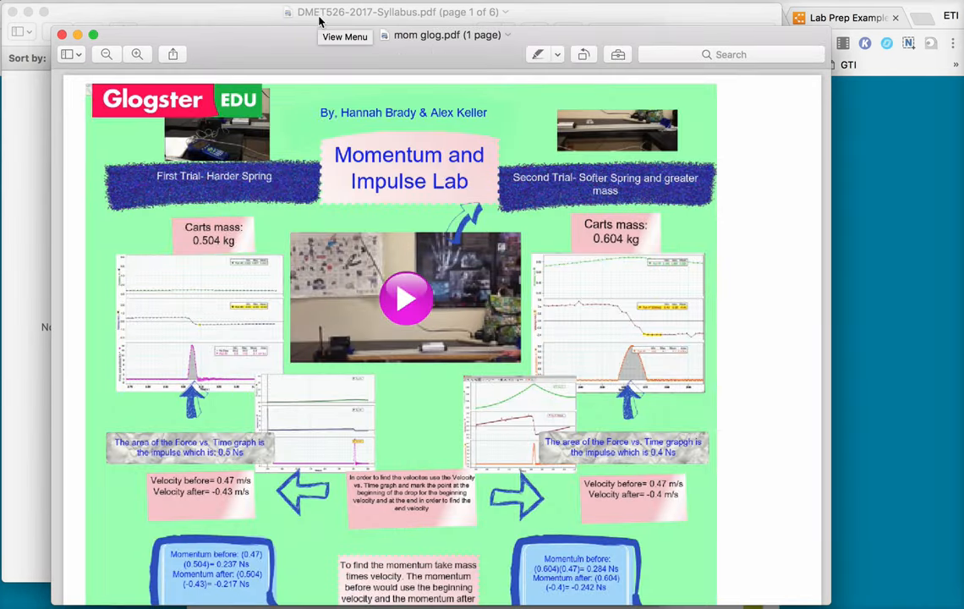
- Show vector infographic.jpg via the Window menu, then scroll through the Momentum and Impulse Lab poster
left_click(345, 37)
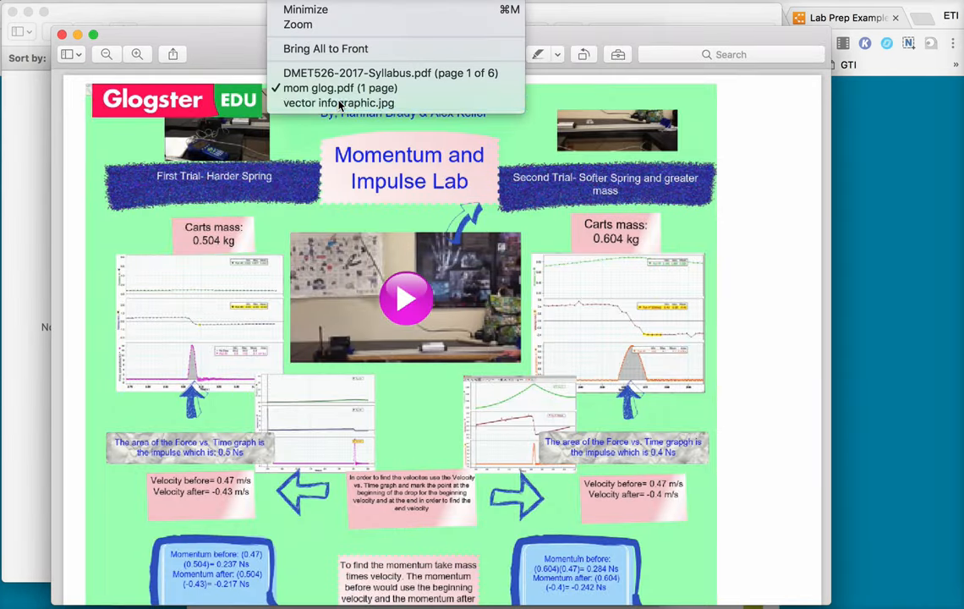
left_click(338, 103)
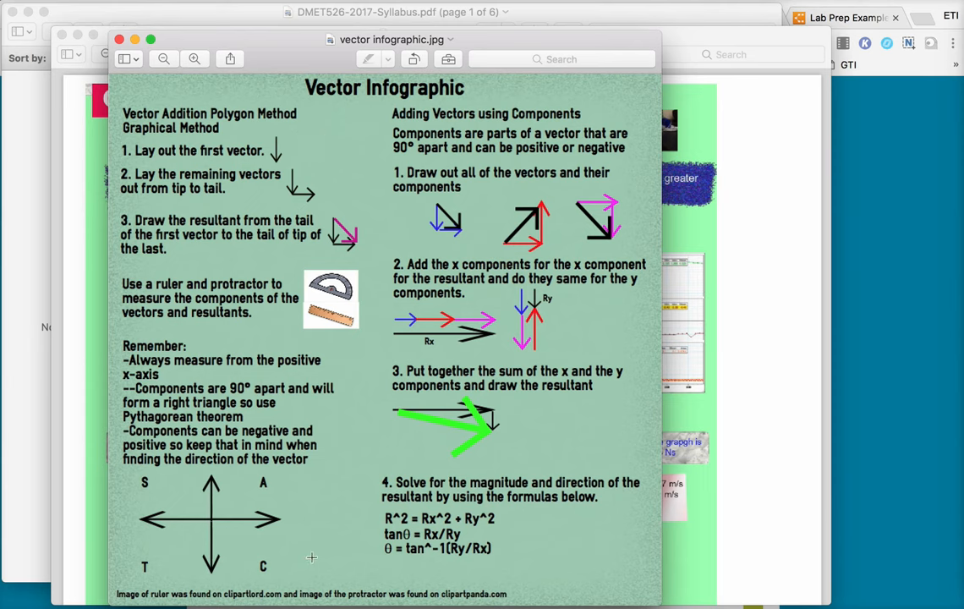
mouse_move(463, 412)
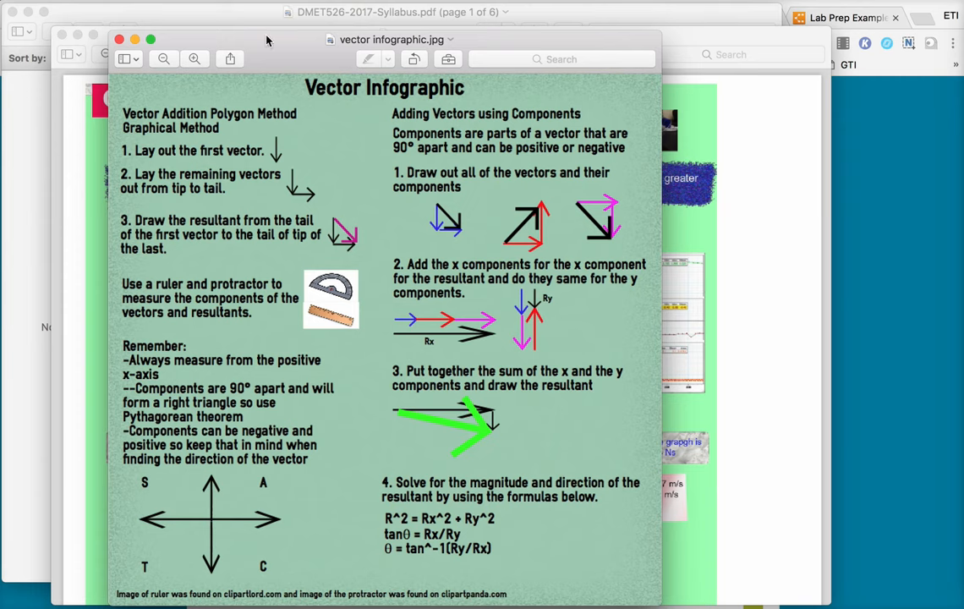
mouse_move(122, 41)
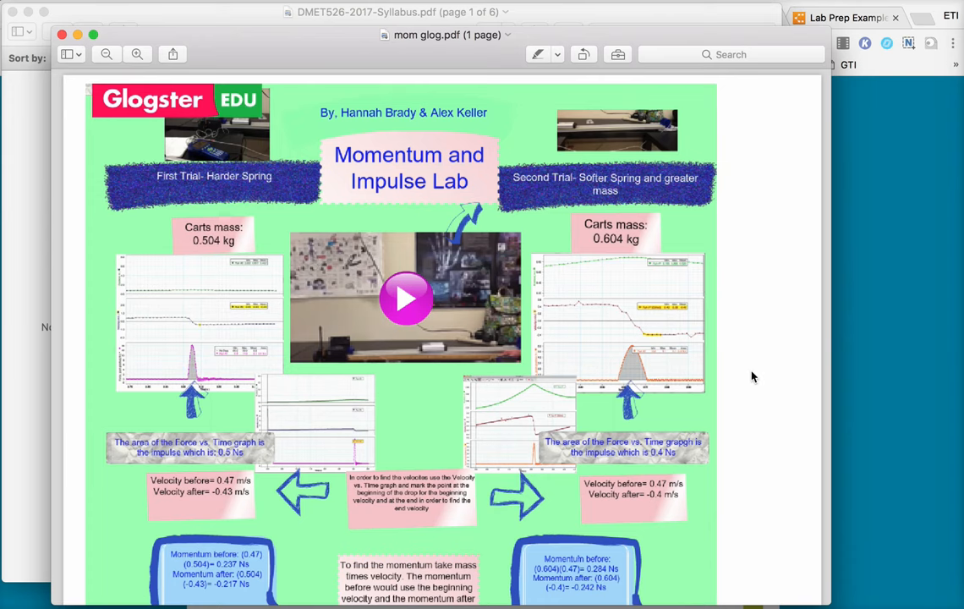
scroll("down", 3)
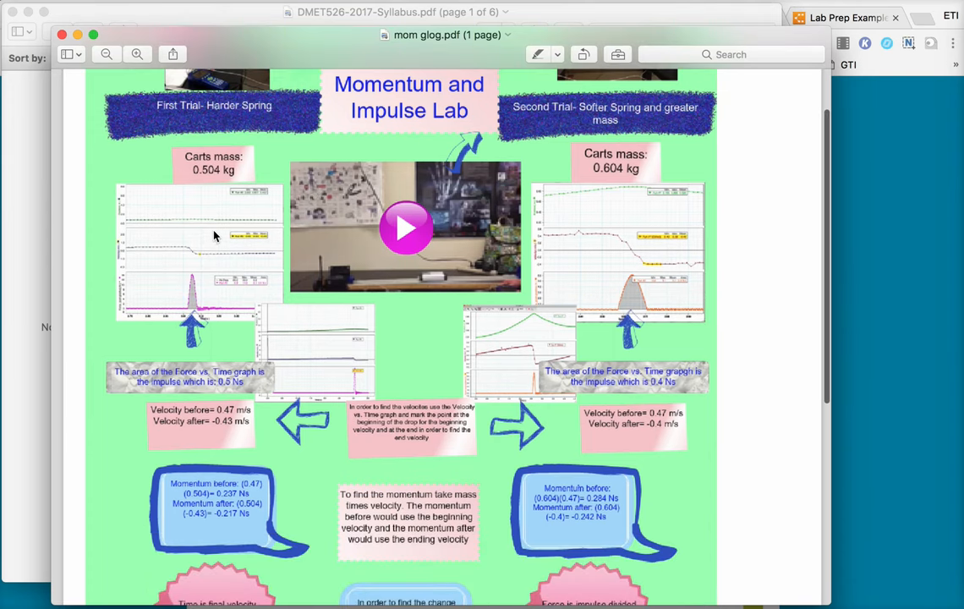
mouse_move(622, 254)
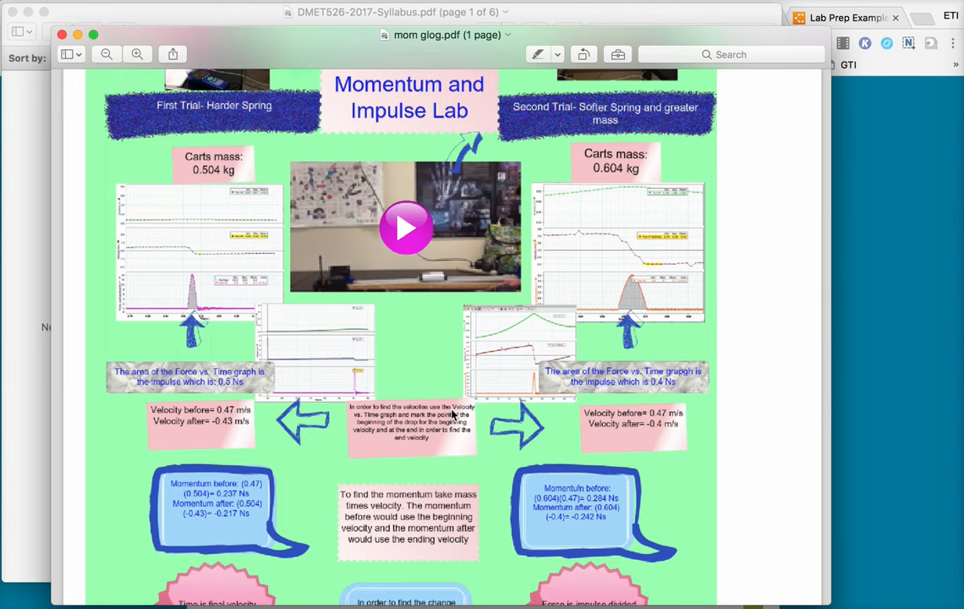
scroll("down", 3)
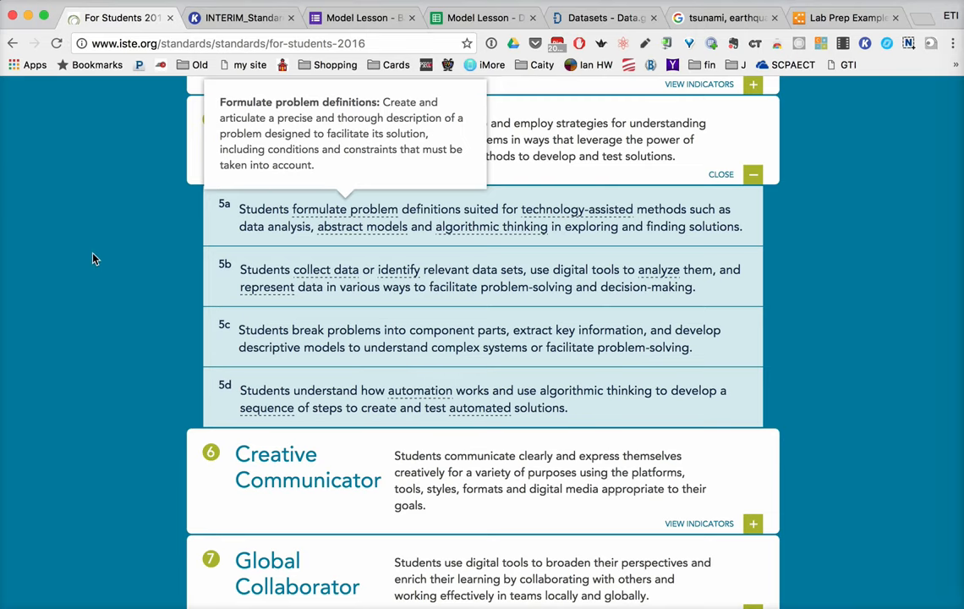
mouse_move(344, 306)
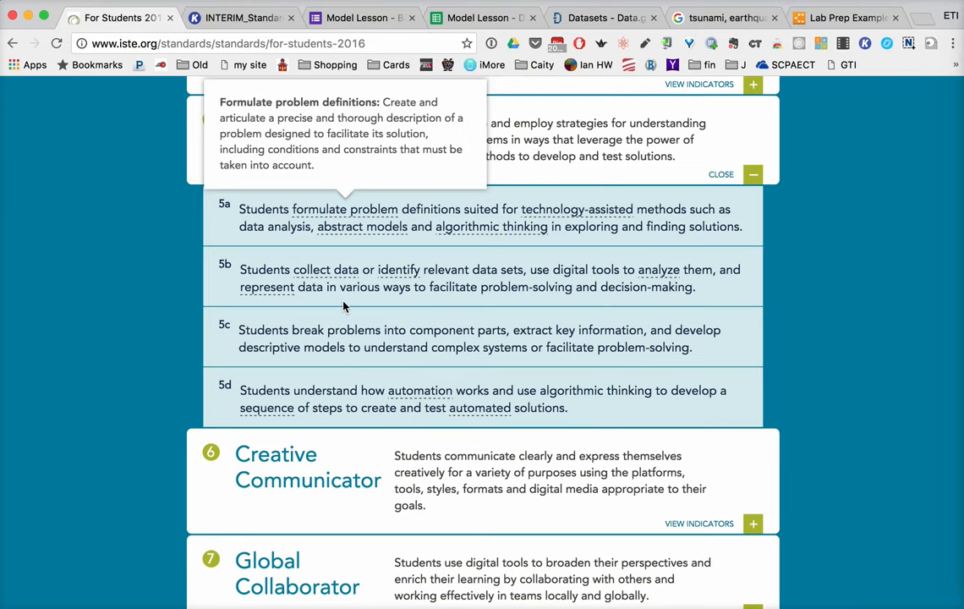
mouse_move(508, 304)
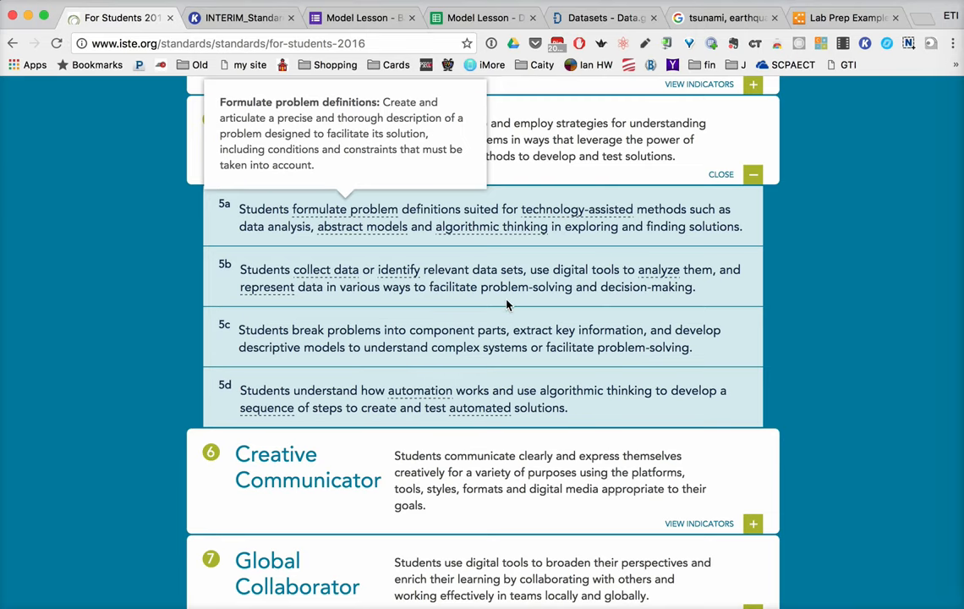
mouse_move(670, 347)
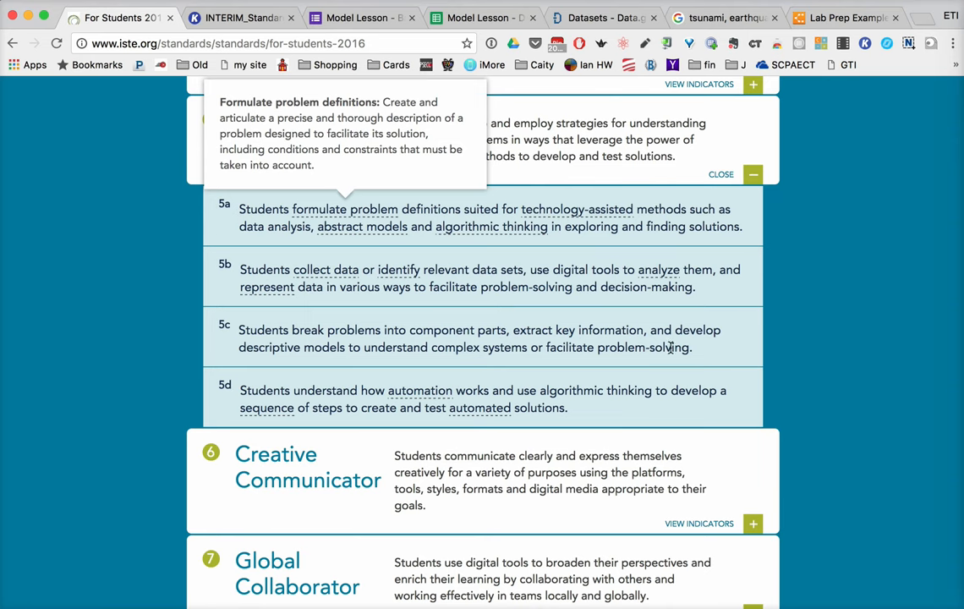
mouse_move(822, 342)
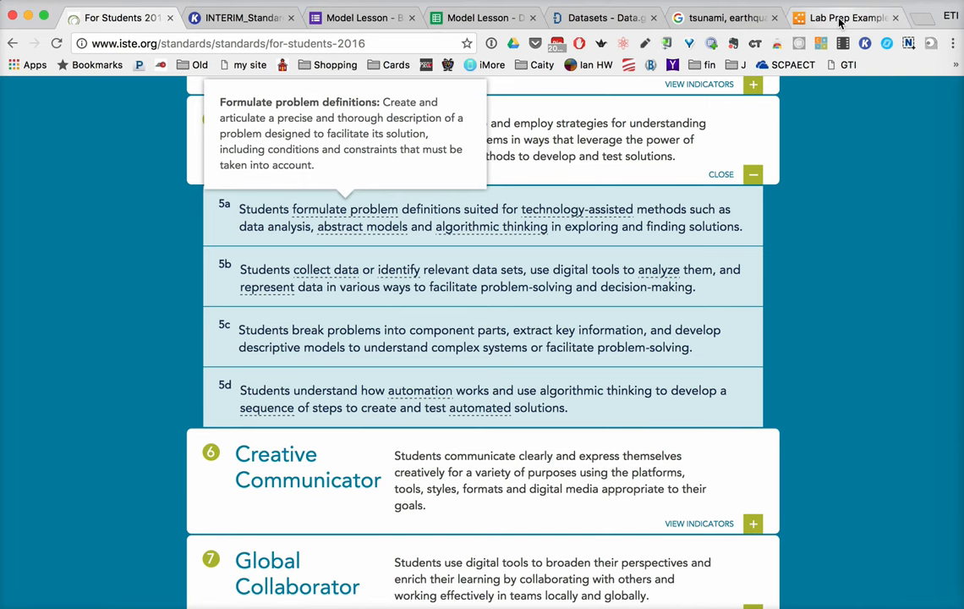
- Switch to the Lab Prep Example Lucidchart flowchart document
left_click(844, 17)
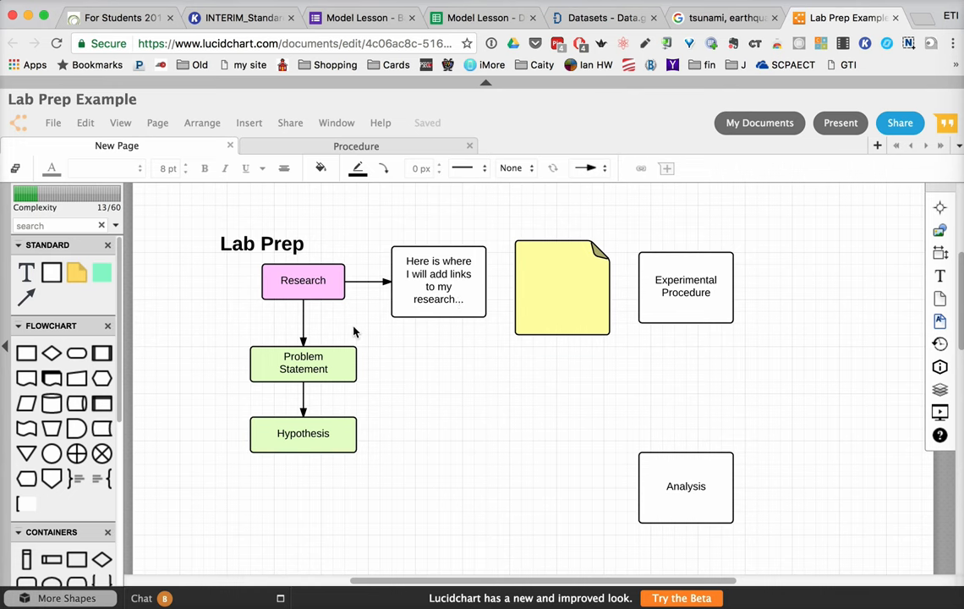
- Select the Problem Statement, Hypothesis and Experimental Procedure shapes, then return to the ISTE standards page
left_click(303, 281)
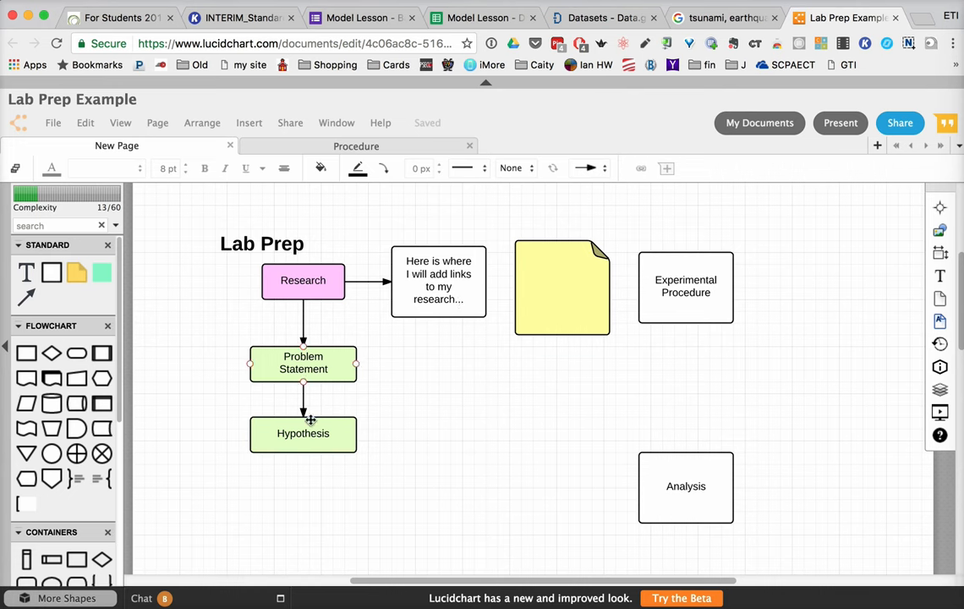
left_click(302, 433)
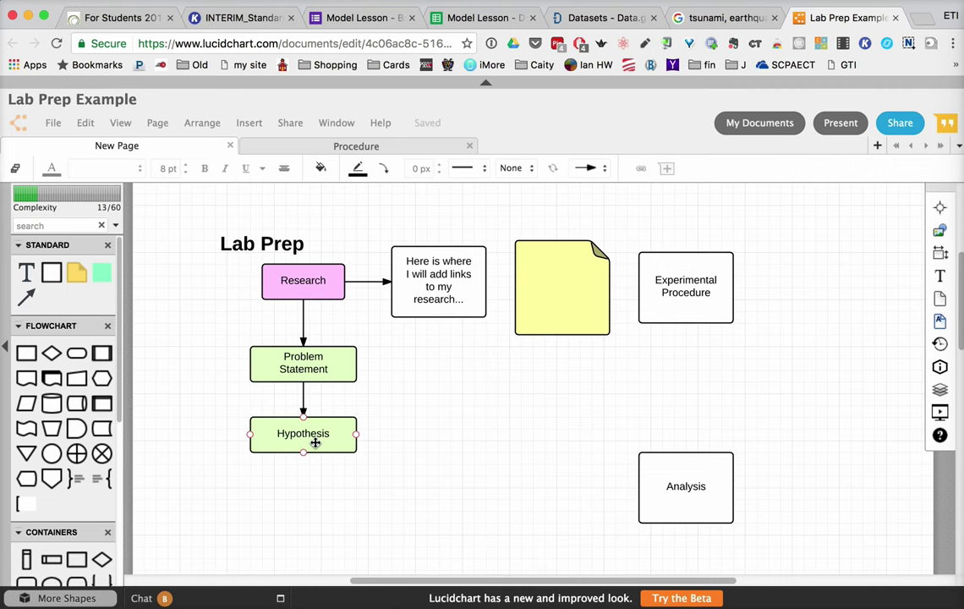
left_click(685, 286)
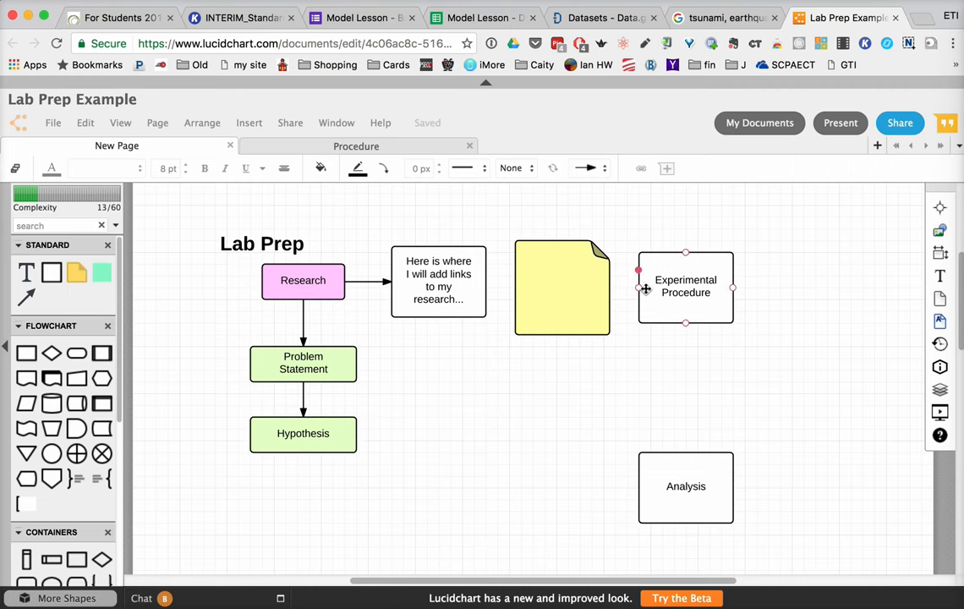
scroll("down", 3)
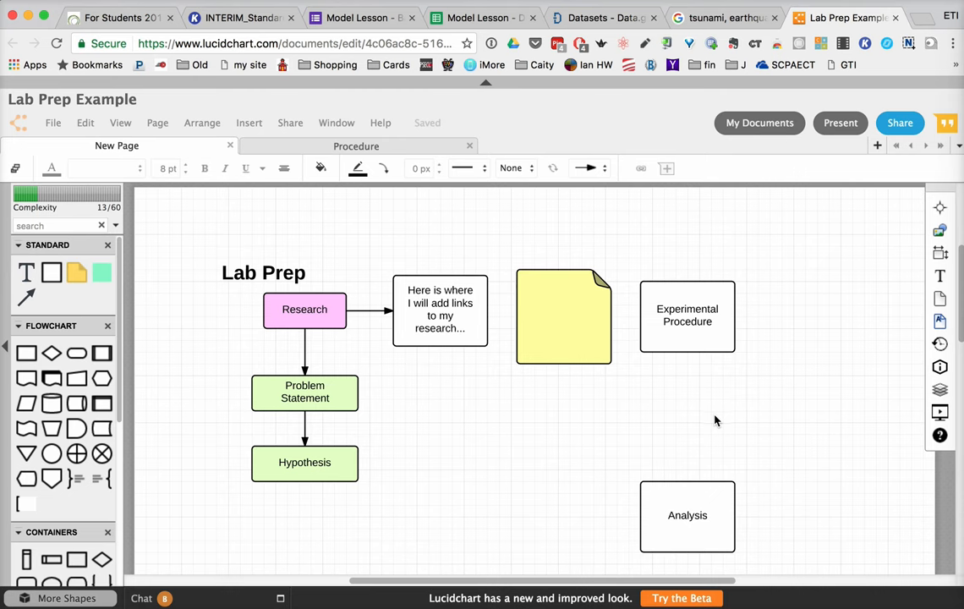
mouse_move(712, 424)
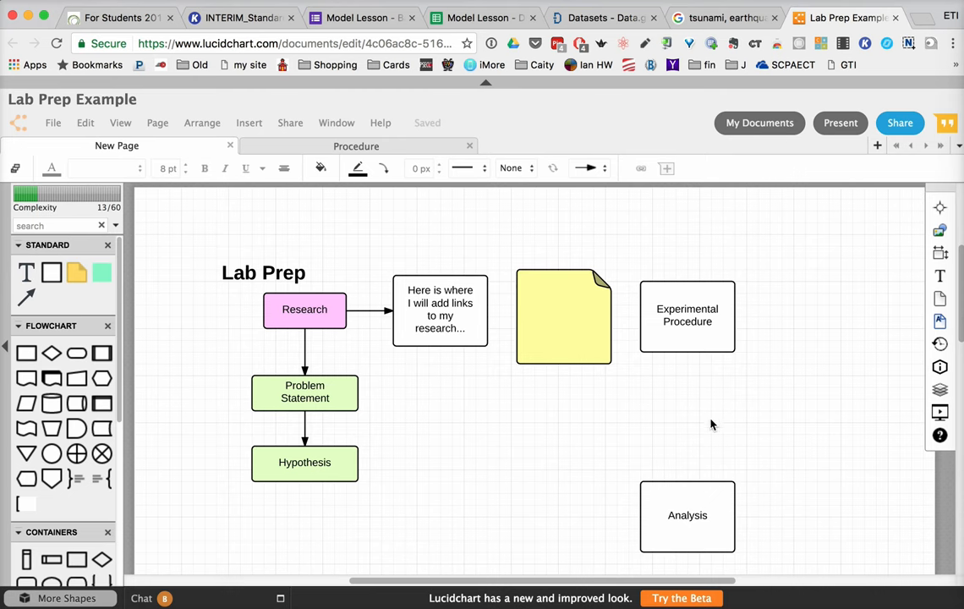
mouse_move(464, 440)
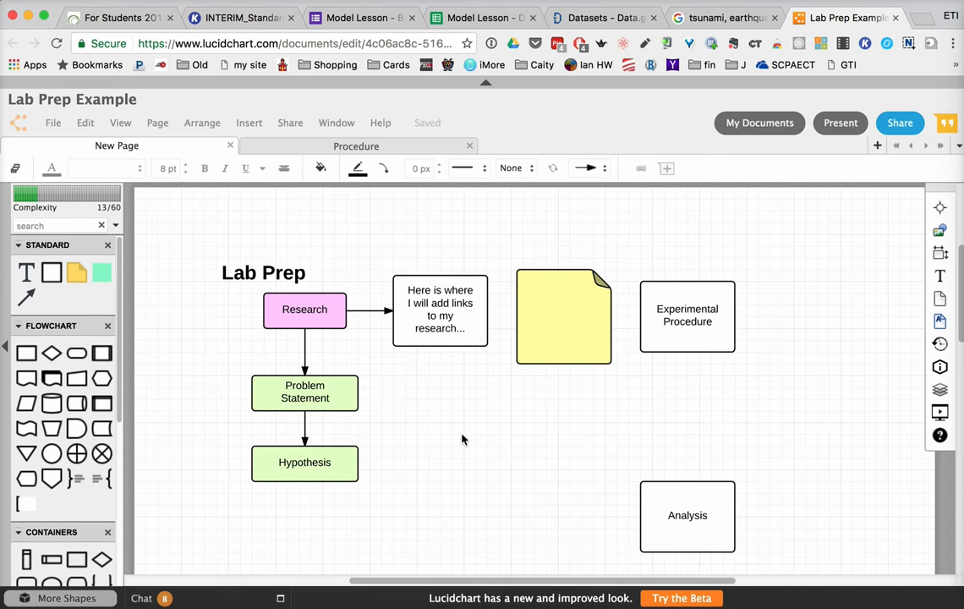
mouse_move(411, 379)
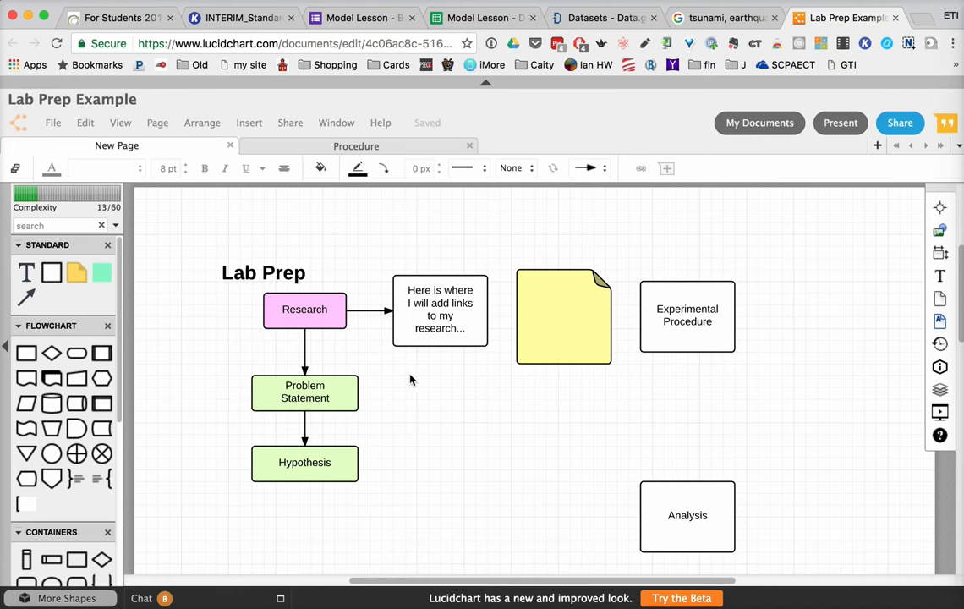
left_click(439, 316)
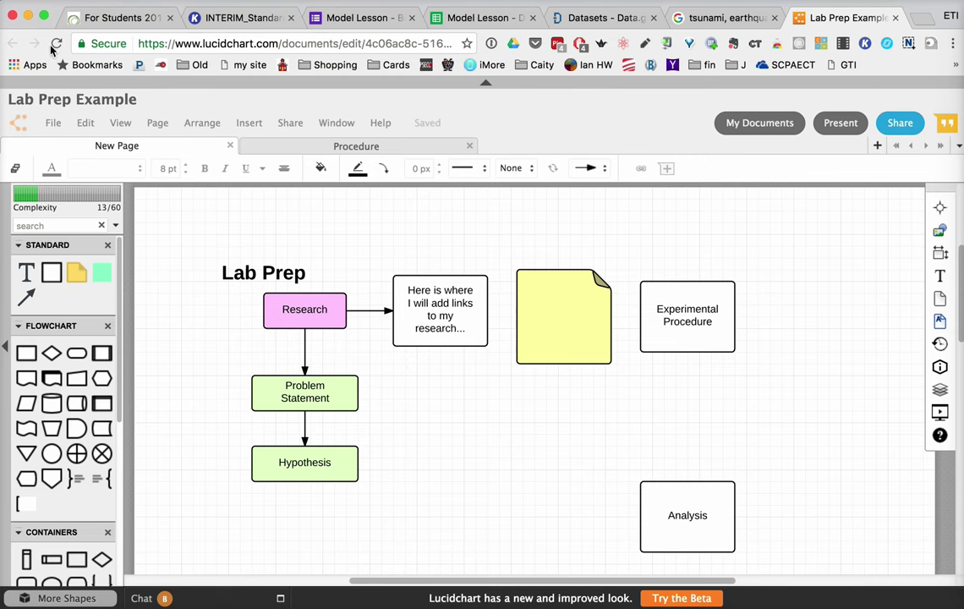
mouse_move(105, 19)
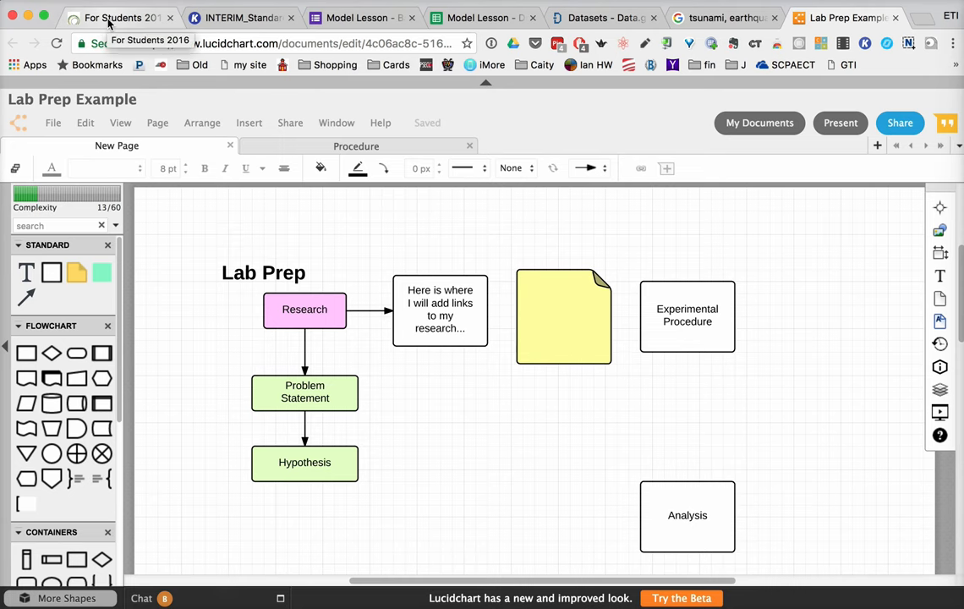
left_click(118, 17)
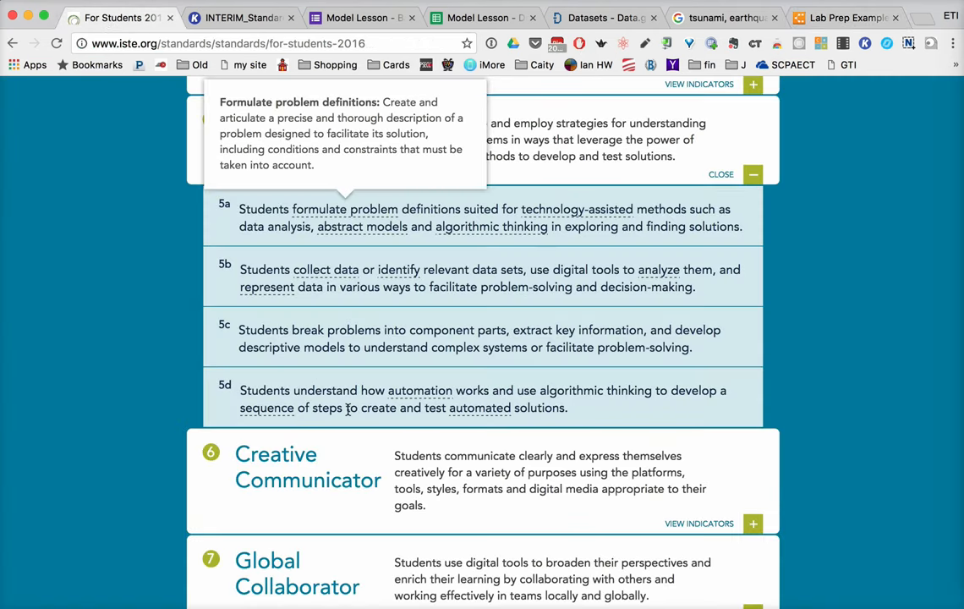
mouse_move(705, 313)
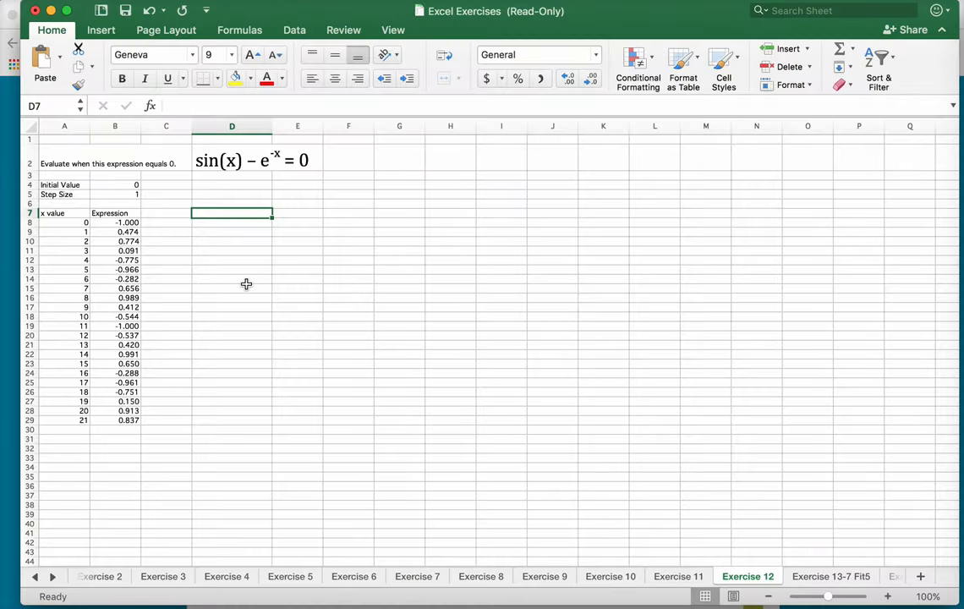
left_click_drag(59, 185, 122, 430)
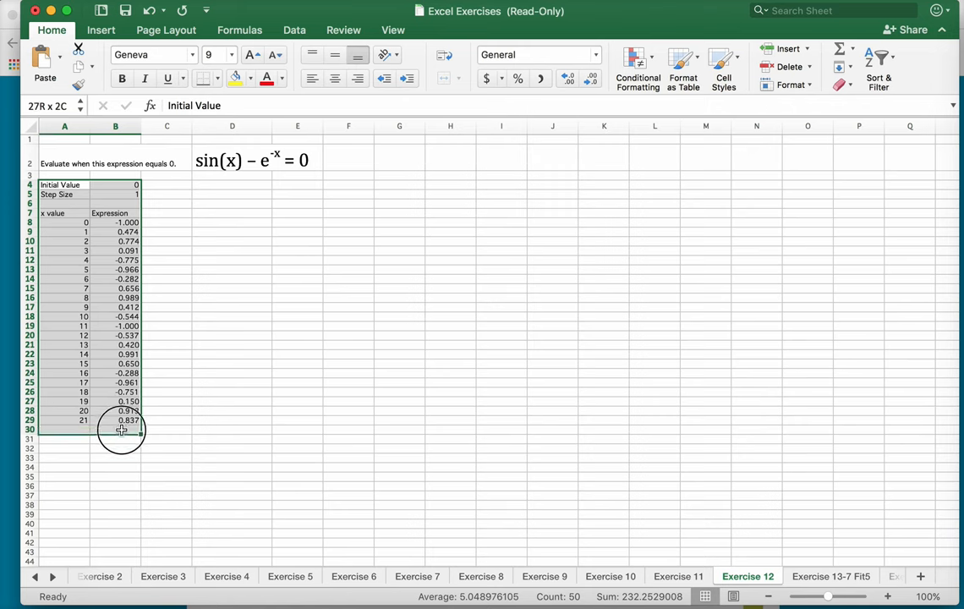
left_click(230, 54)
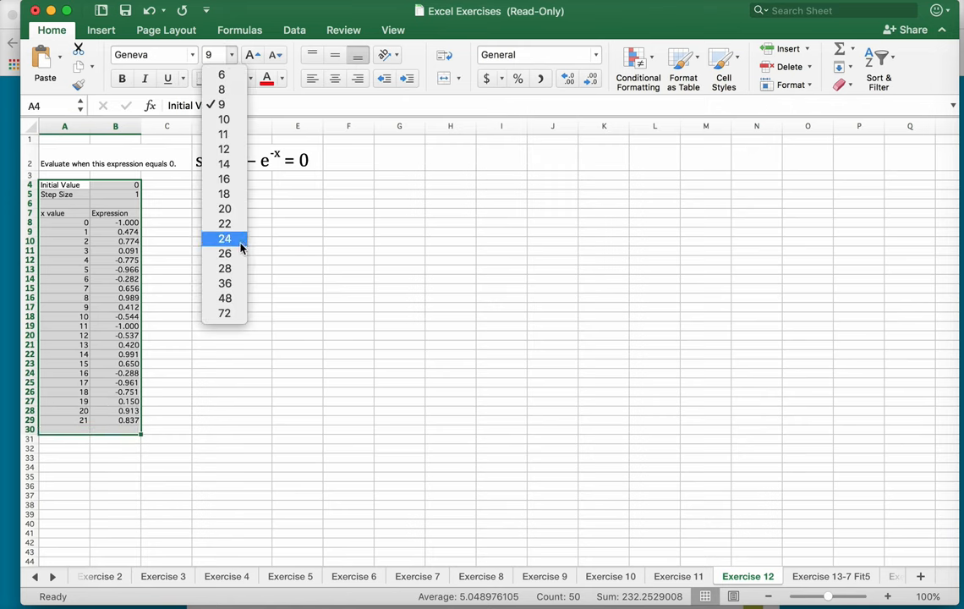
left_click(224, 236)
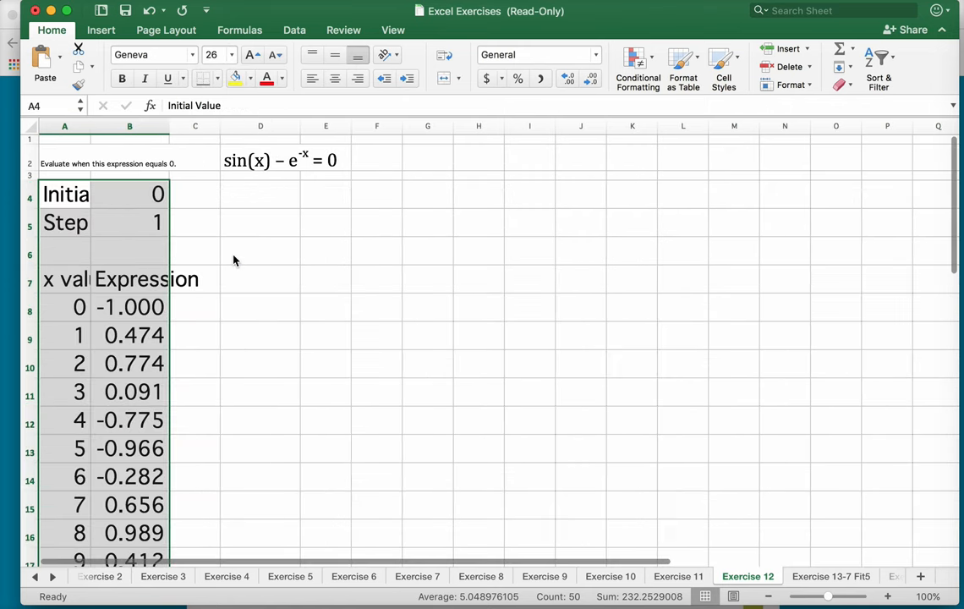
mouse_move(226, 283)
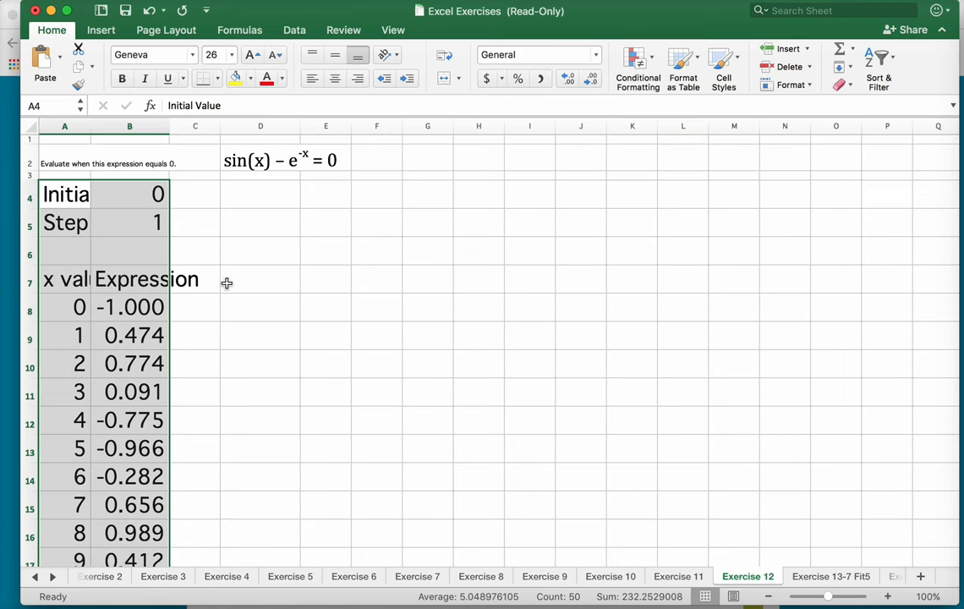
mouse_move(264, 162)
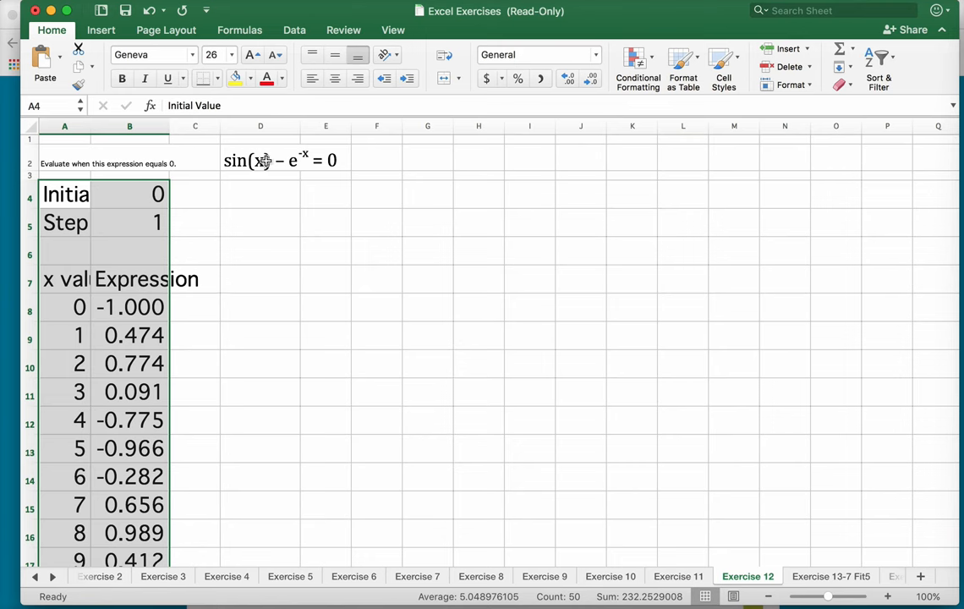
left_click(260, 159)
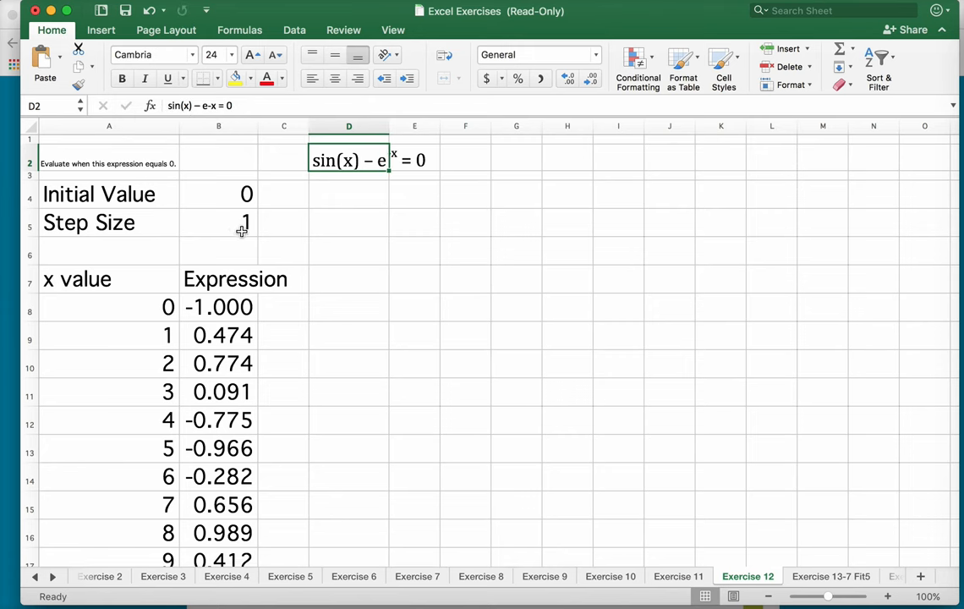
mouse_move(146, 308)
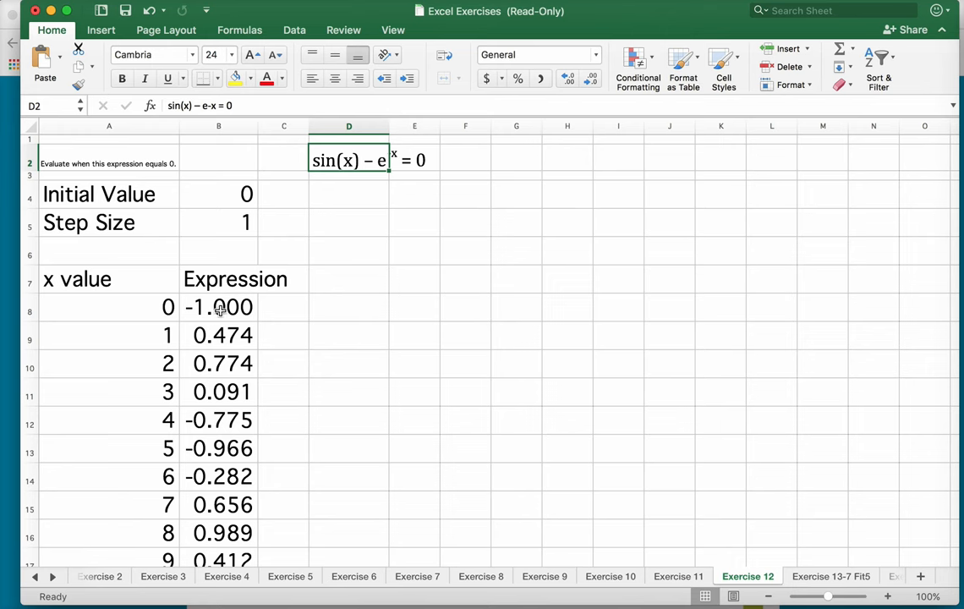
mouse_move(223, 338)
type(".")
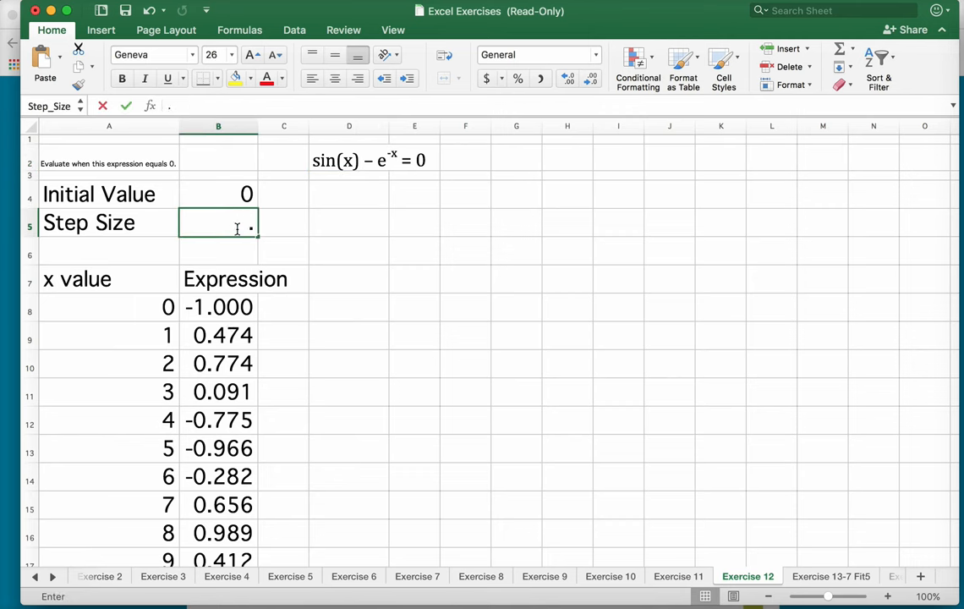
- Set step size 0.1 with initial value 0.5, then narrow to initial value 0.58 with finer steps
type("0.1")
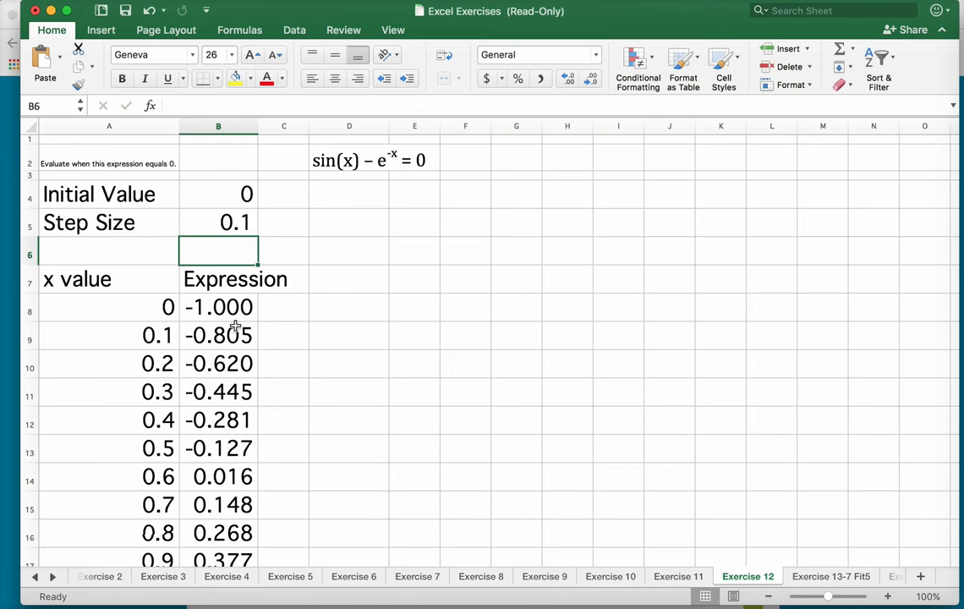
mouse_move(240, 477)
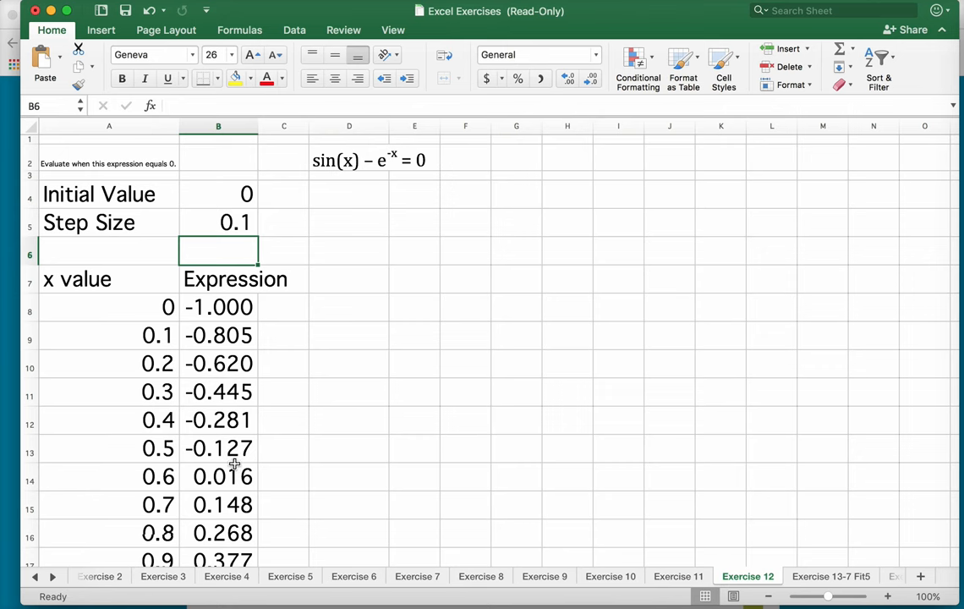
mouse_move(233, 477)
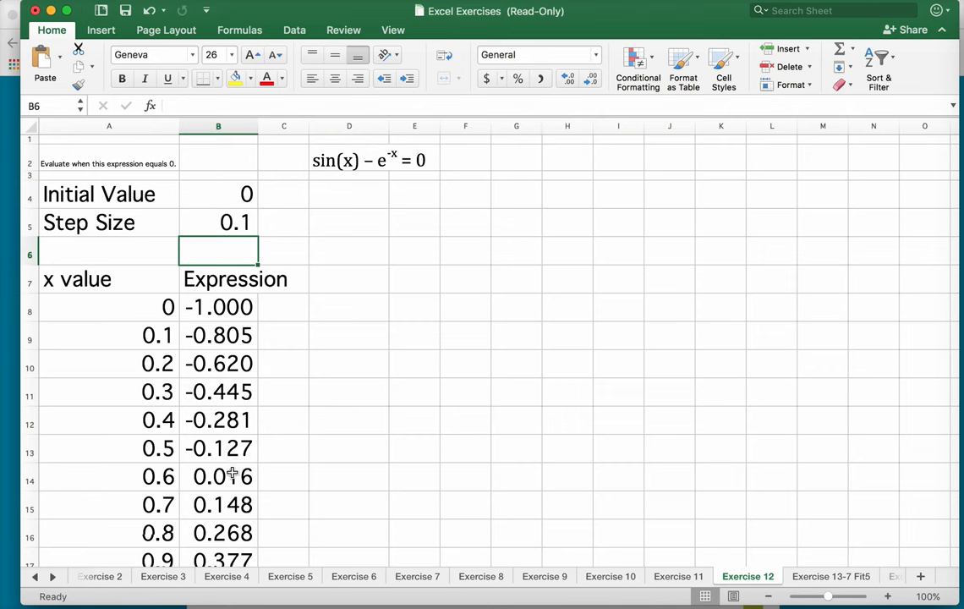
left_click(218, 194)
type(".5")
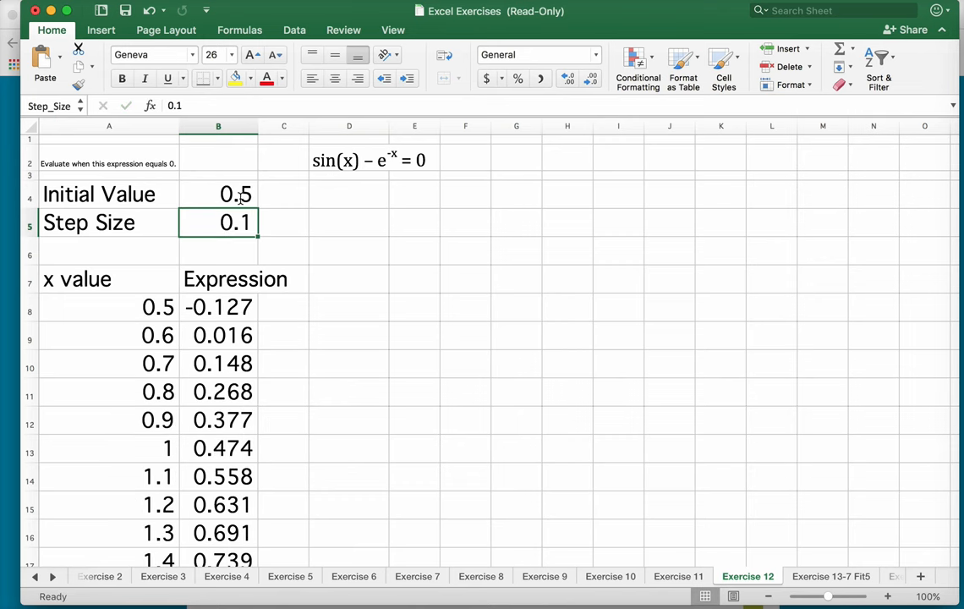
mouse_move(247, 288)
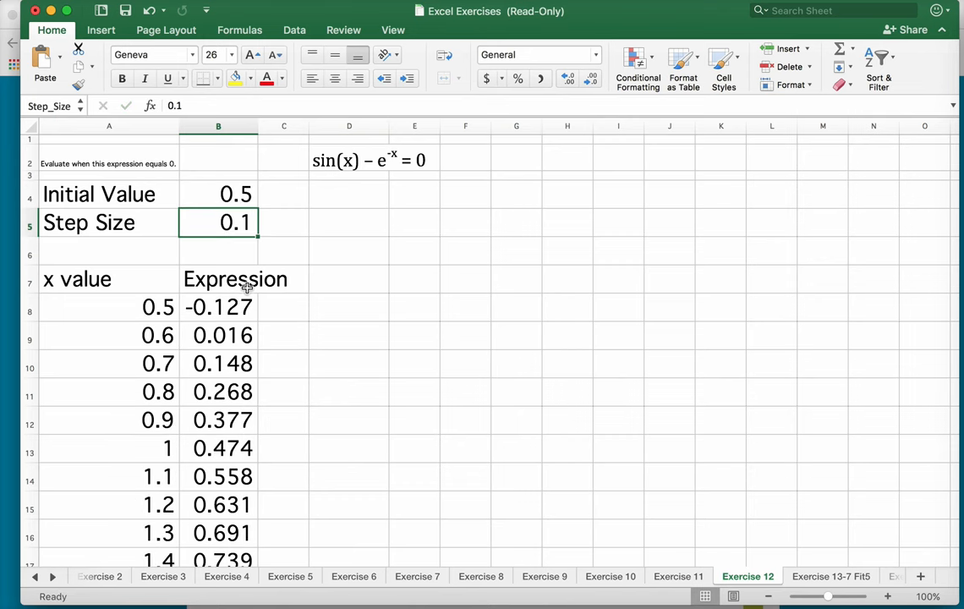
mouse_move(209, 335)
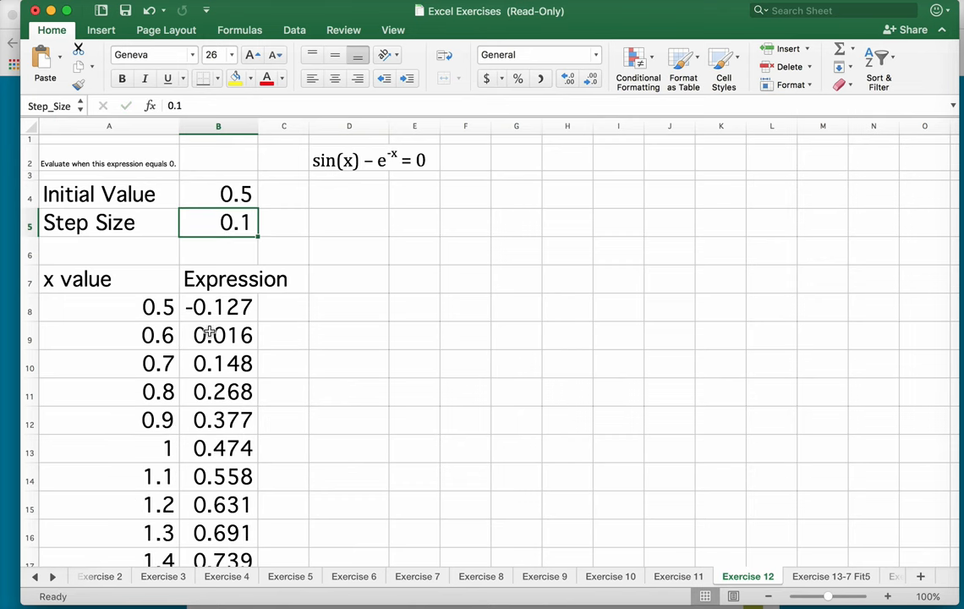
mouse_move(223, 318)
type("0.01")
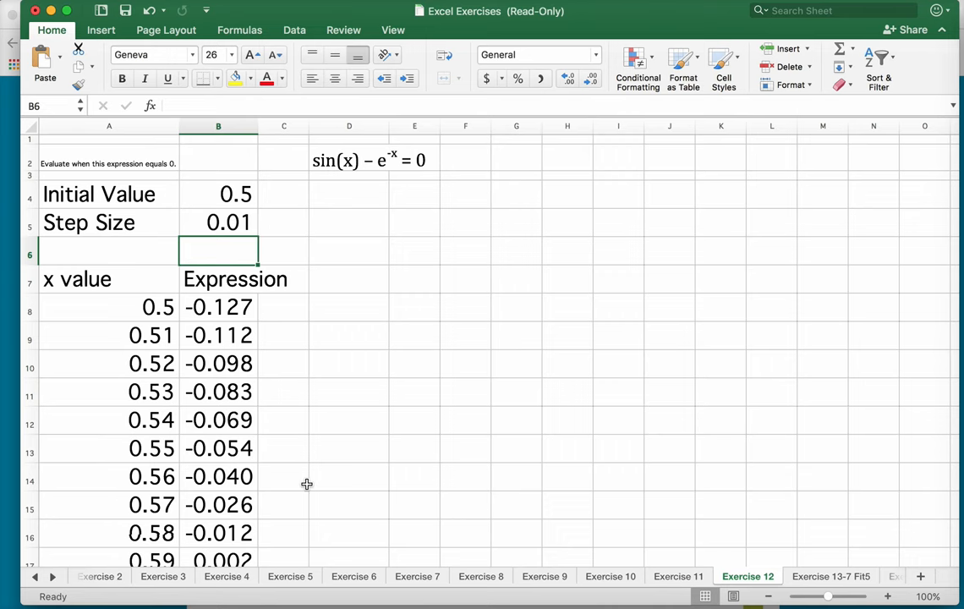
scroll("down", 3)
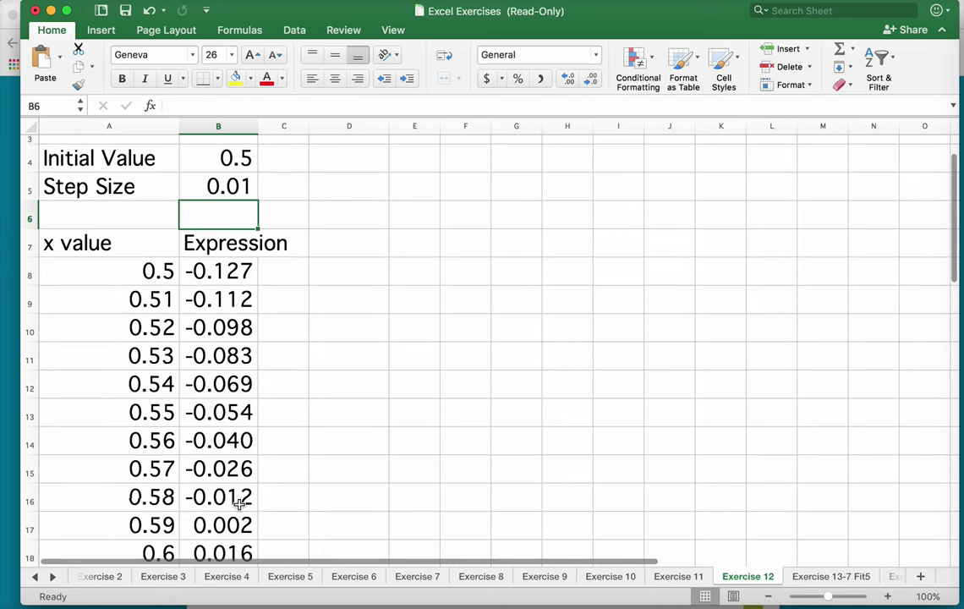
mouse_move(237, 515)
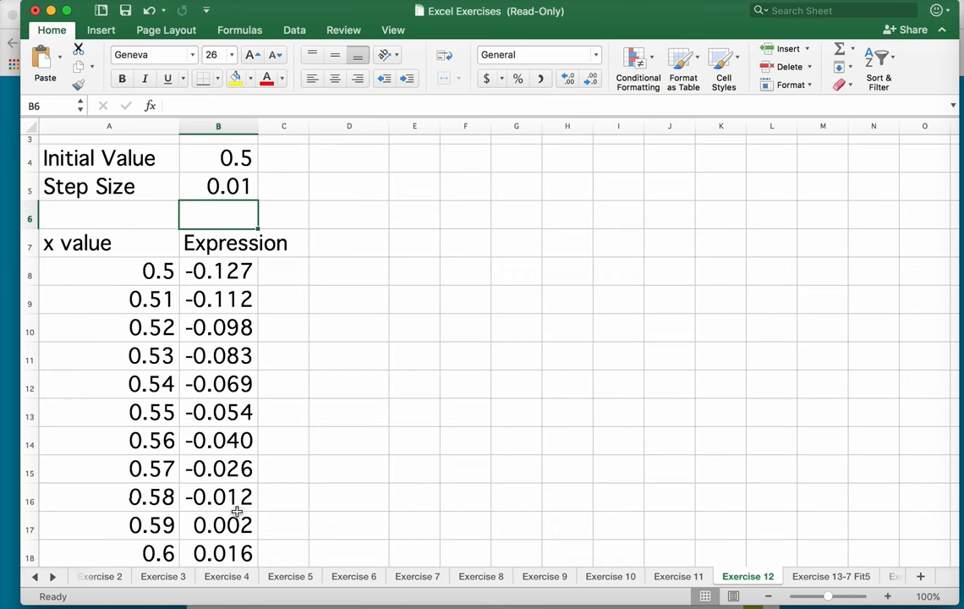
left_click(218, 159)
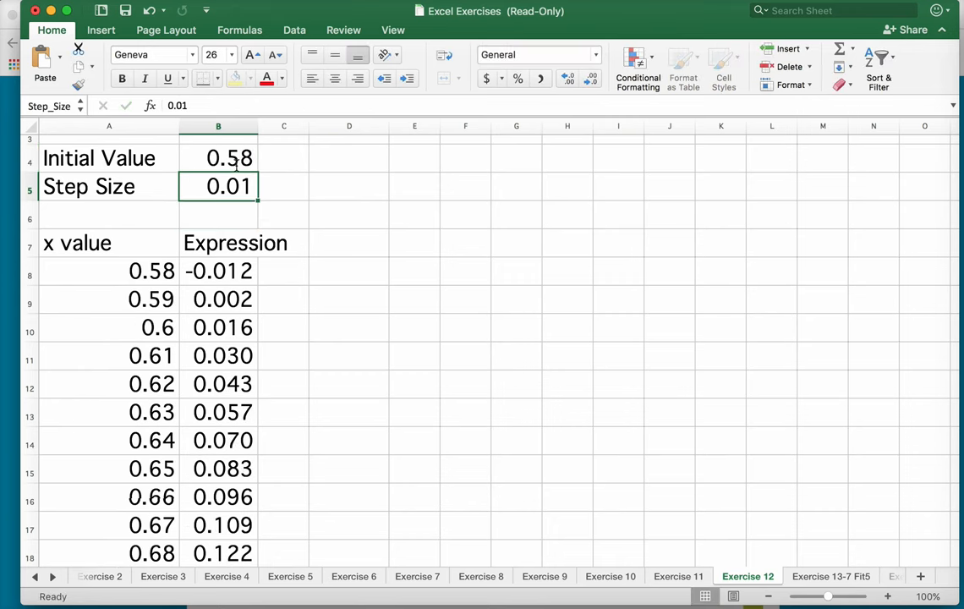
mouse_move(243, 186)
type("0.001")
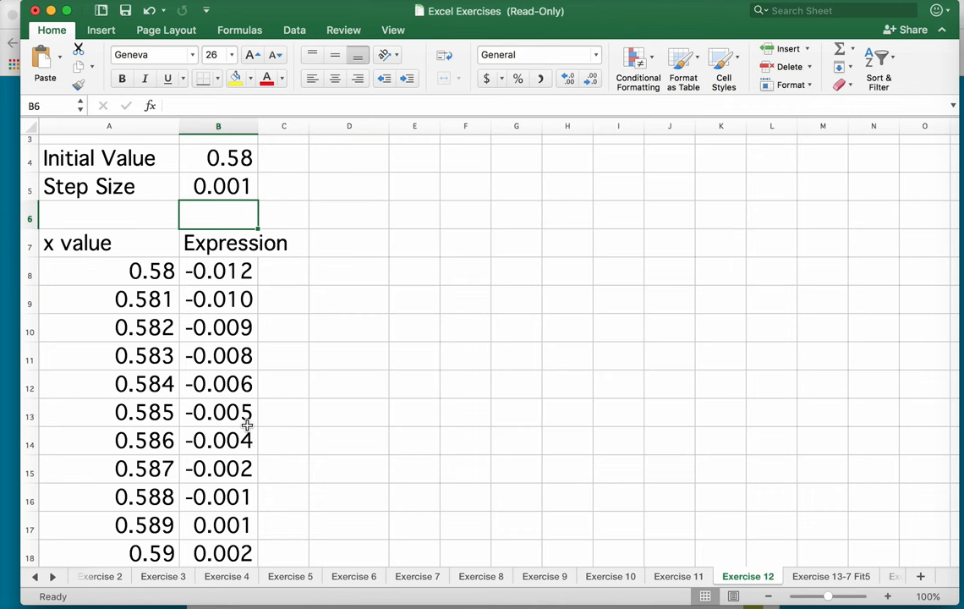
mouse_move(240, 510)
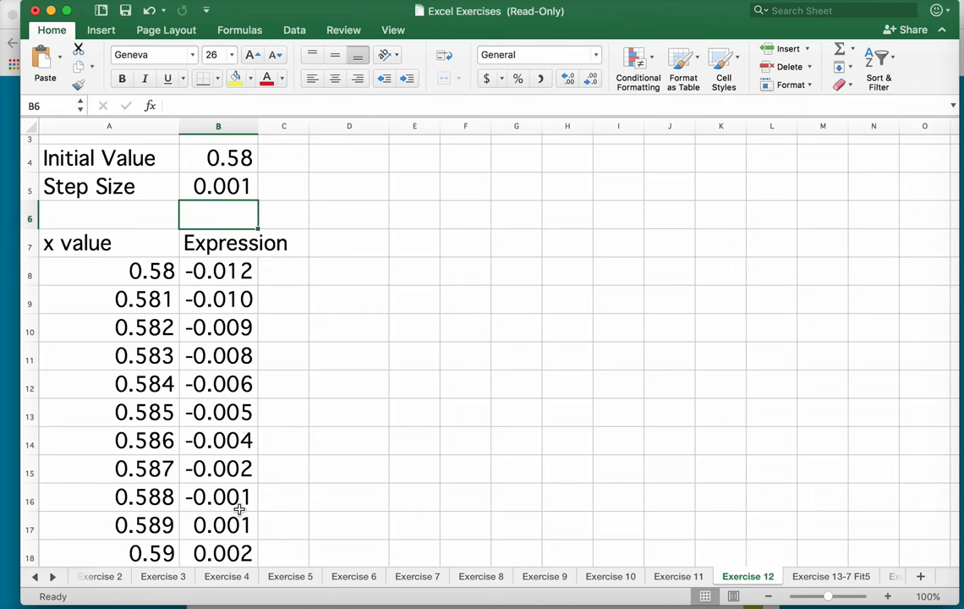
mouse_move(220, 521)
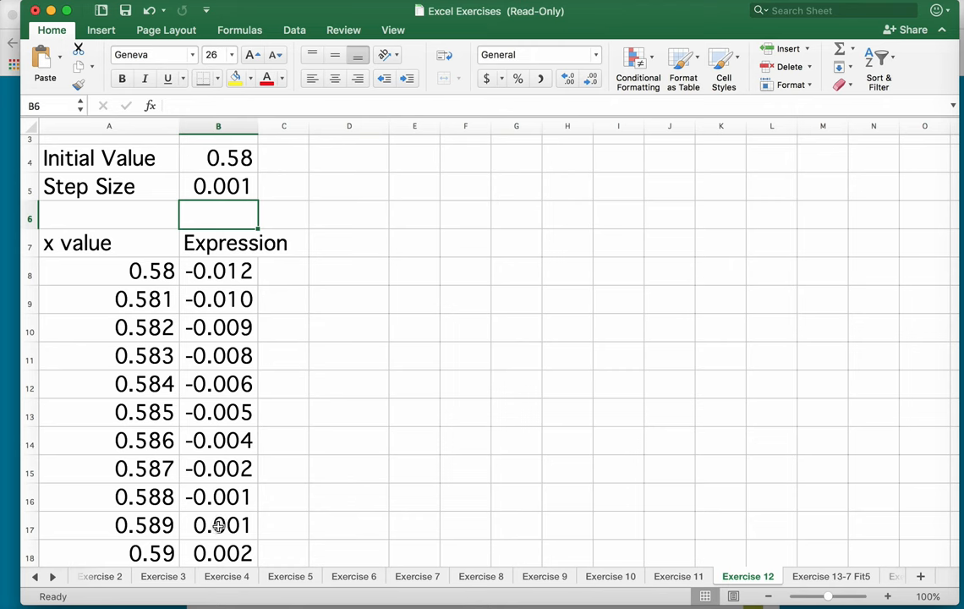
mouse_move(220, 308)
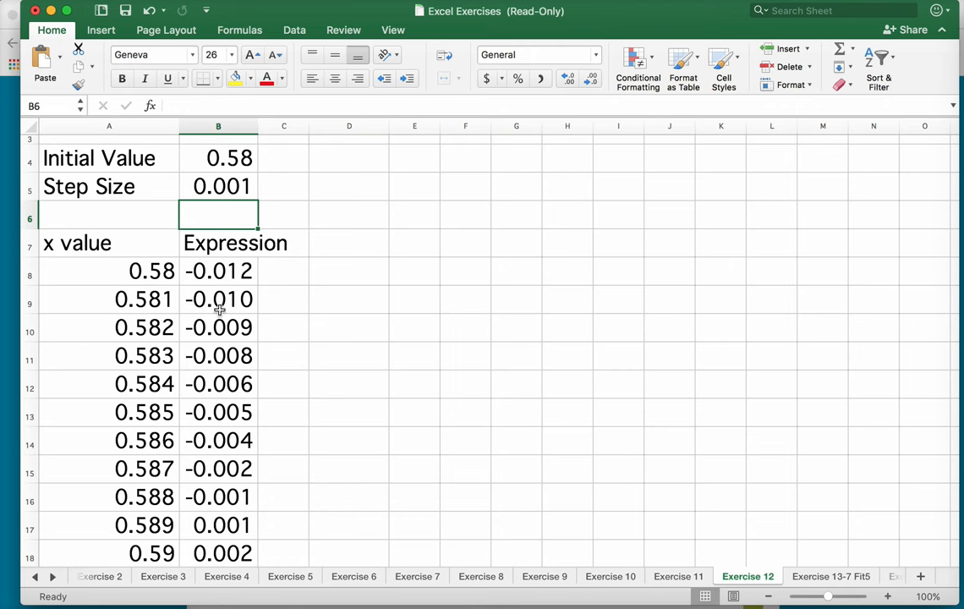
left_click(218, 271)
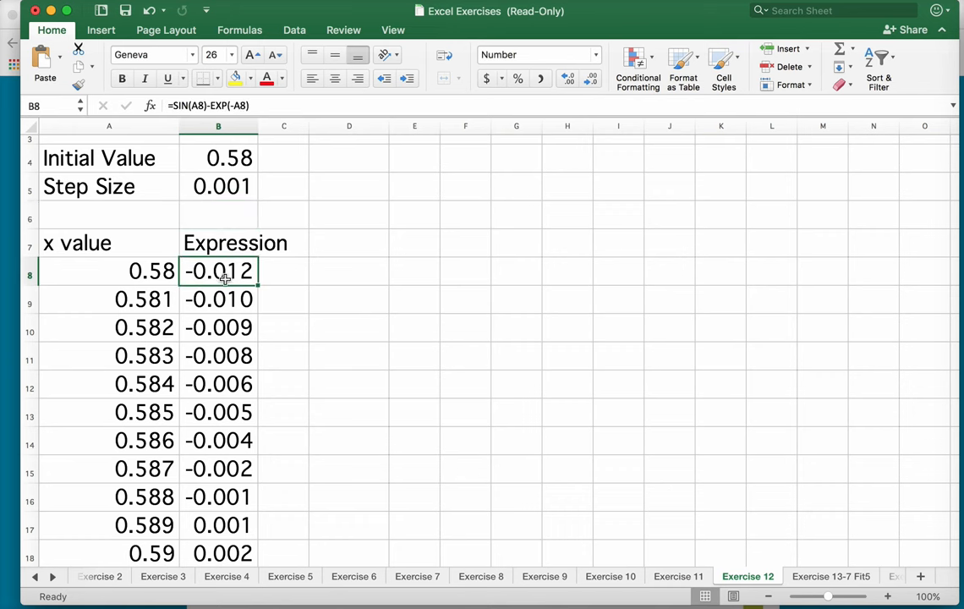
left_click(143, 271)
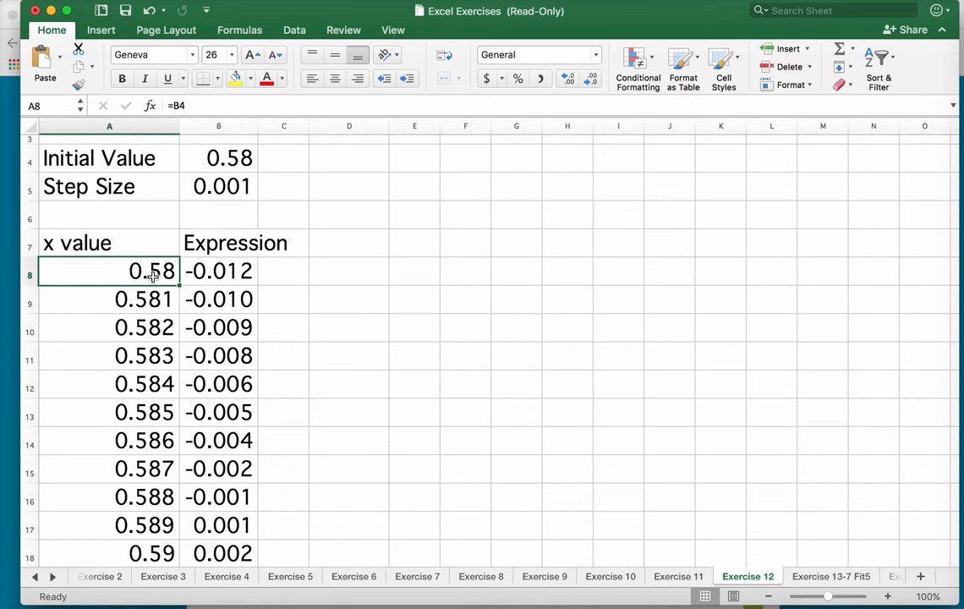
left_click(109, 298)
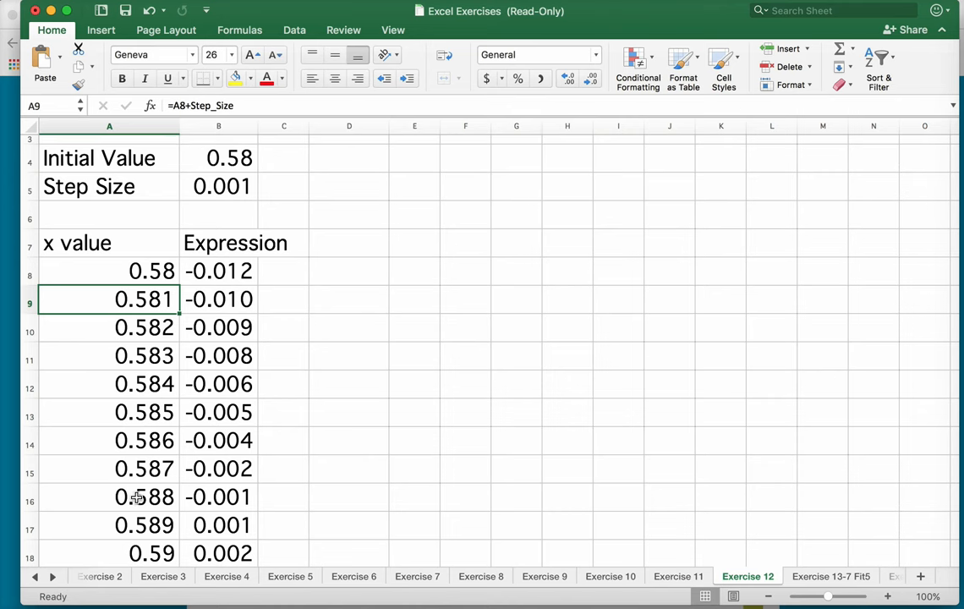
left_click(218, 271)
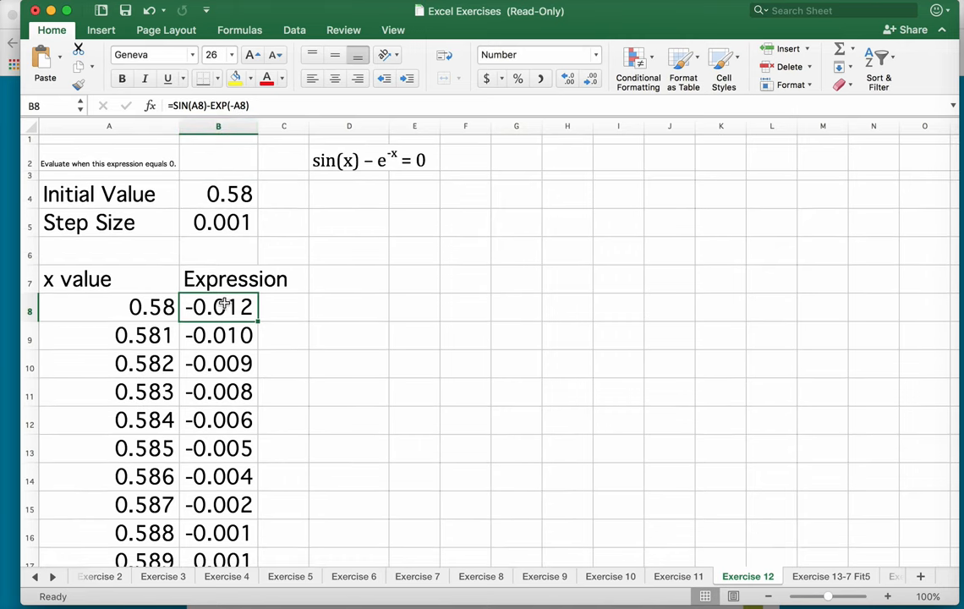
mouse_move(228, 321)
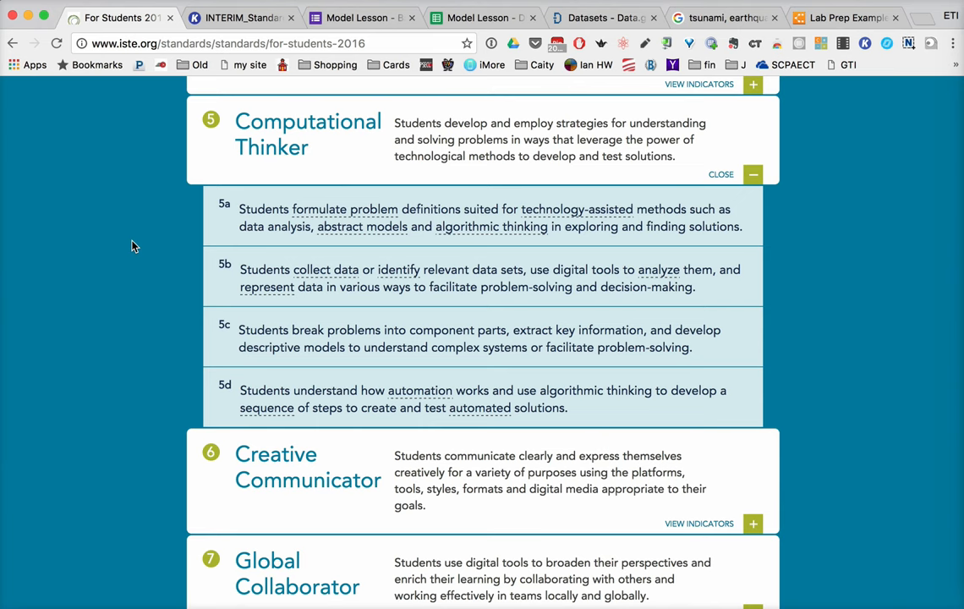
mouse_move(141, 561)
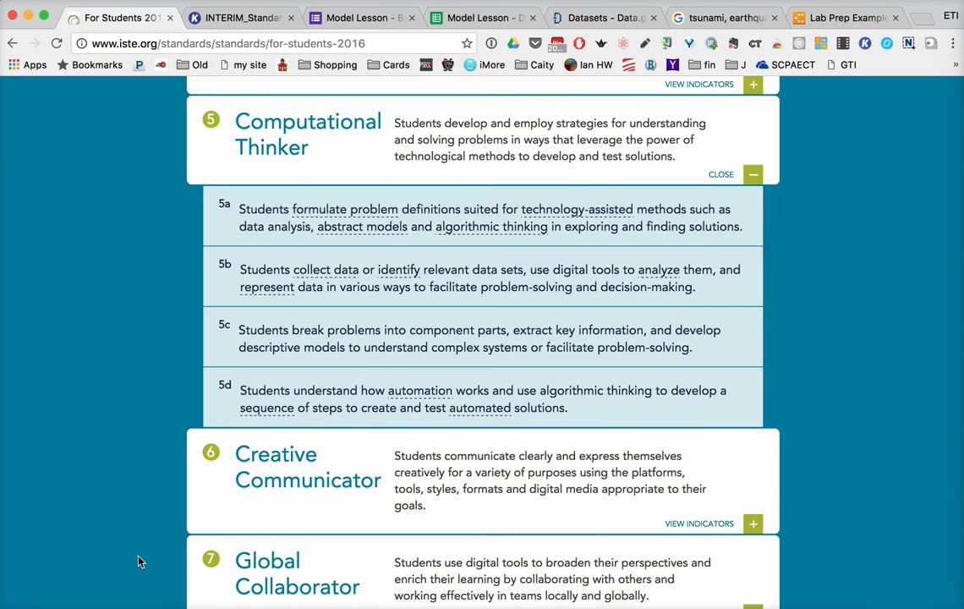
mouse_move(149, 548)
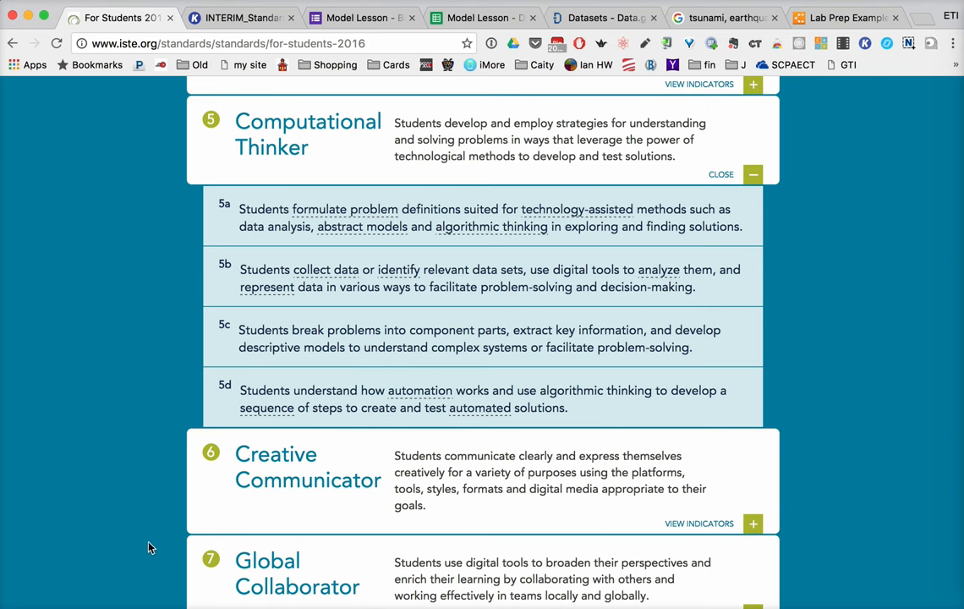